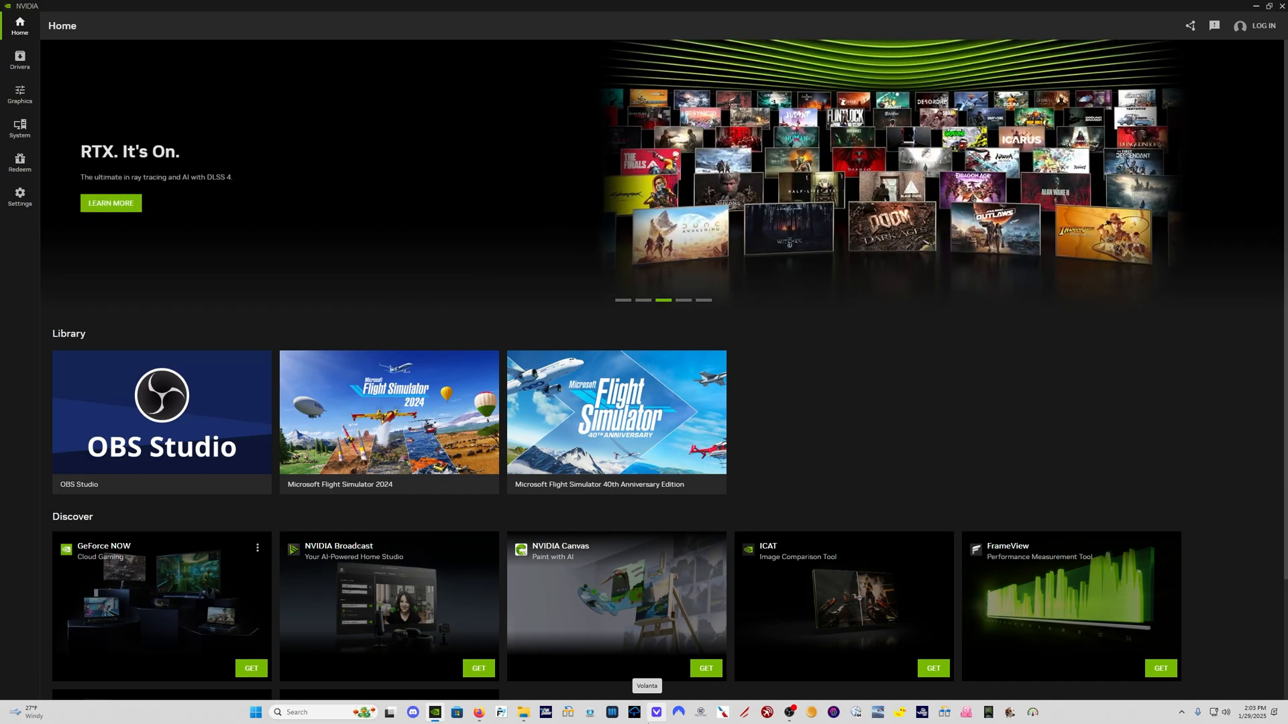
# Cycle through the featured banner slides on the NVIDIA App home screen.
pyautogui.click(683, 300)
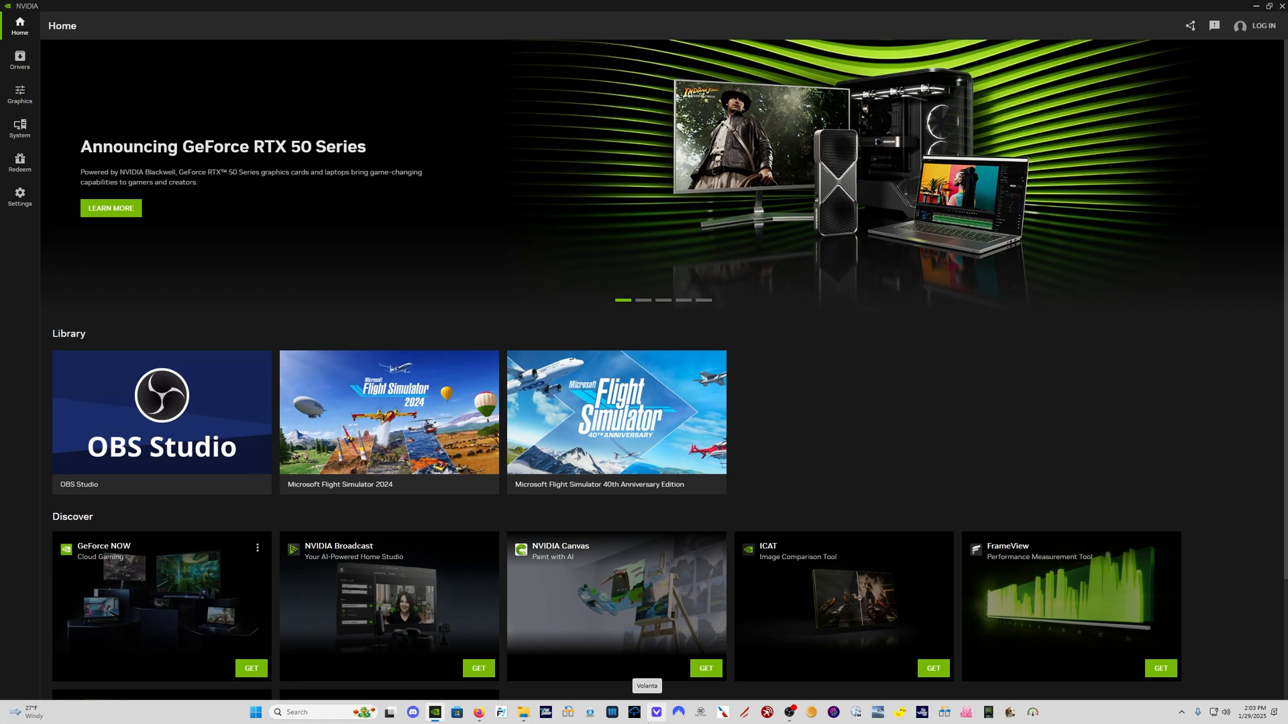
pyautogui.click(643, 300)
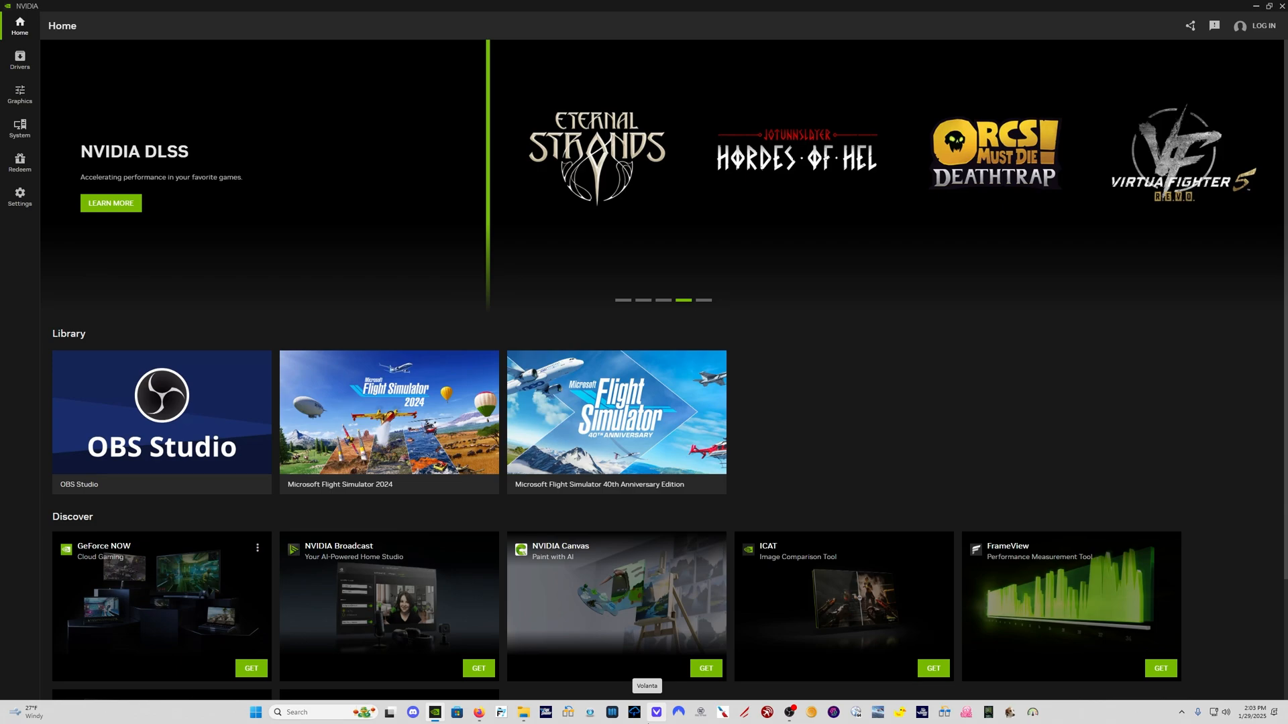
pyautogui.click(702, 301)
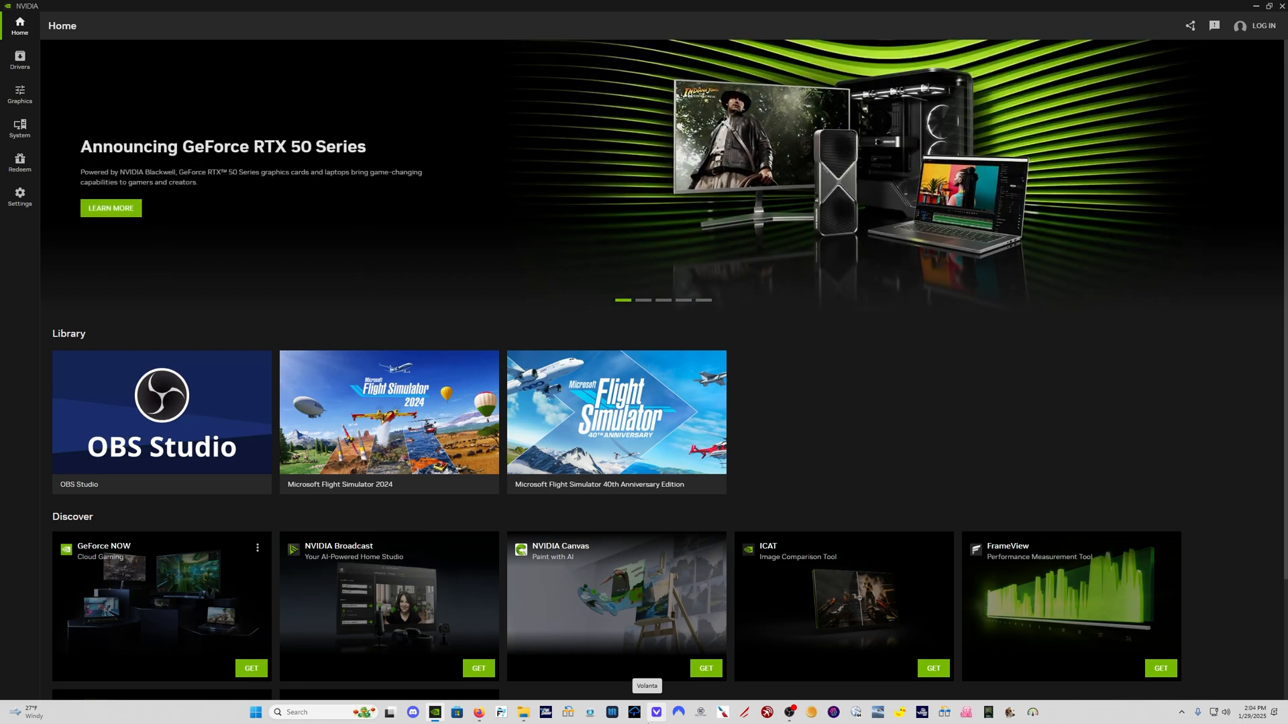
pyautogui.click(643, 301)
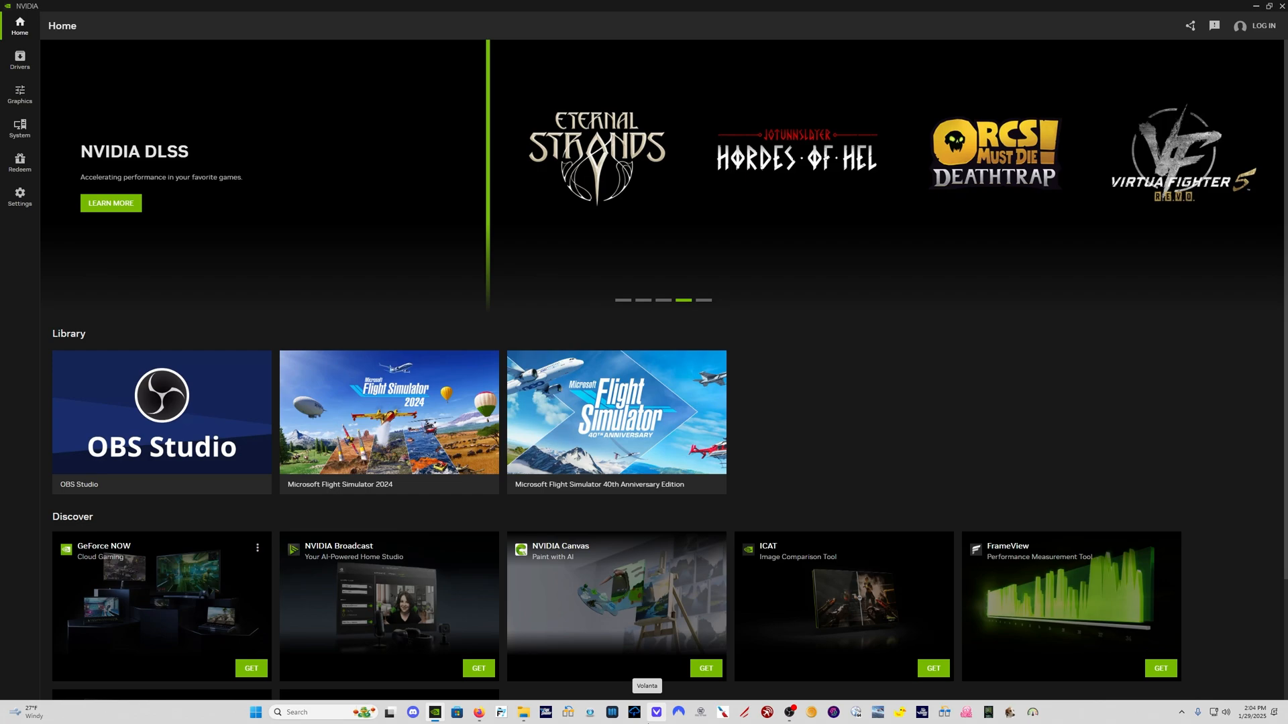
pyautogui.click(702, 301)
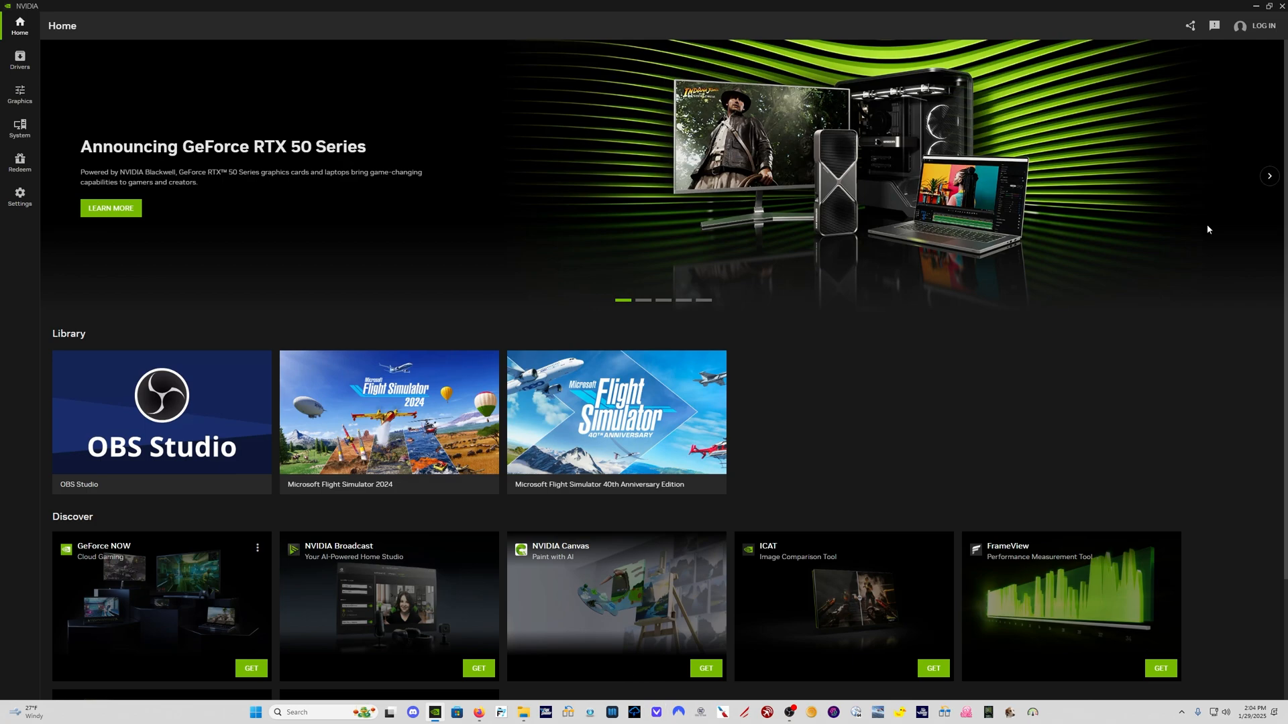
pyautogui.click(1269, 176)
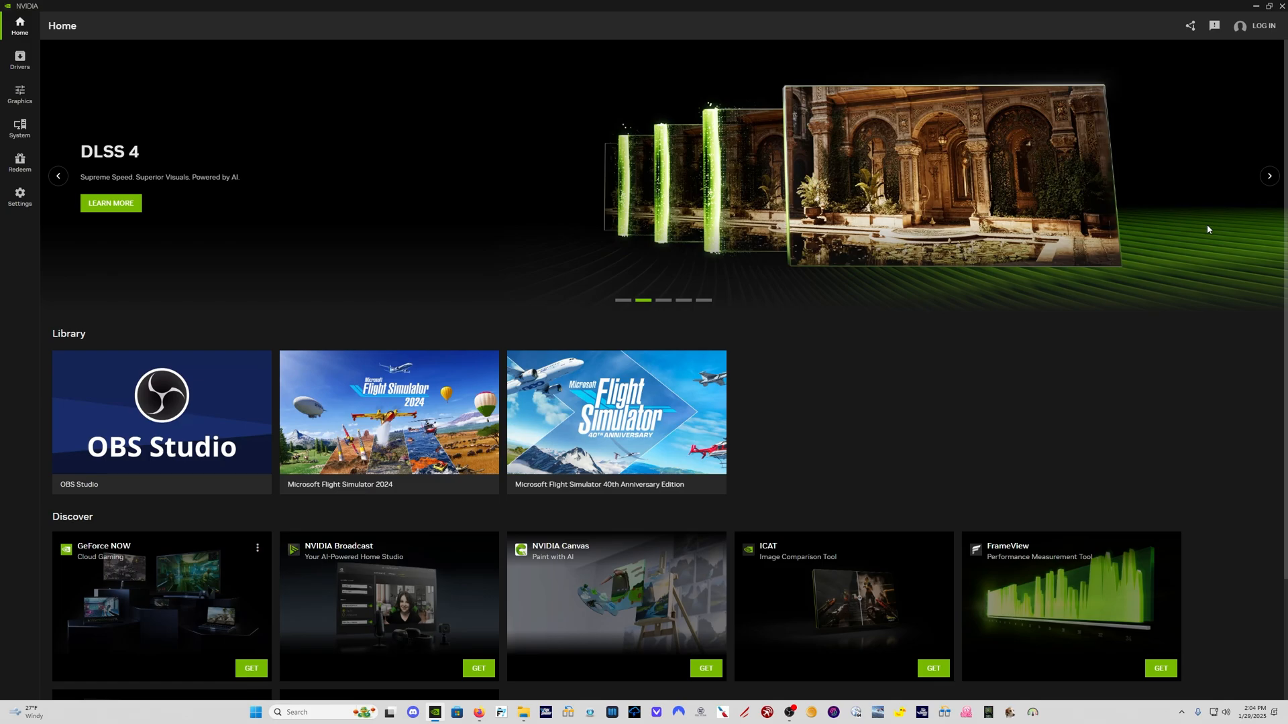
pyautogui.click(1270, 176)
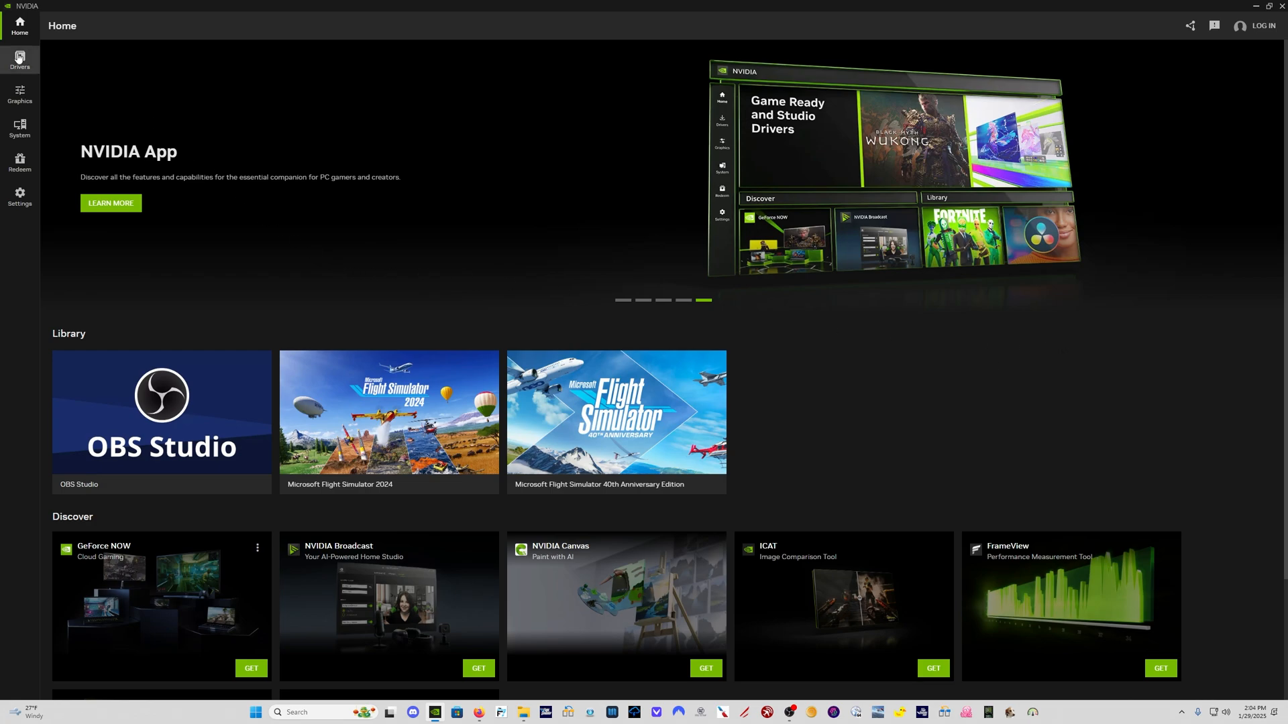
# Review the Game Ready driver type choices and scroll its release notes, then reach Graphics.
pyautogui.click(19, 59)
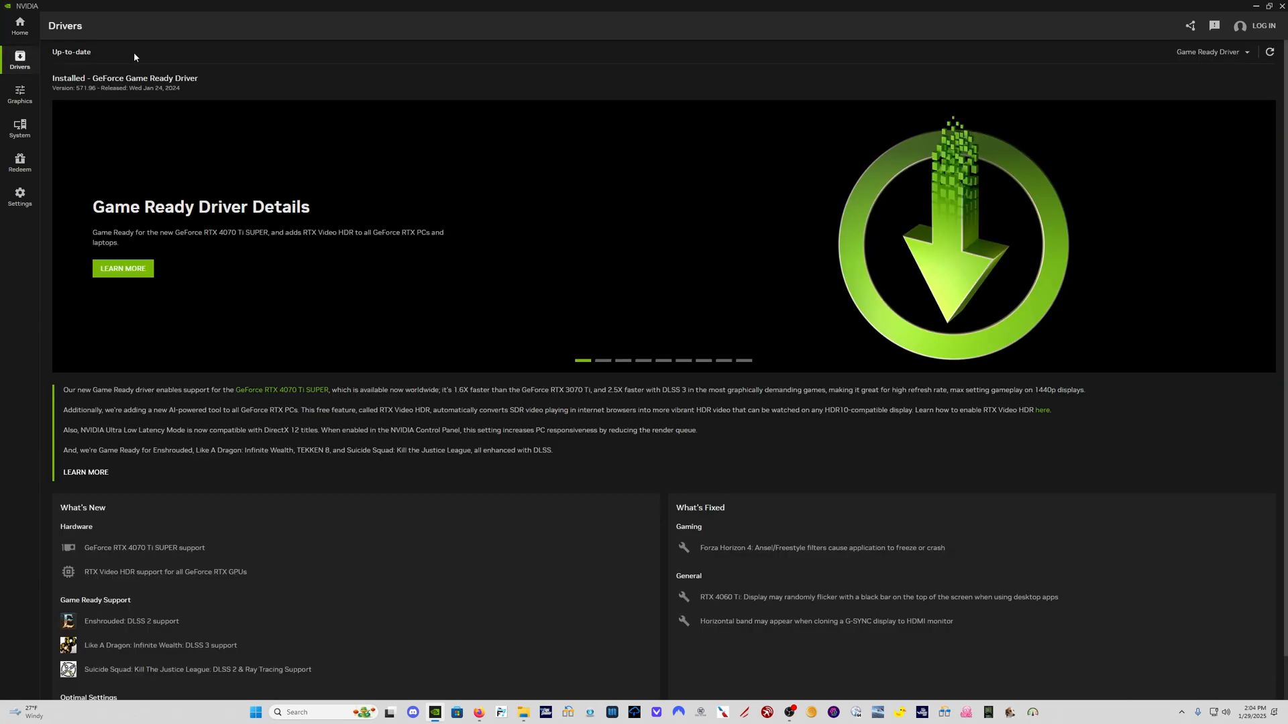
pyautogui.moveTo(186, 92)
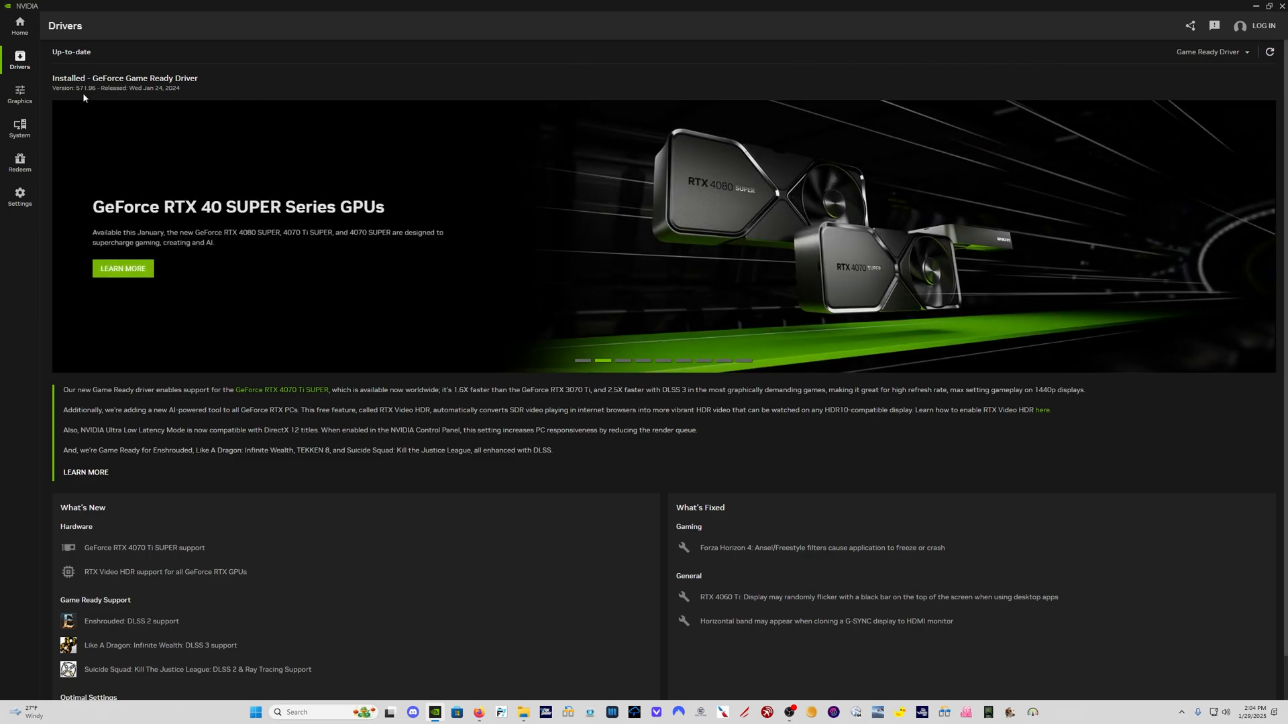
pyautogui.moveTo(1127, 69)
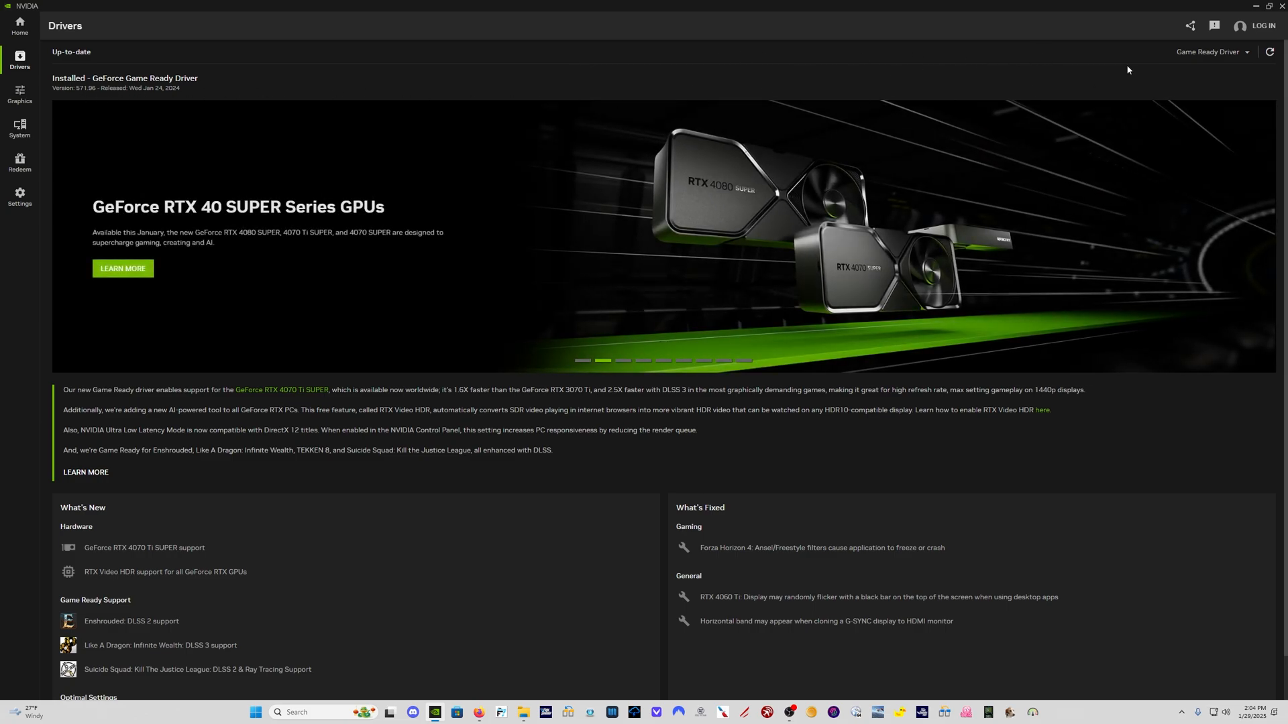
pyautogui.click(1247, 52)
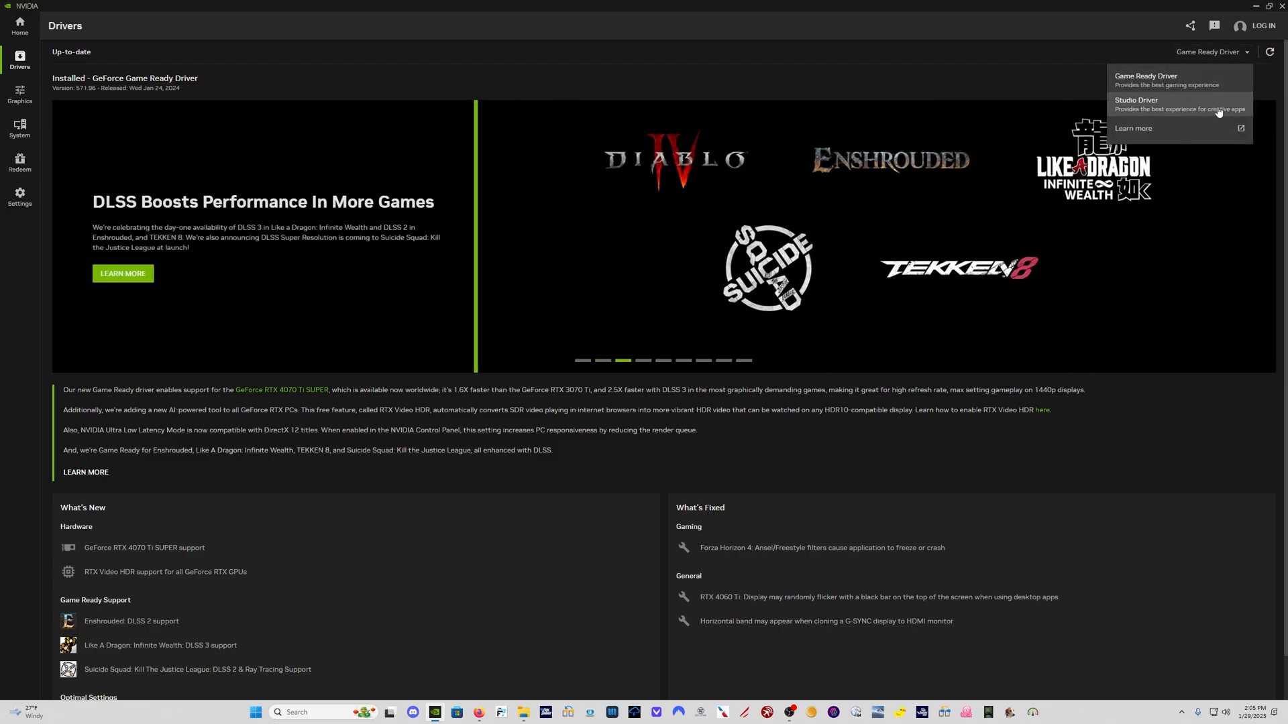
pyautogui.click(1079, 85)
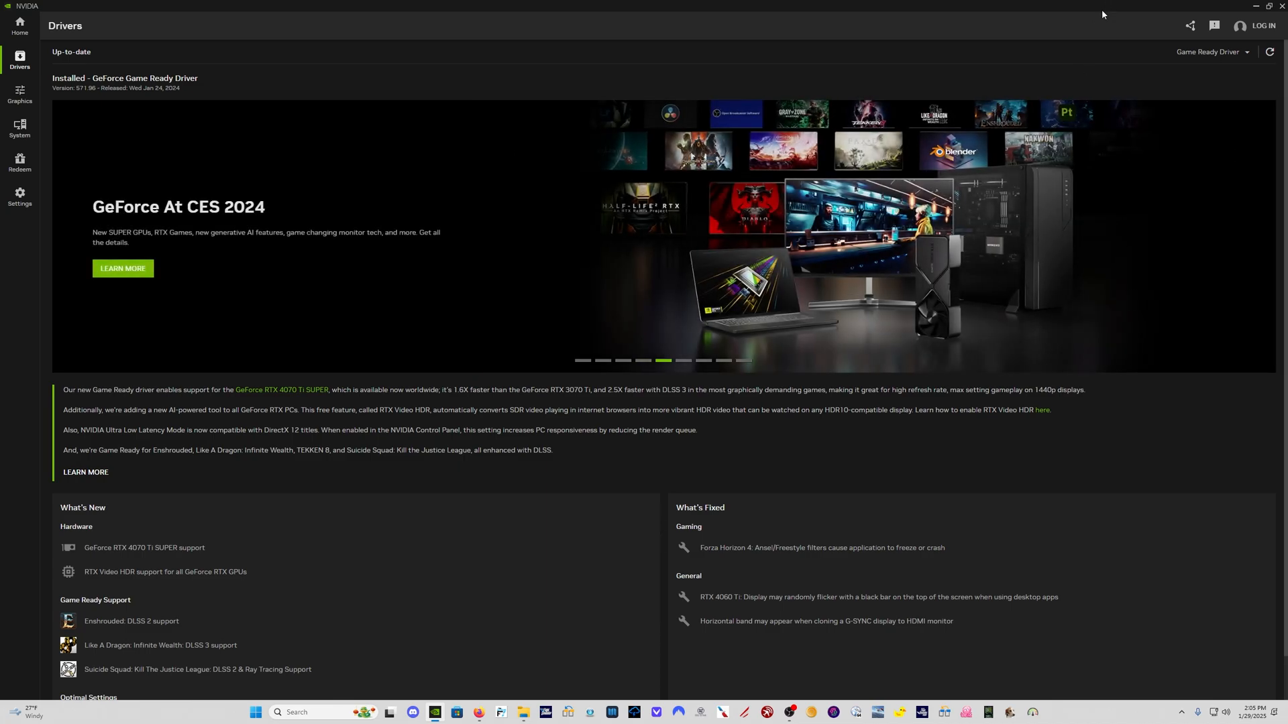
pyautogui.scroll(-3)
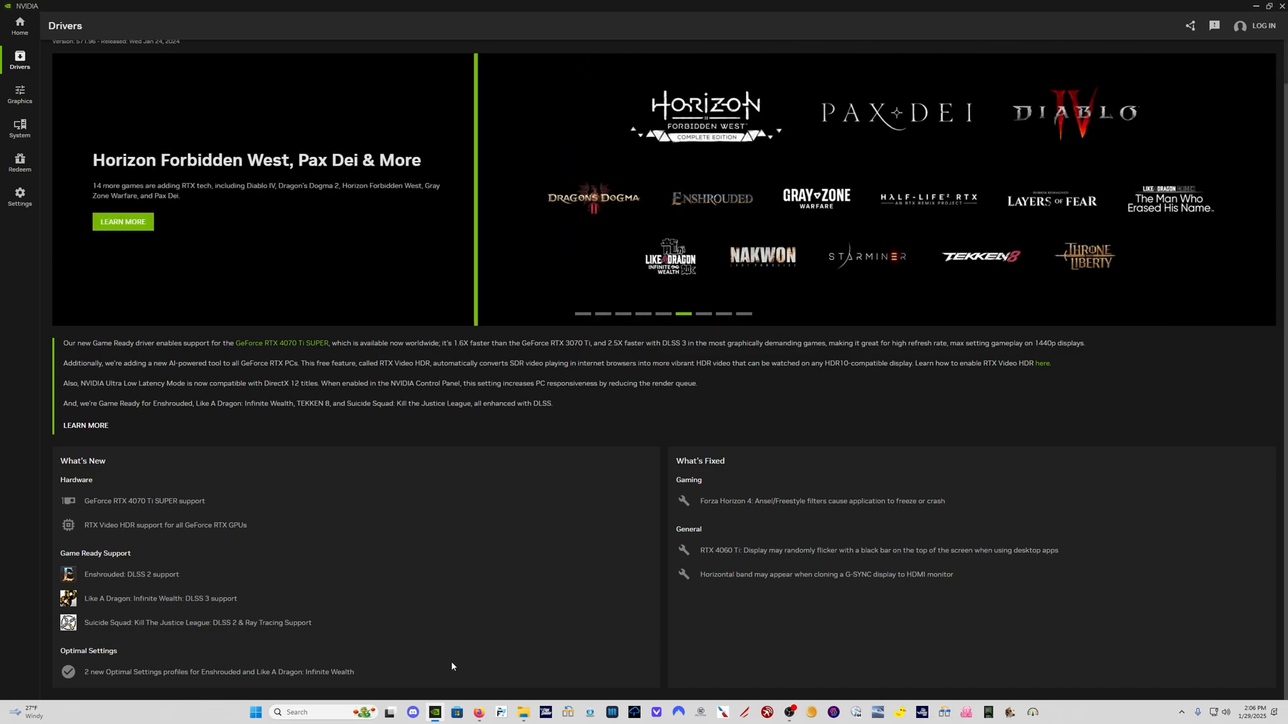
pyautogui.moveTo(802, 694)
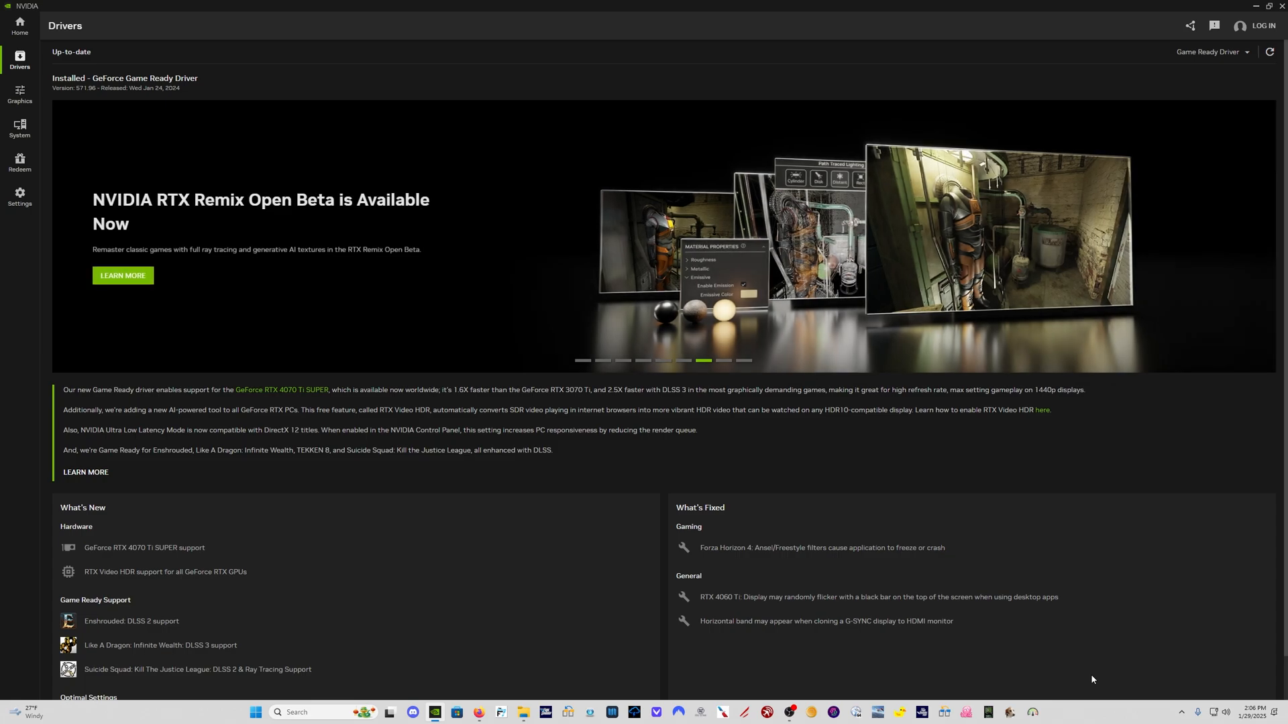
pyautogui.click(19, 94)
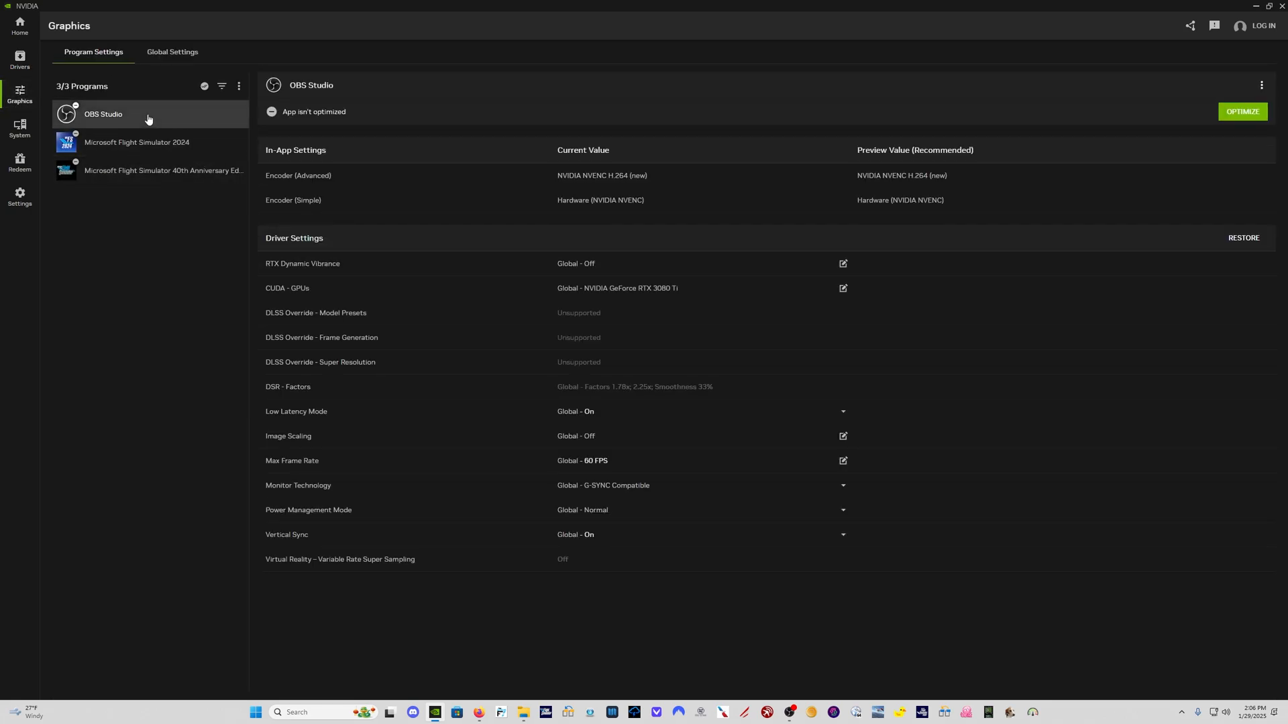
# Glance at Microsoft Flight Simulator 2024's settings, then switch to Global Settings.
pyautogui.click(136, 143)
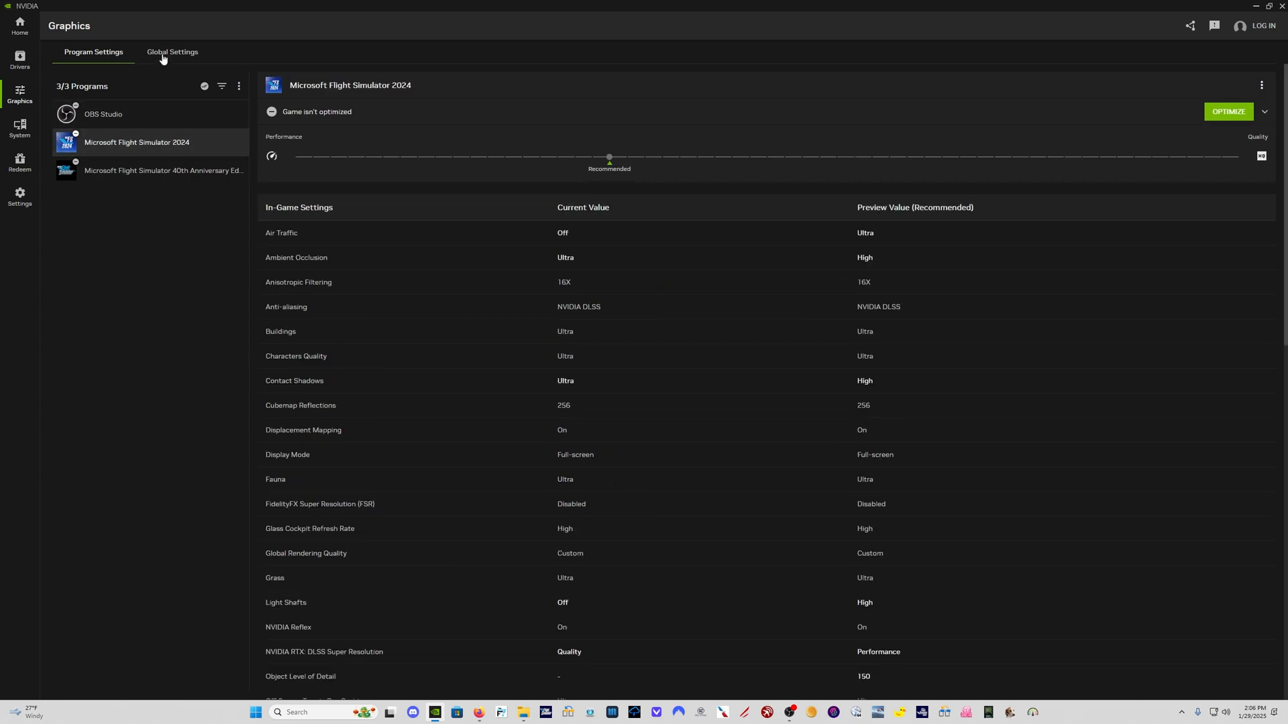
pyautogui.click(171, 52)
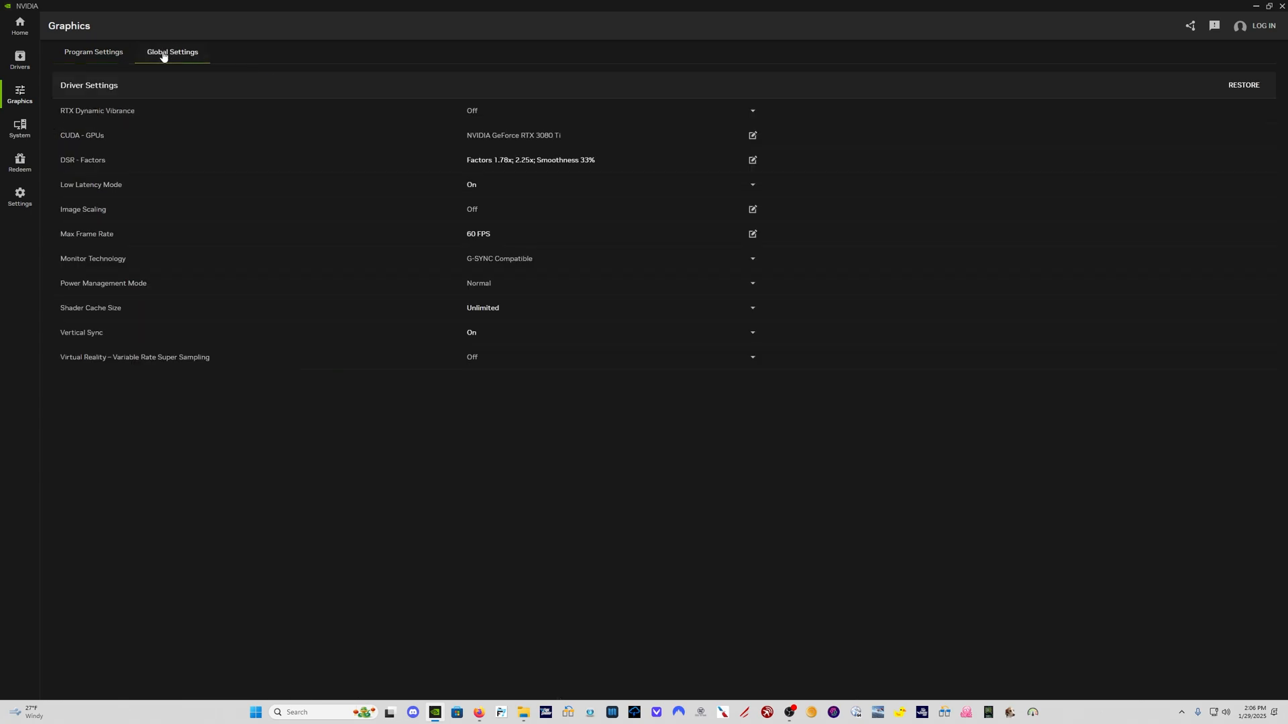
pyautogui.moveTo(464, 431)
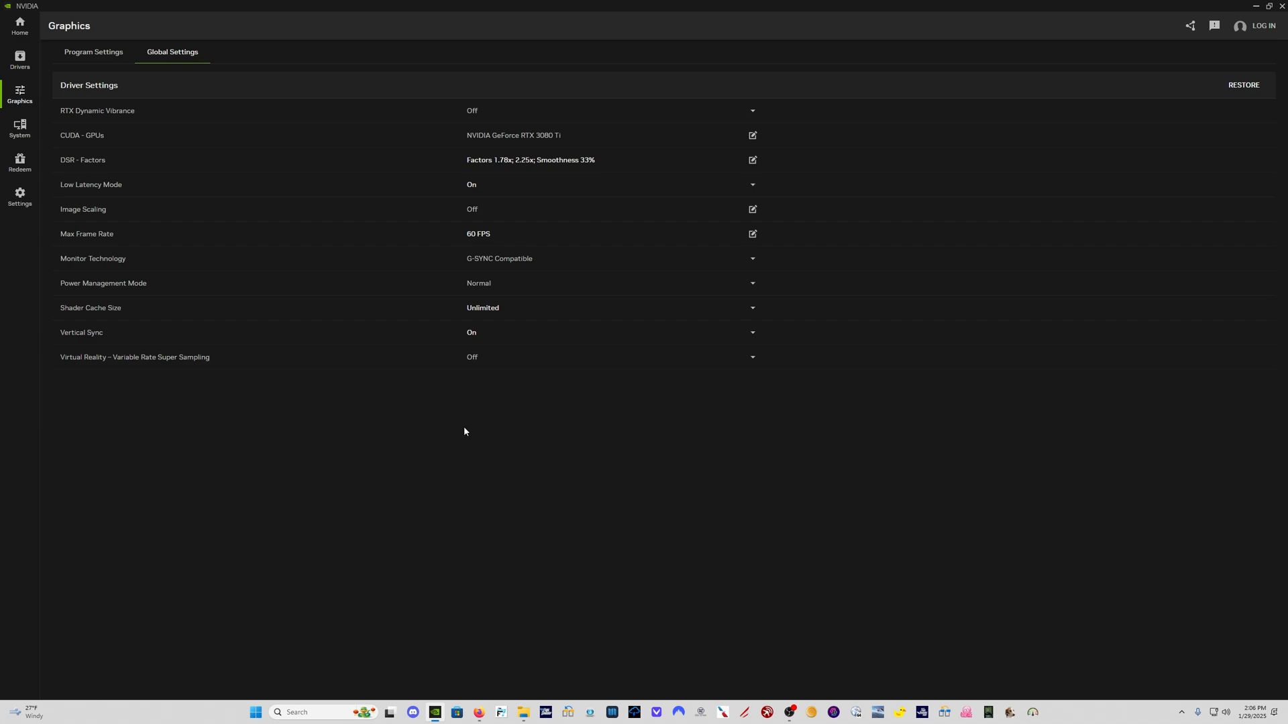
pyautogui.moveTo(182, 113)
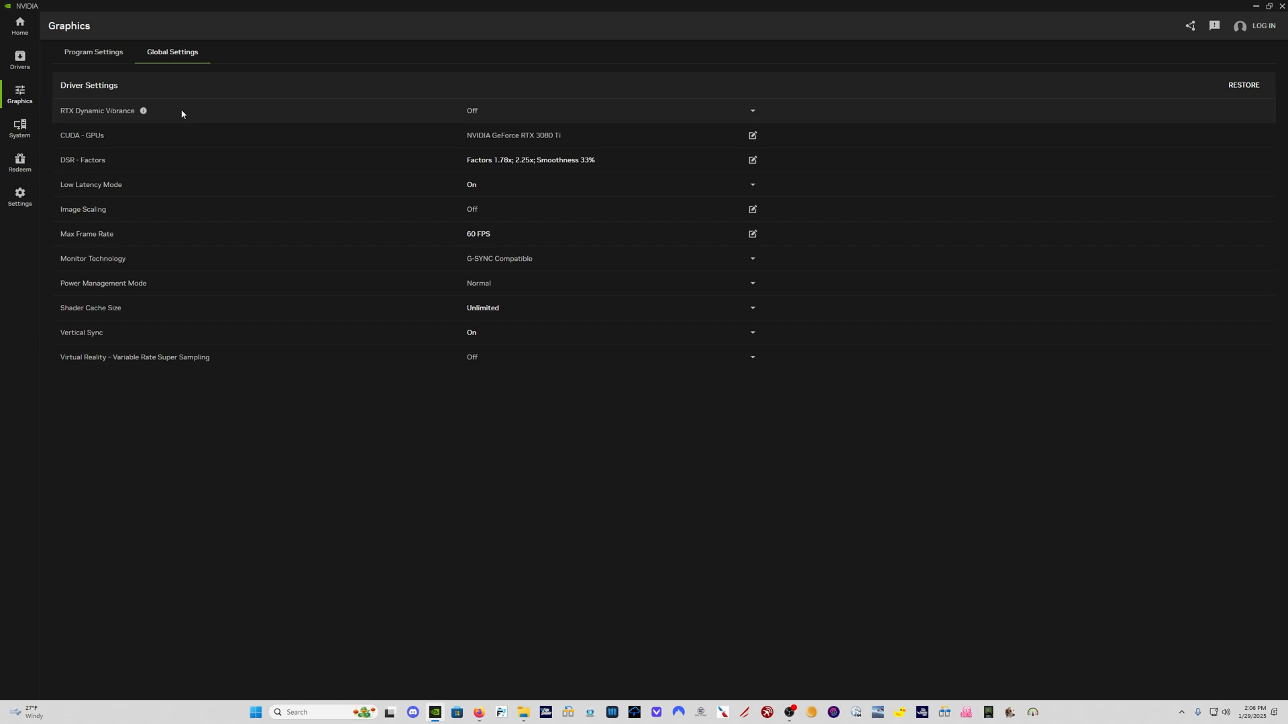
pyautogui.moveTo(752, 110)
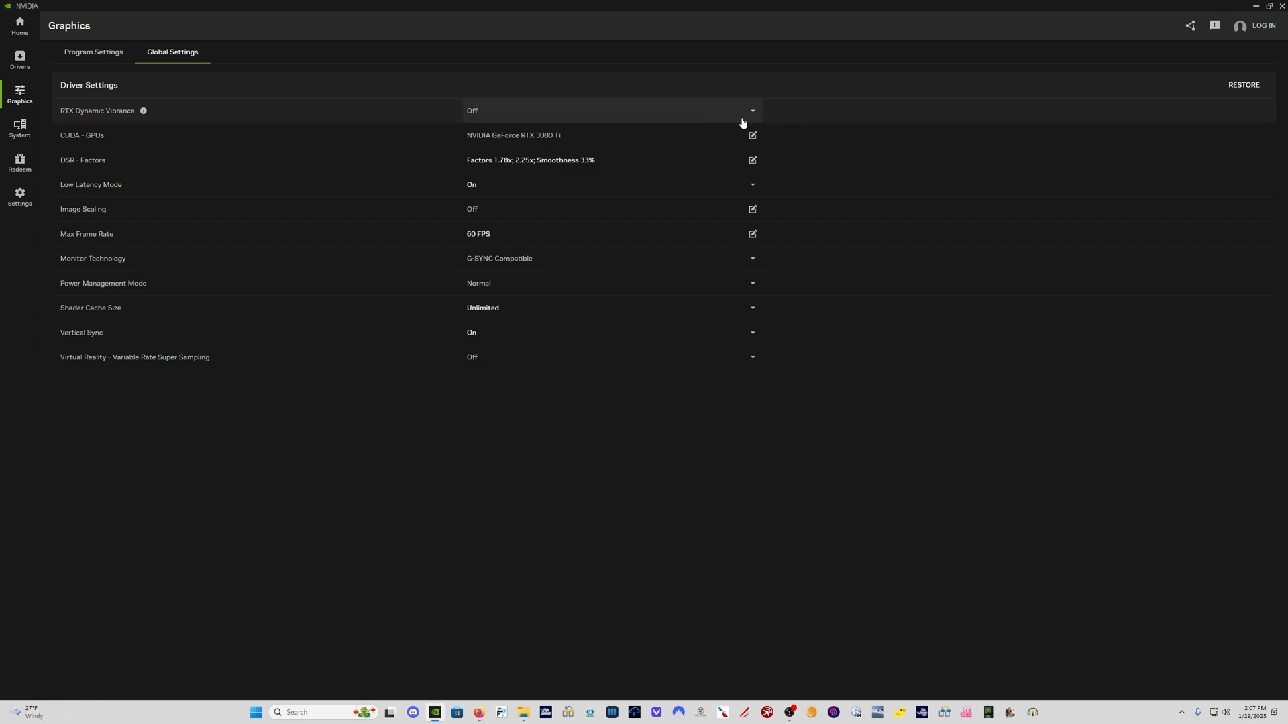
pyautogui.moveTo(224, 170)
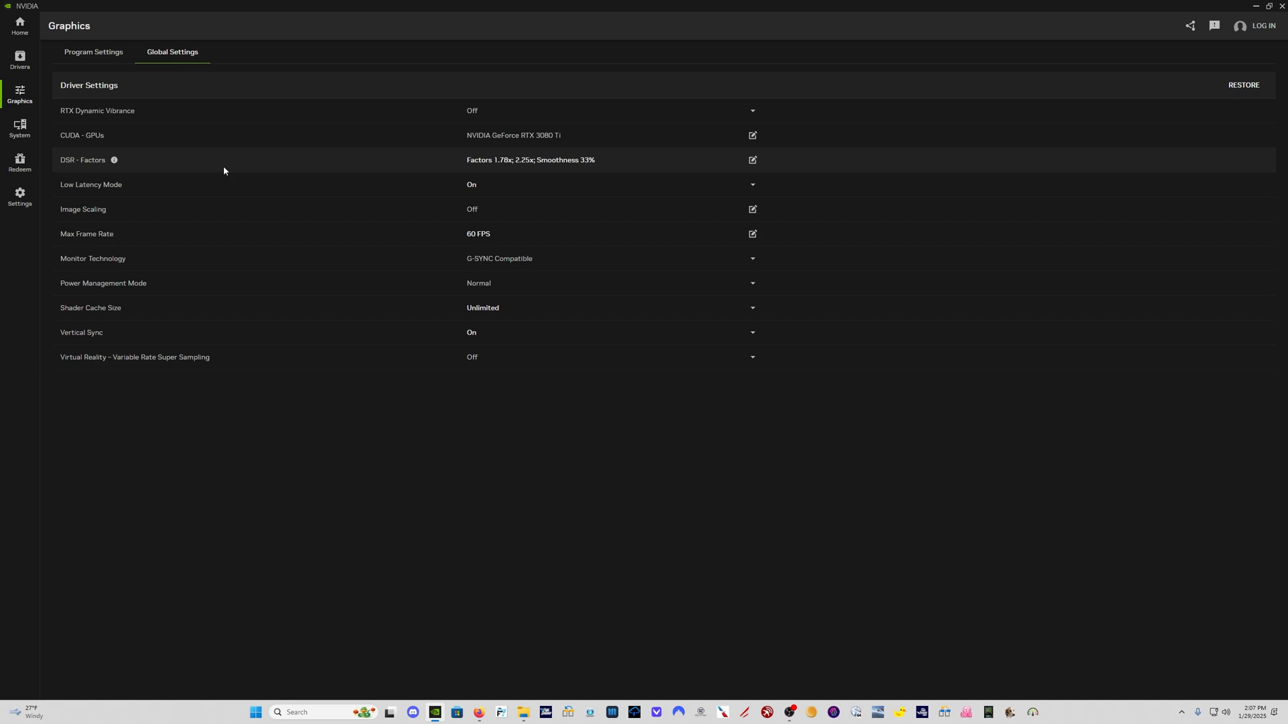
pyautogui.moveTo(738, 155)
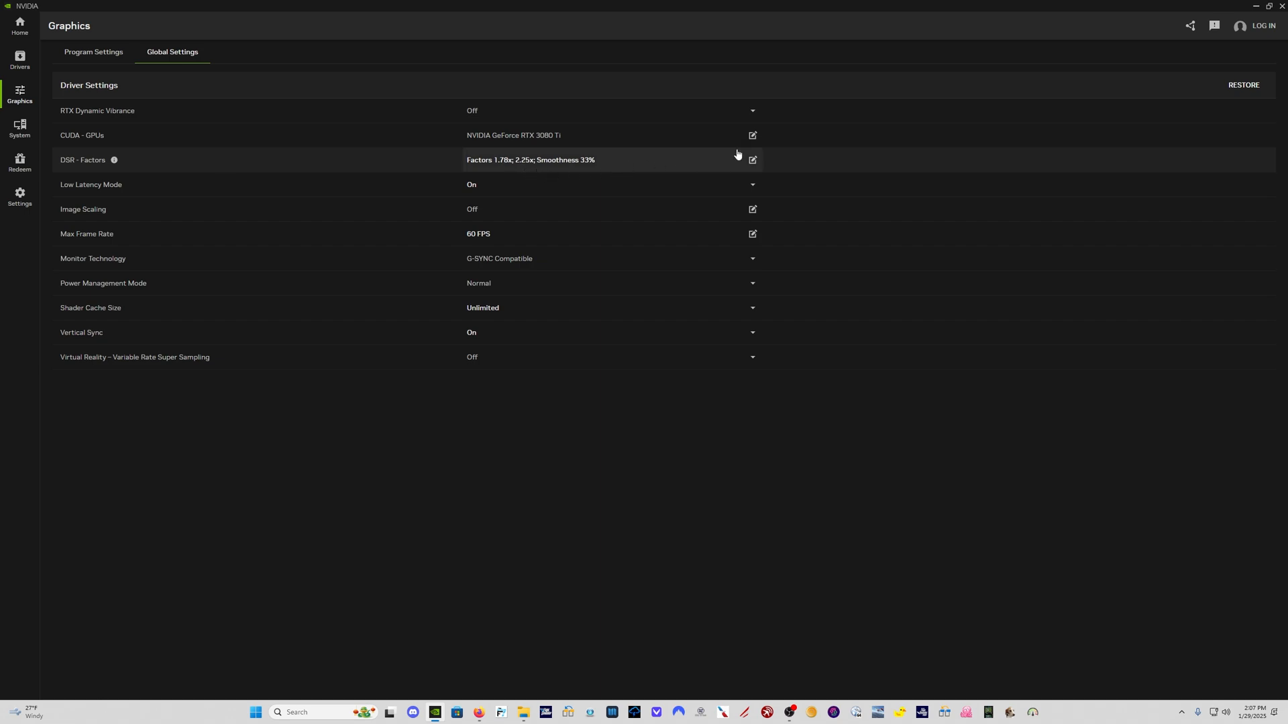
# Apply 60% DSR Smoothness, keeping the 1.78x and 2.25x DSR factors.
pyautogui.click(751, 160)
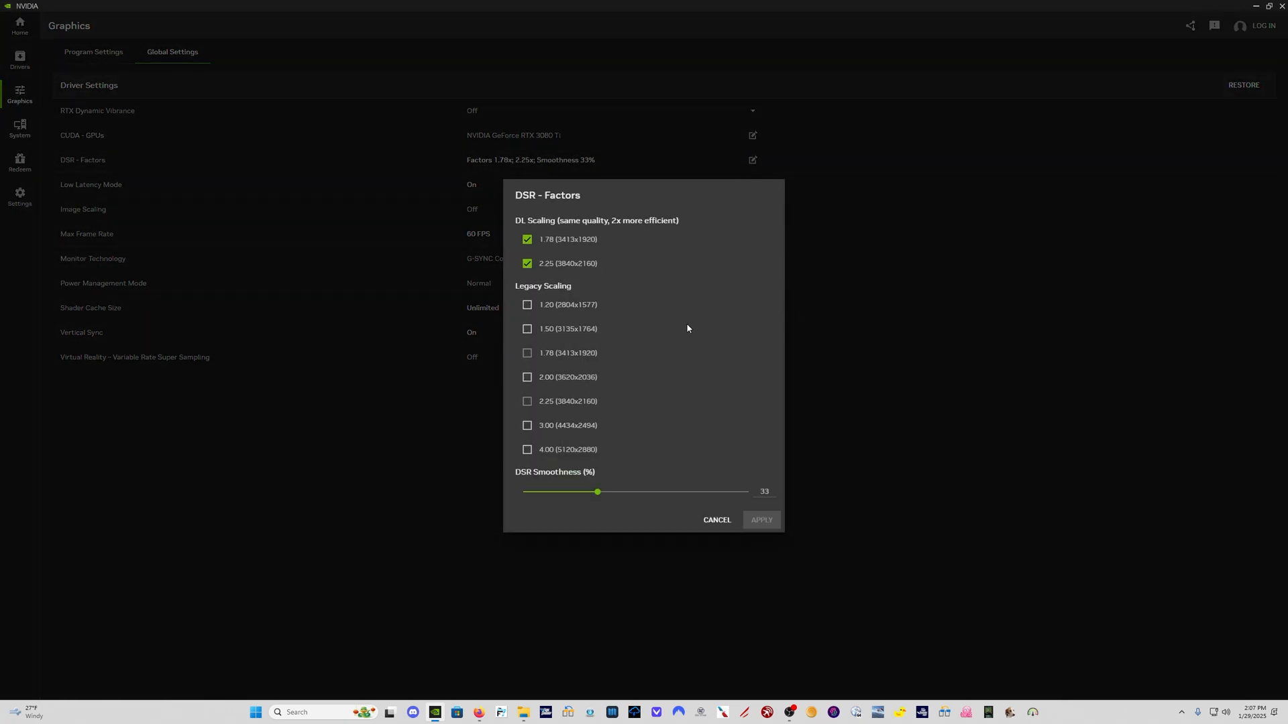
pyautogui.moveTo(527, 283)
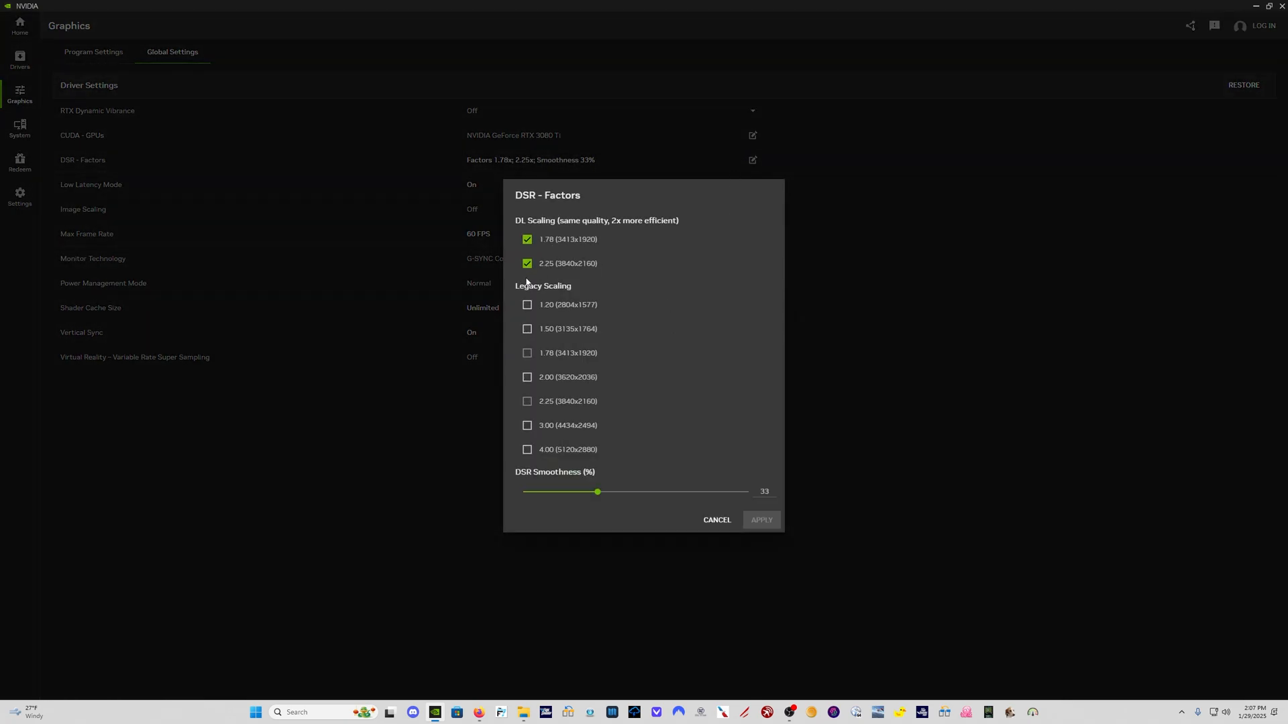
pyautogui.moveTo(534, 483)
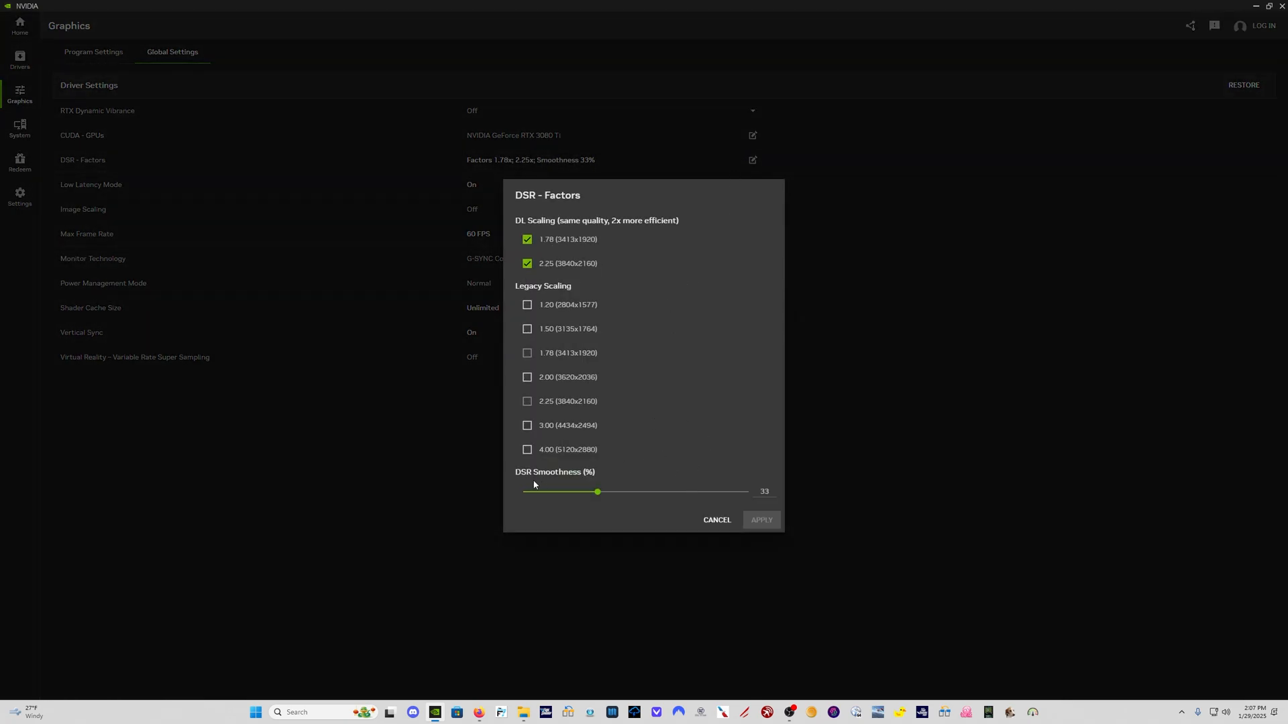
pyautogui.moveTo(586, 509)
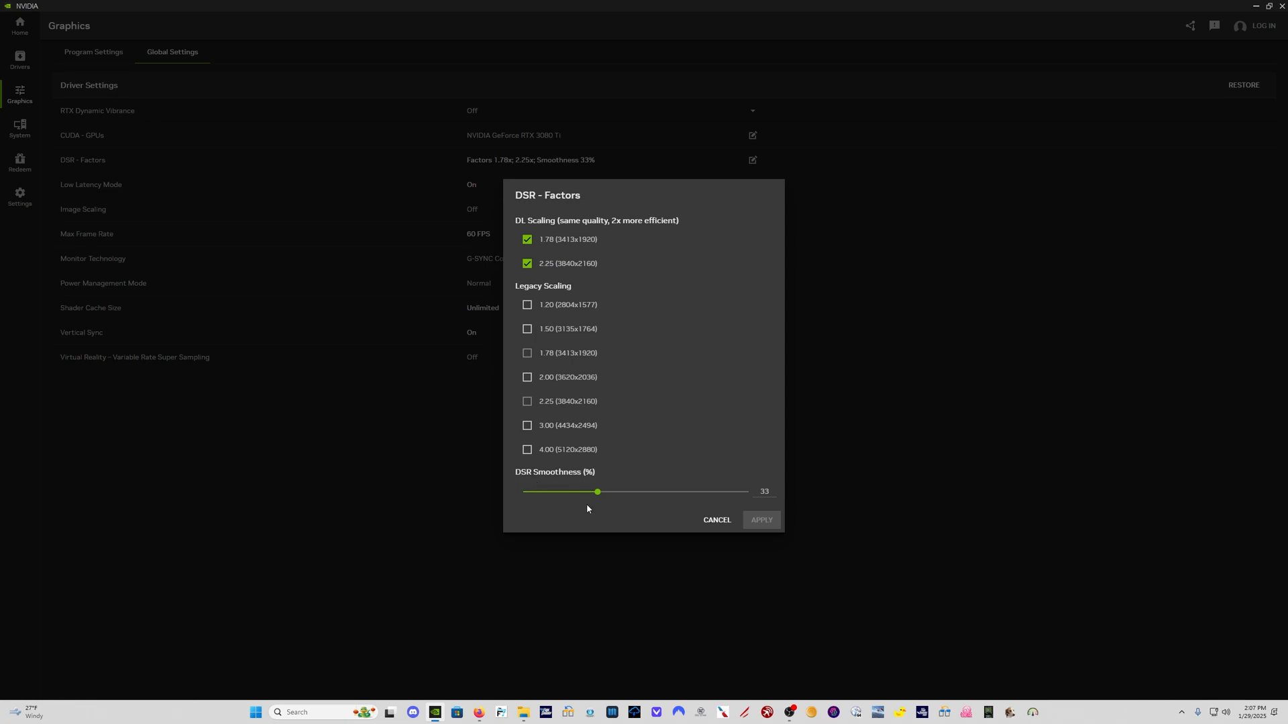
pyautogui.moveTo(571, 513)
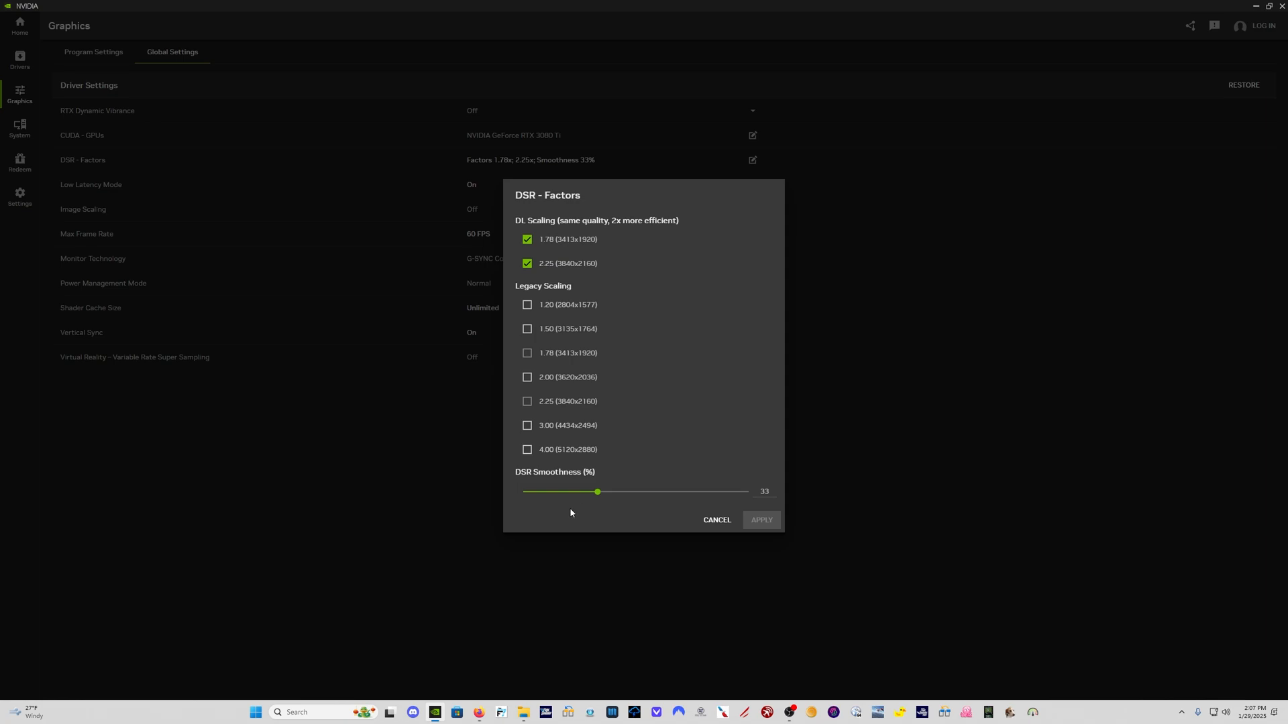
pyautogui.moveTo(600, 466)
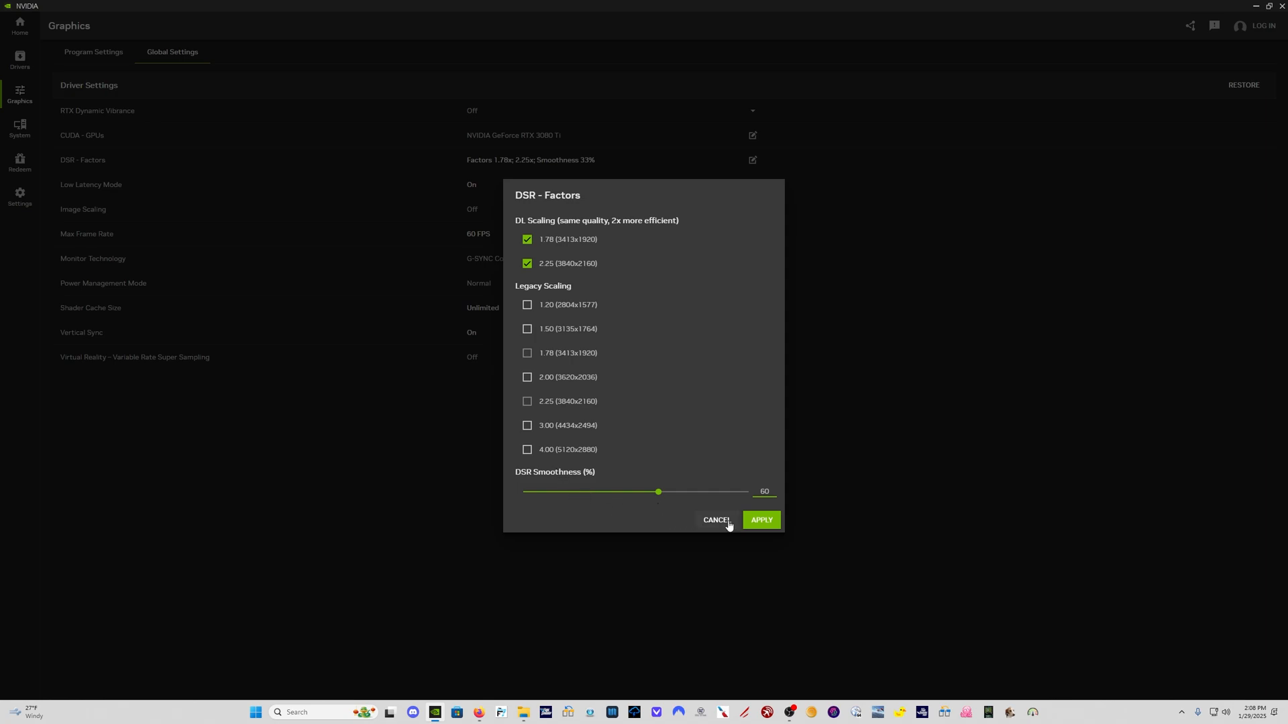
pyautogui.click(760, 520)
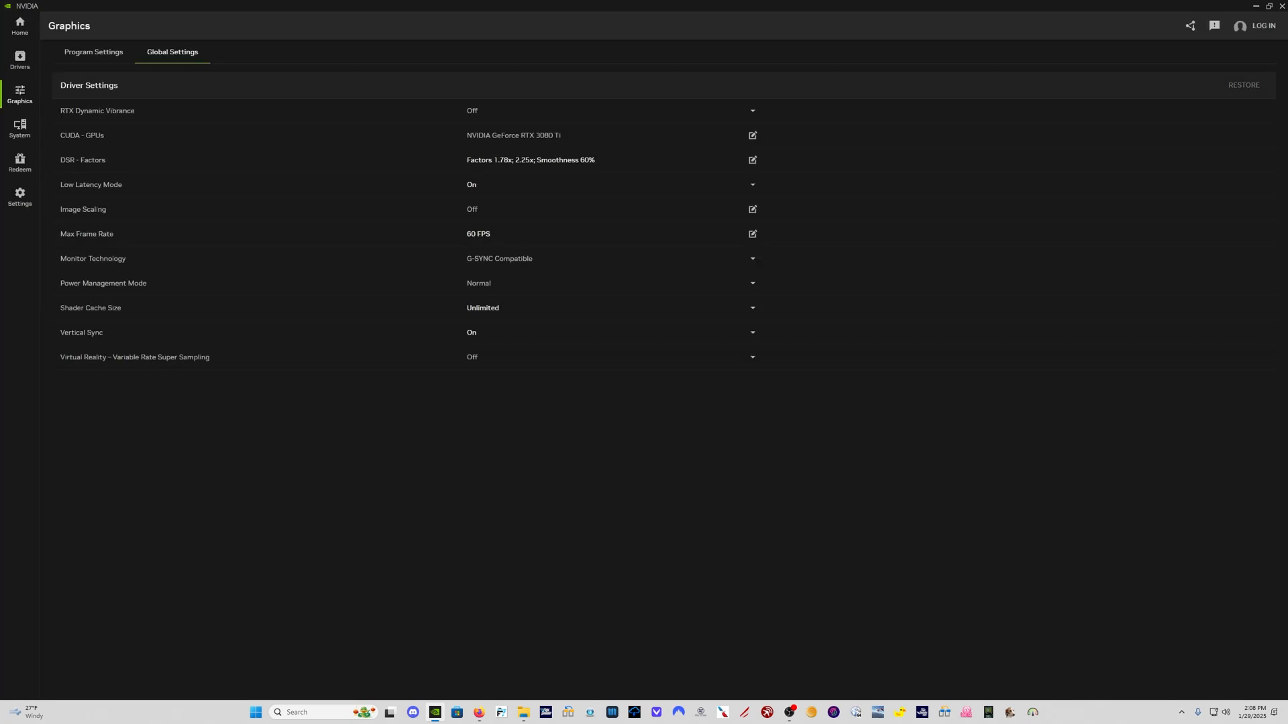
pyautogui.moveTo(643, 367)
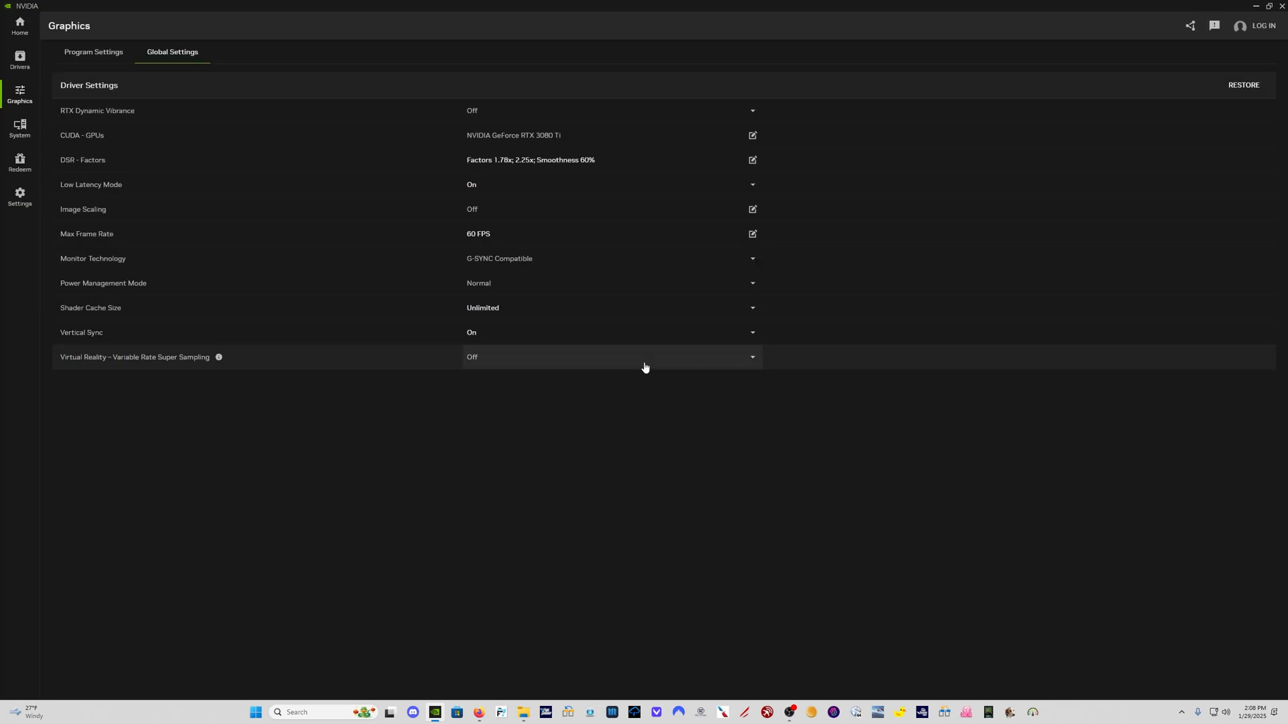
pyautogui.moveTo(596, 184)
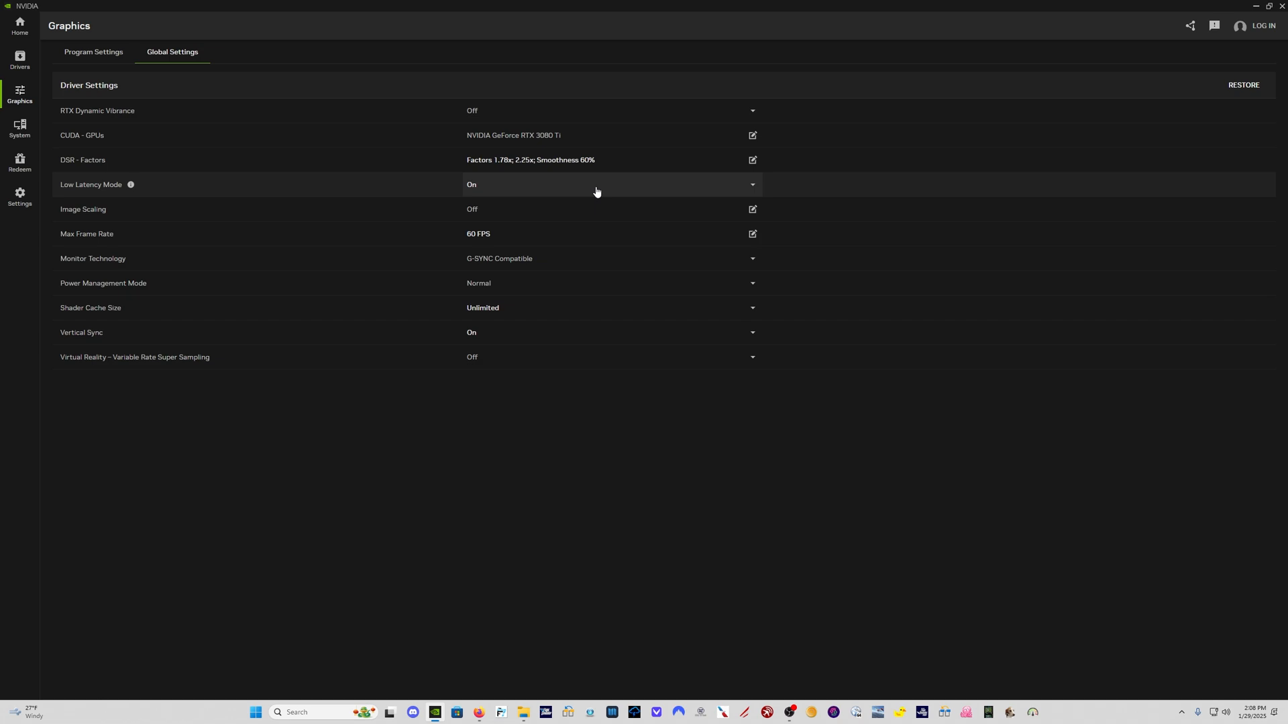
pyautogui.moveTo(595, 205)
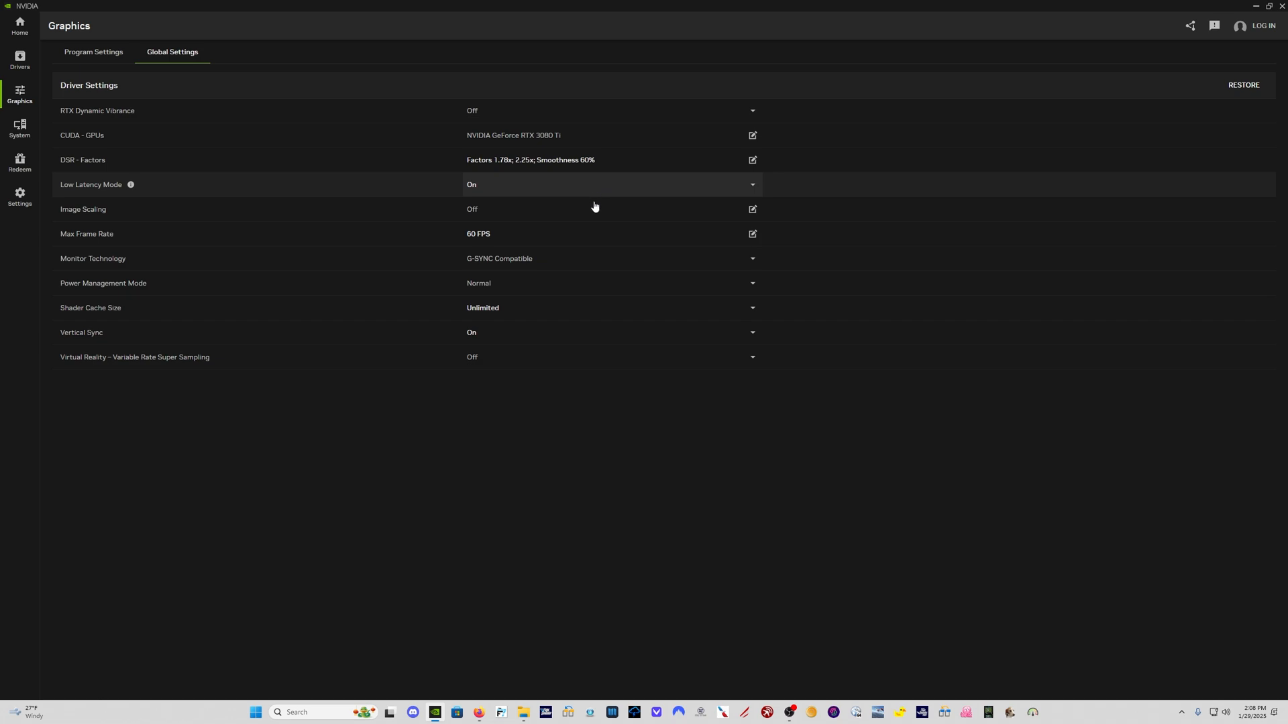
pyautogui.moveTo(619, 271)
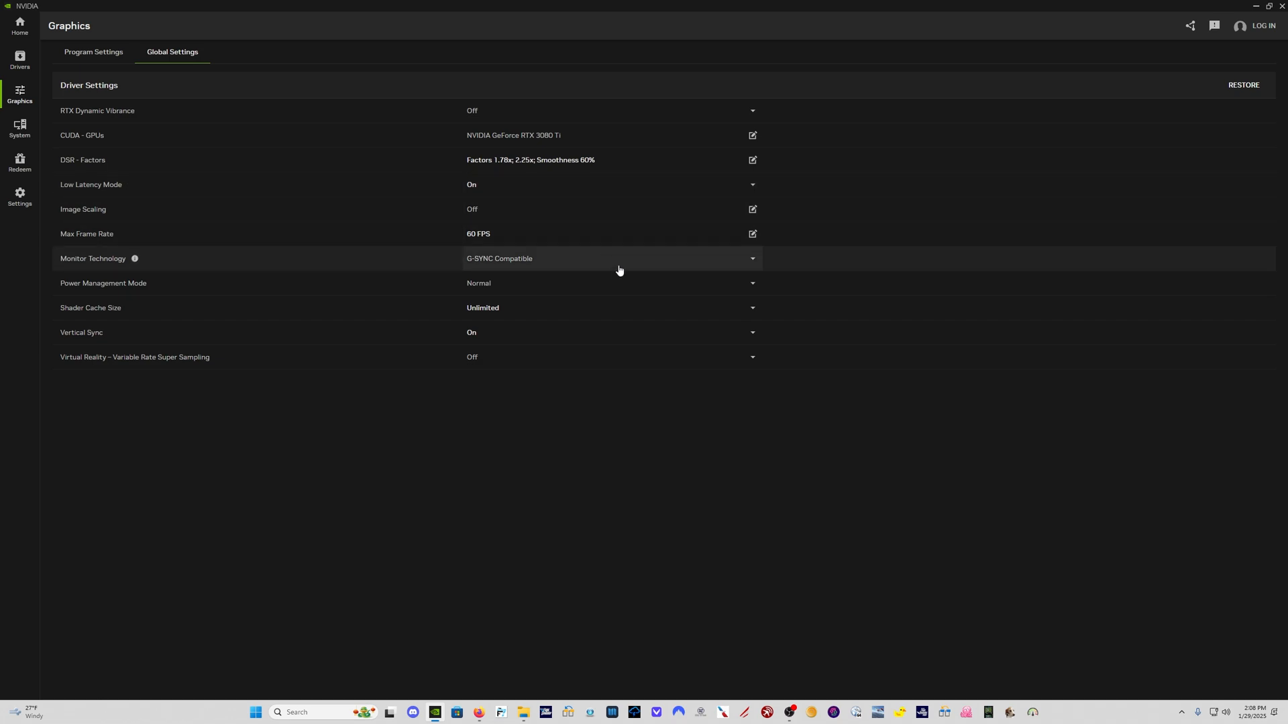
pyautogui.moveTo(612, 261)
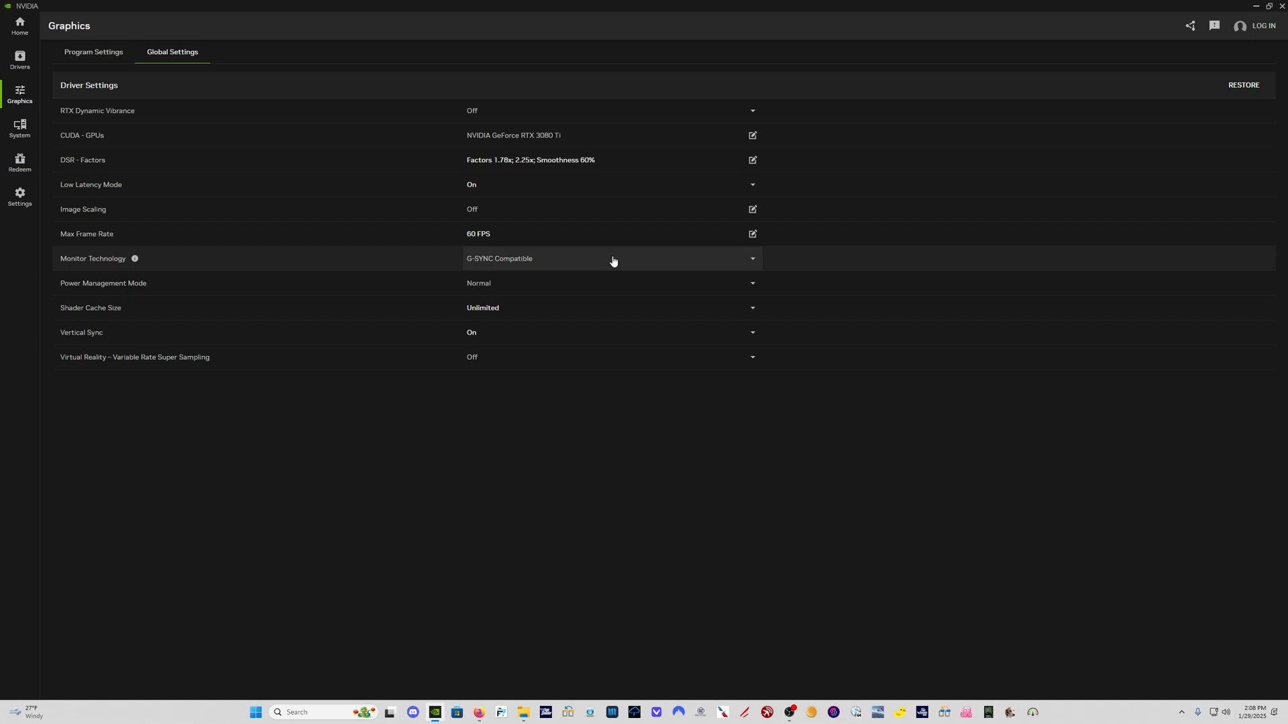
pyautogui.moveTo(607, 306)
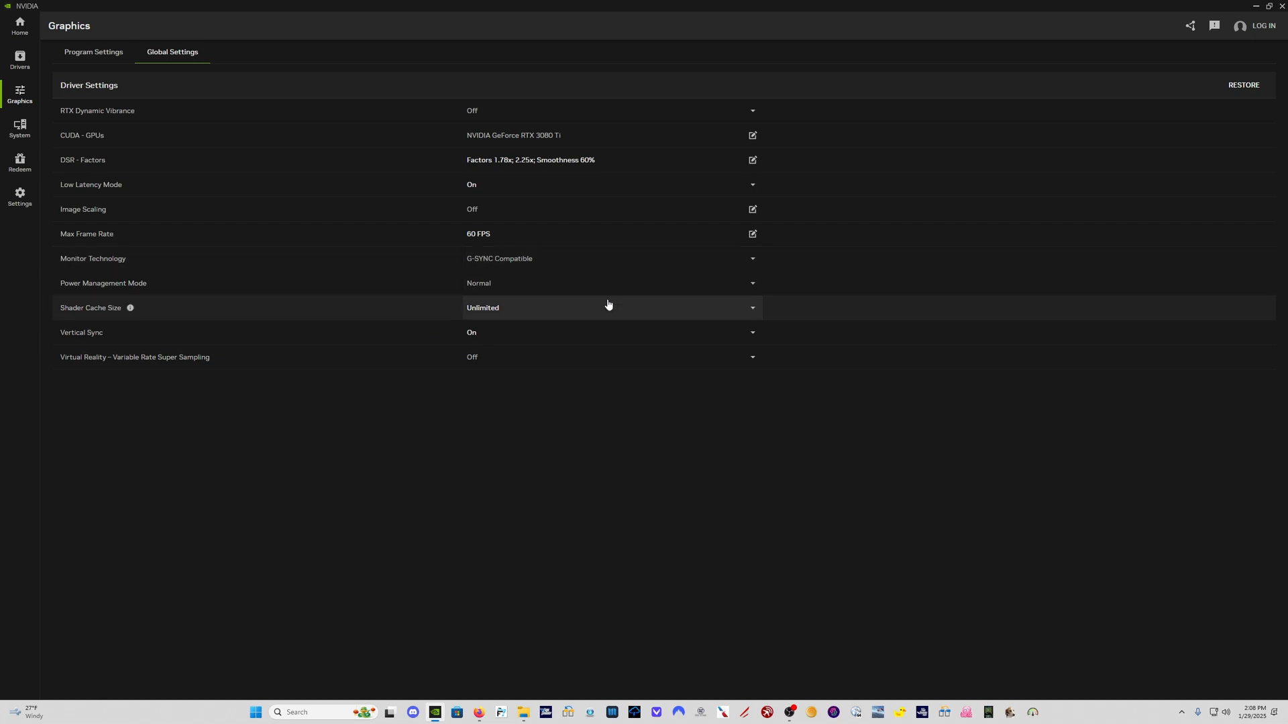
pyautogui.moveTo(603, 341)
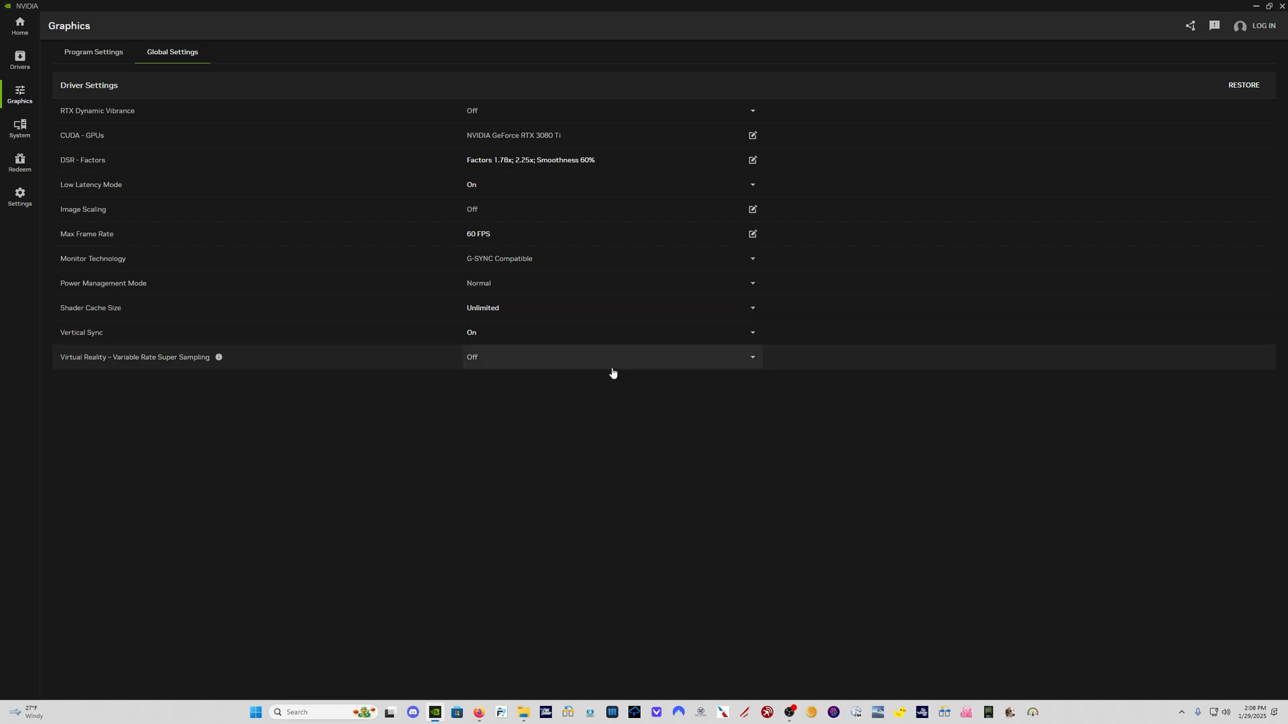
pyautogui.moveTo(607, 372)
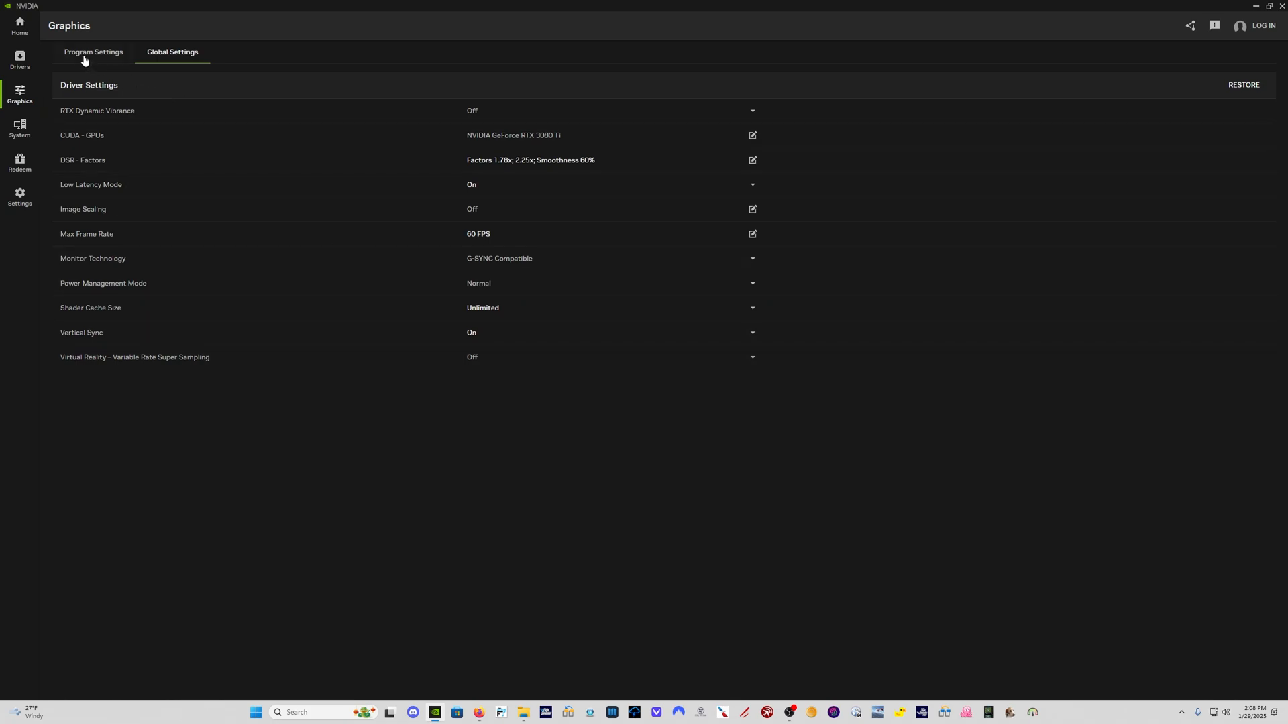
# Scroll Flight Simulator 2024's Program Settings to DLSS and resolution (3840x2160 recommended, 2560x1440 current).
pyautogui.click(93, 51)
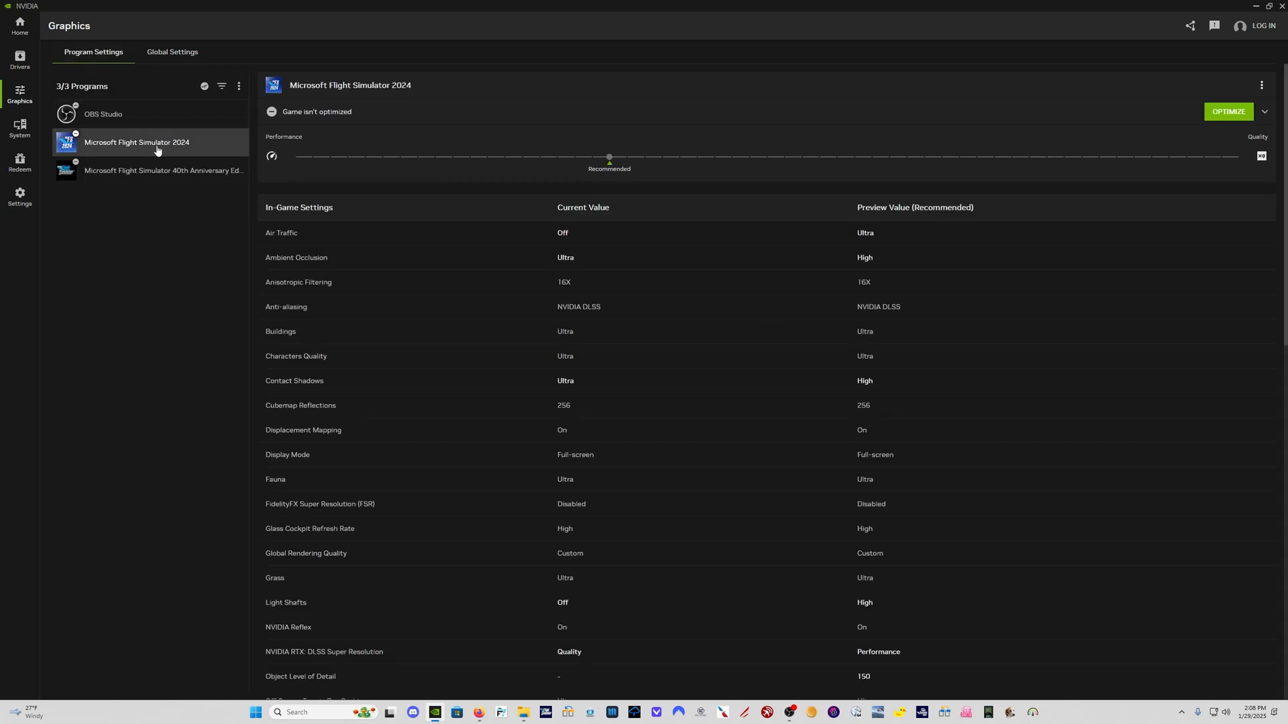
pyautogui.moveTo(185, 183)
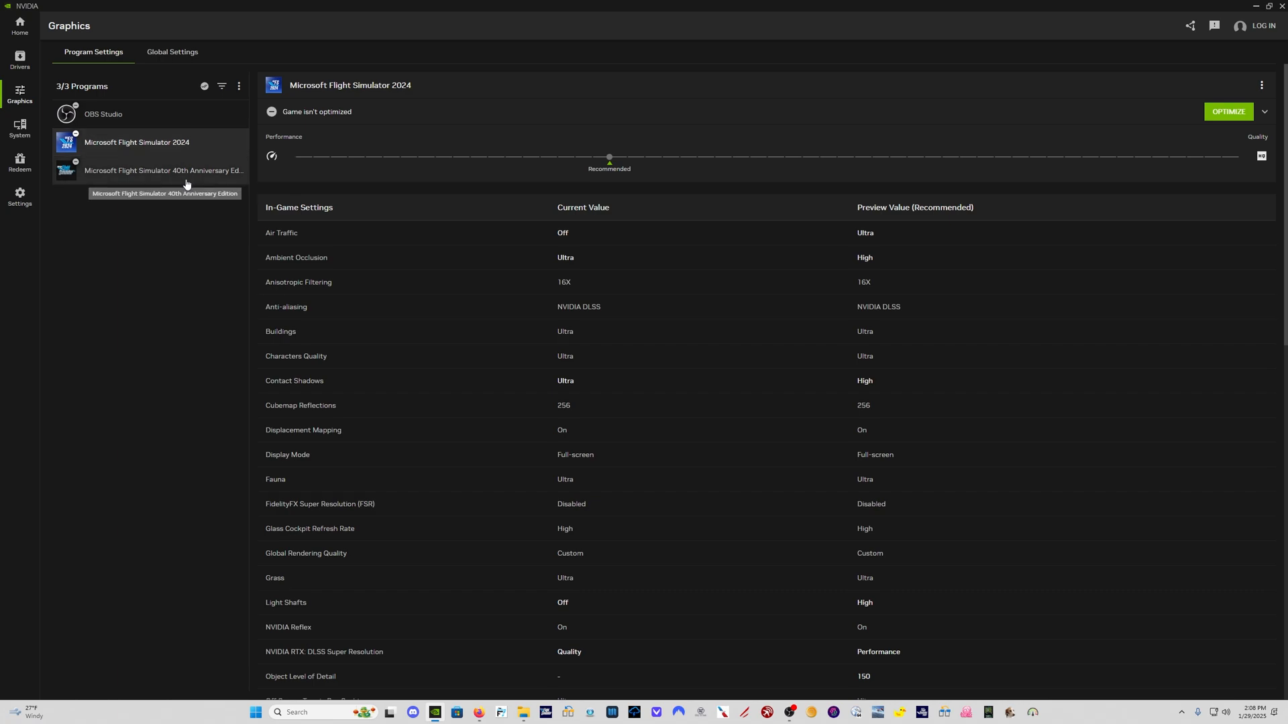
pyautogui.moveTo(202, 185)
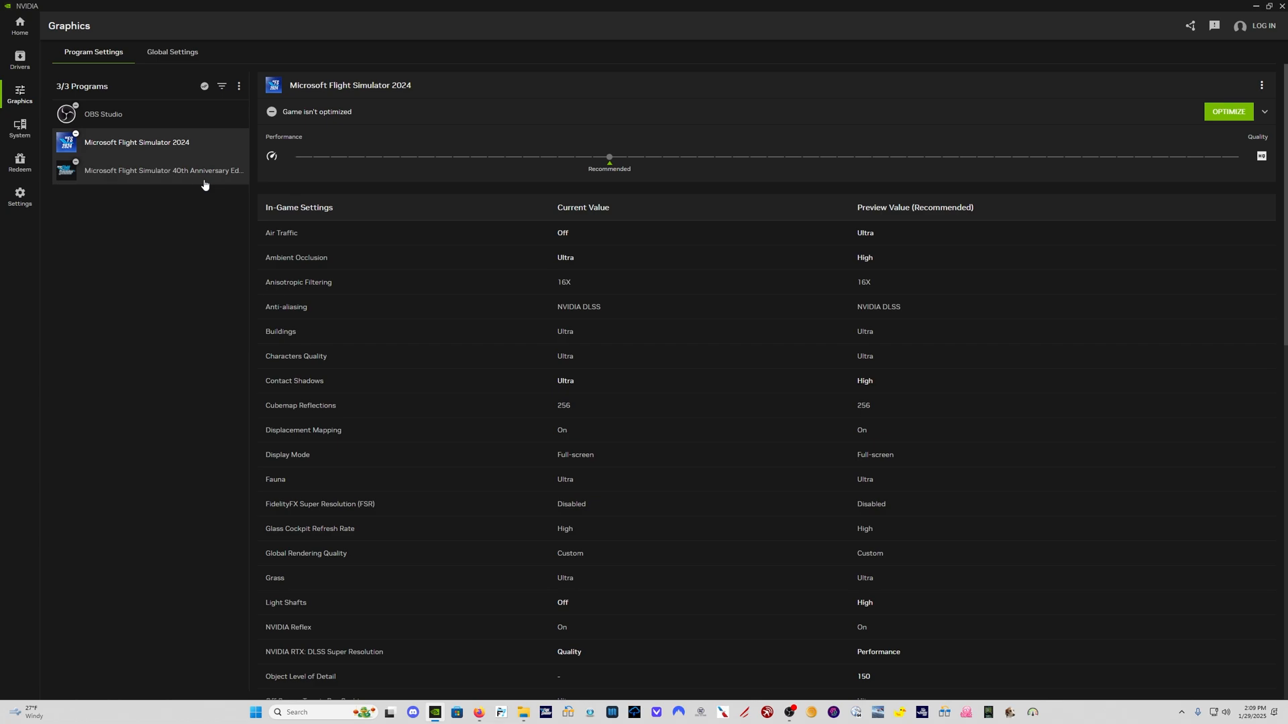
pyautogui.moveTo(330, 106)
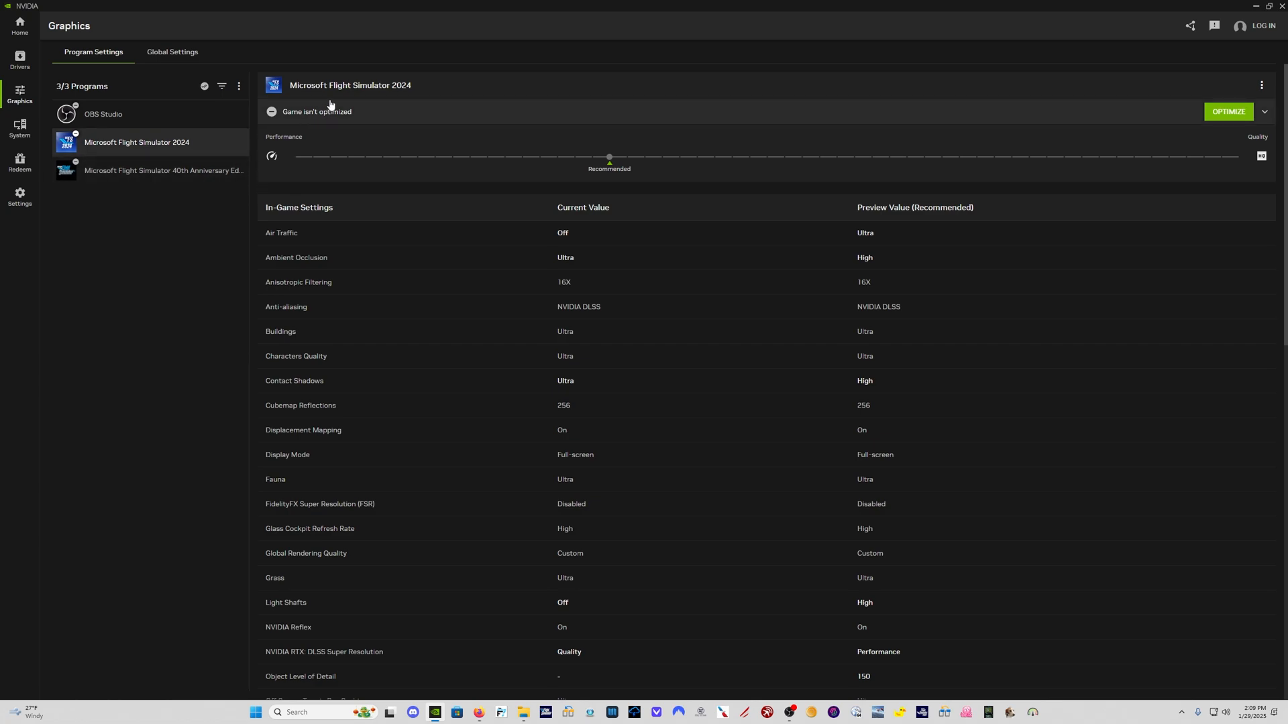
pyautogui.moveTo(619, 177)
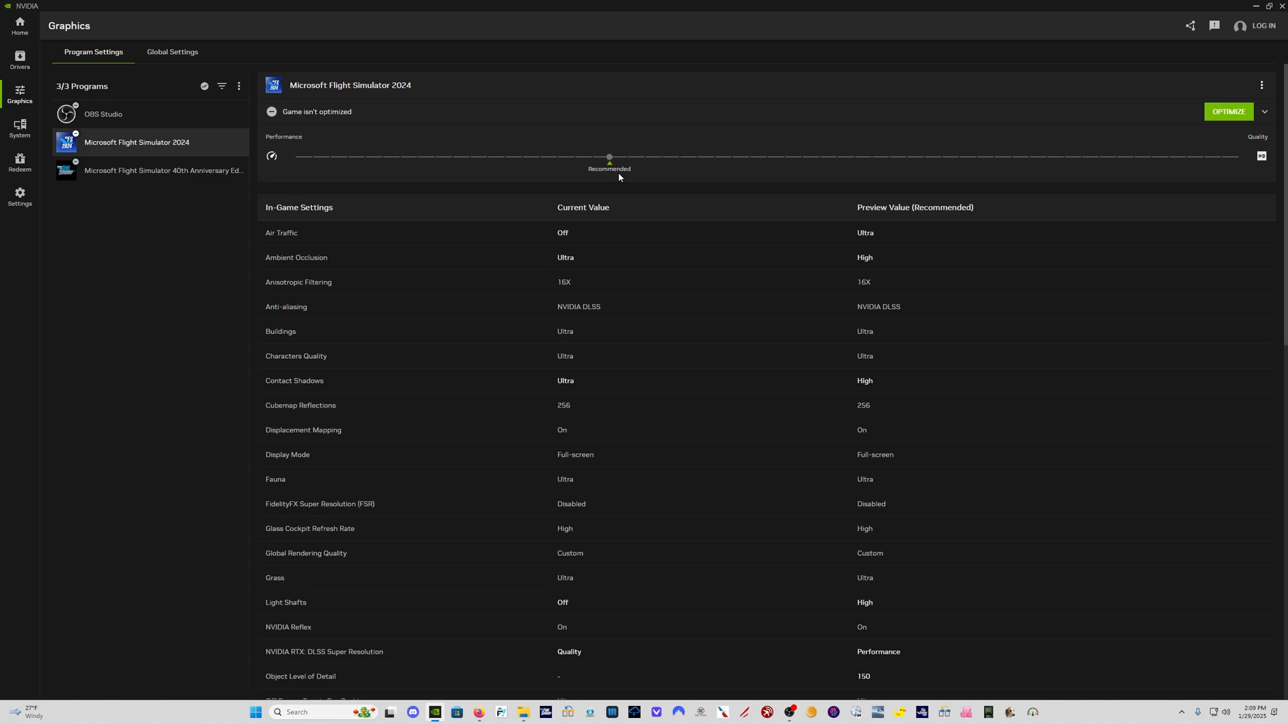
pyautogui.moveTo(750, 239)
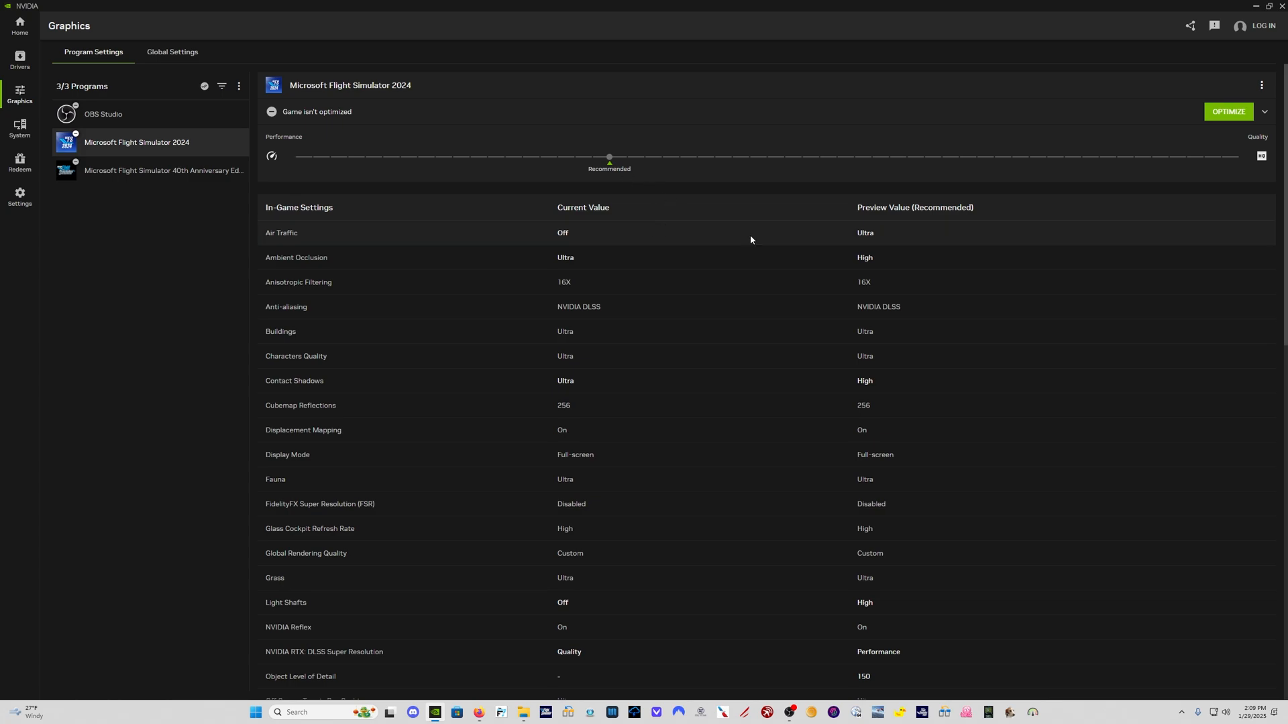
pyautogui.moveTo(574, 271)
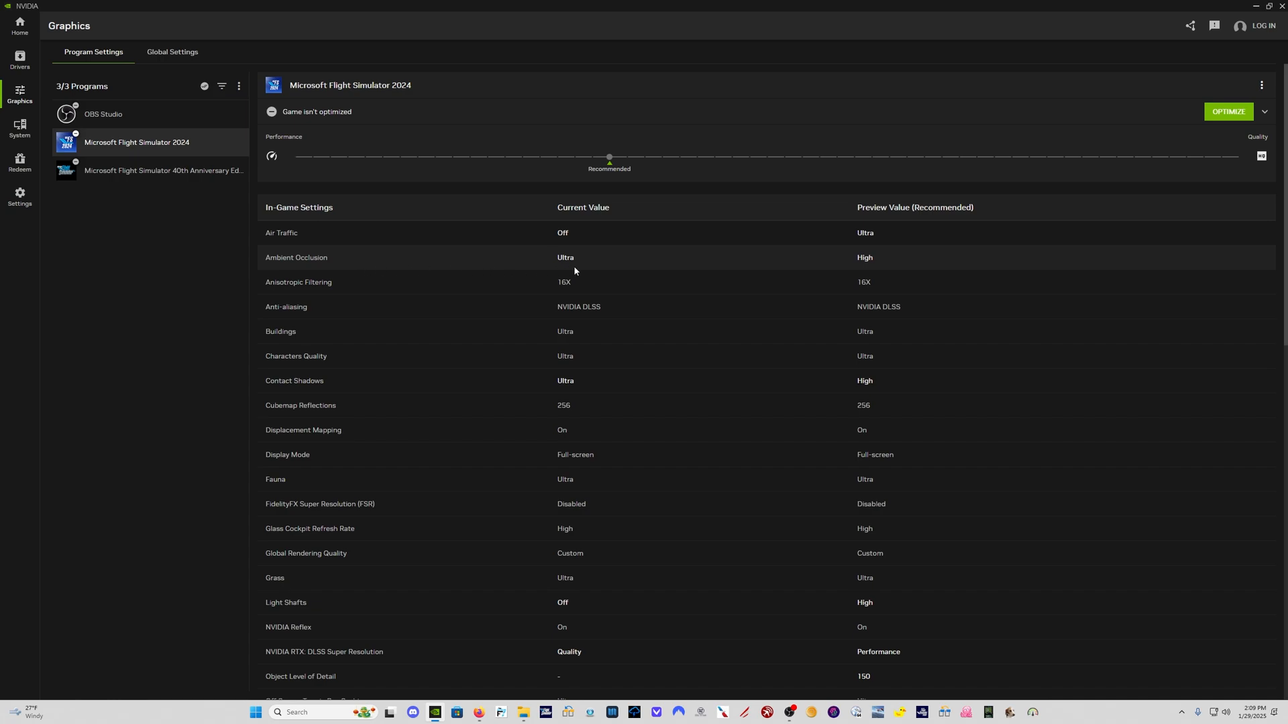
pyautogui.moveTo(919, 266)
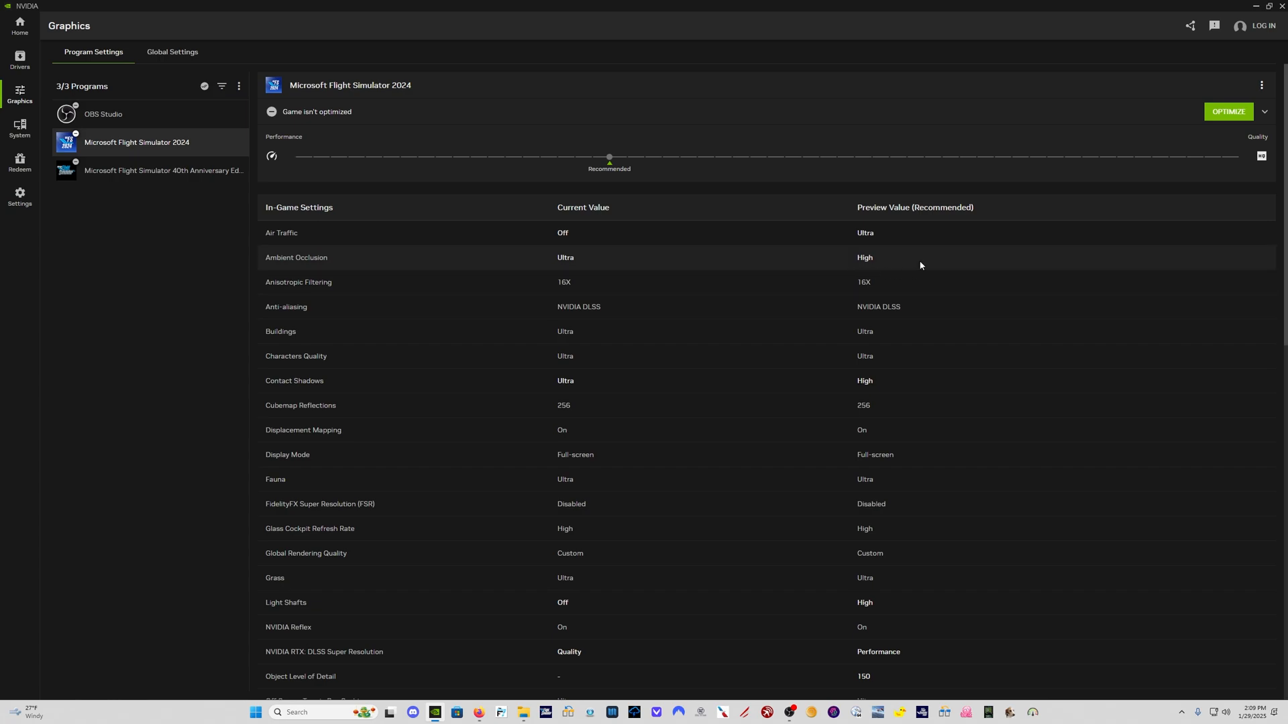
pyautogui.moveTo(632, 381)
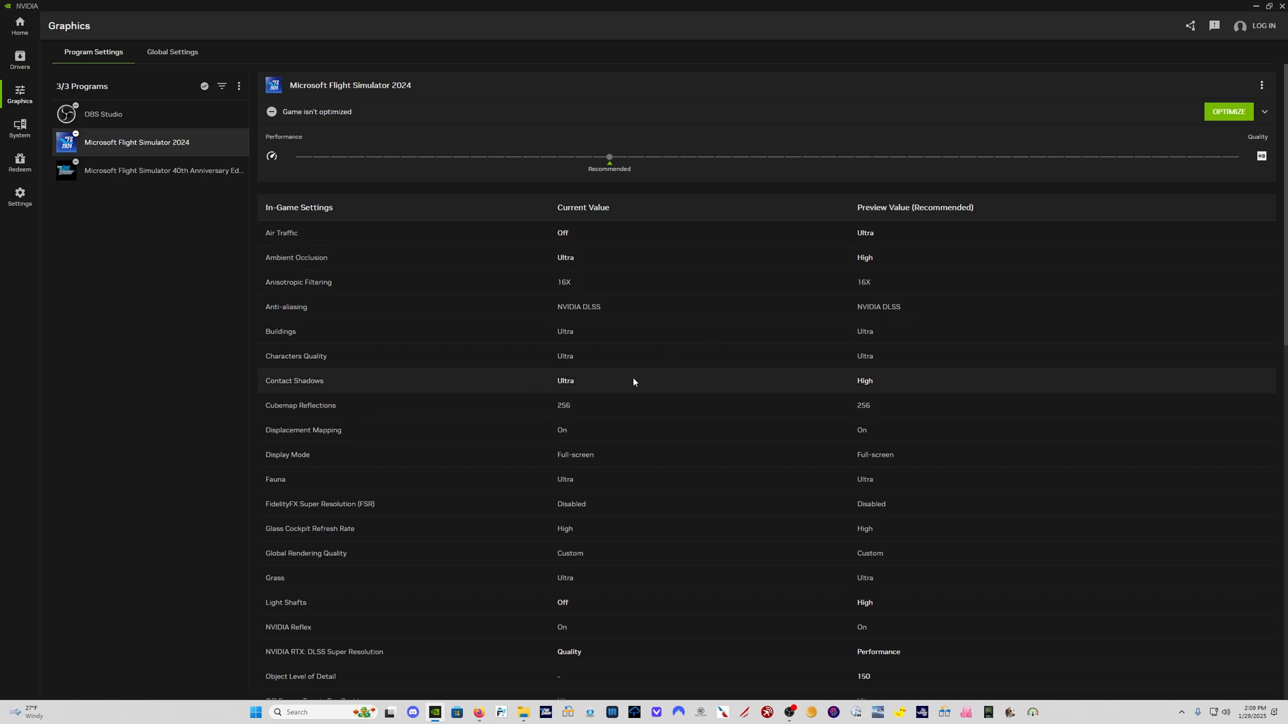
pyautogui.scroll(-3)
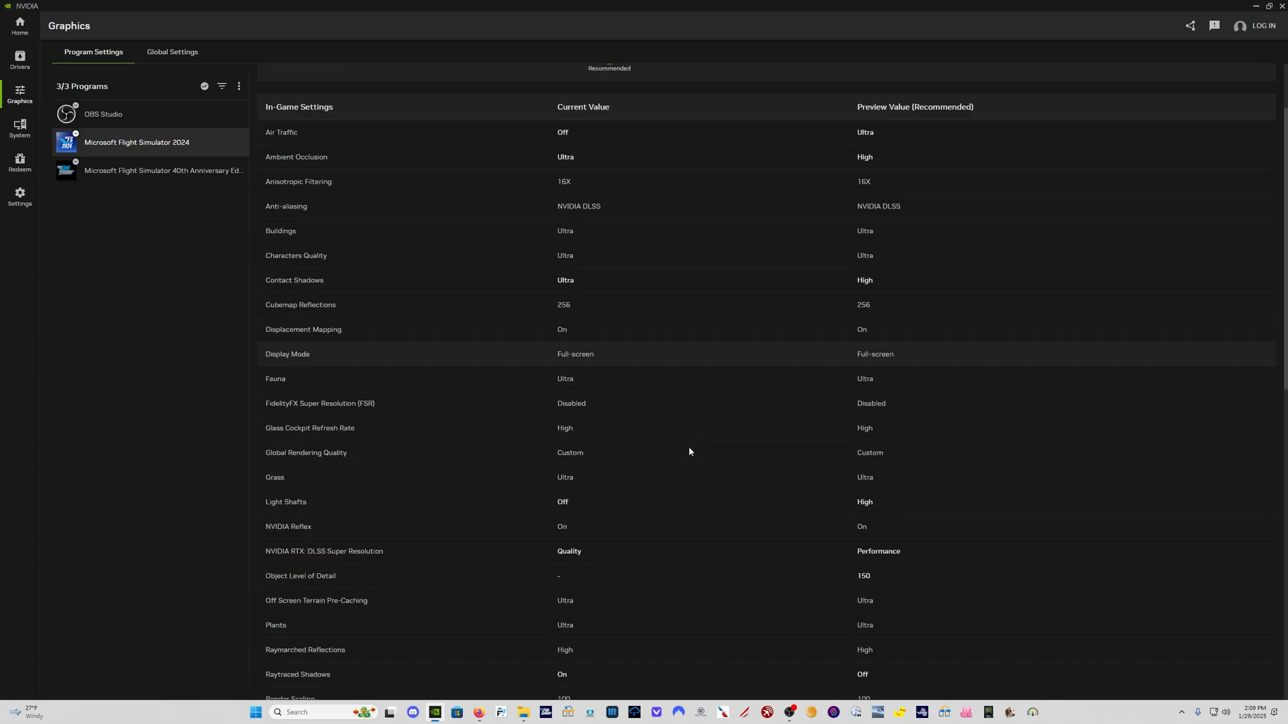
pyautogui.scroll(-3)
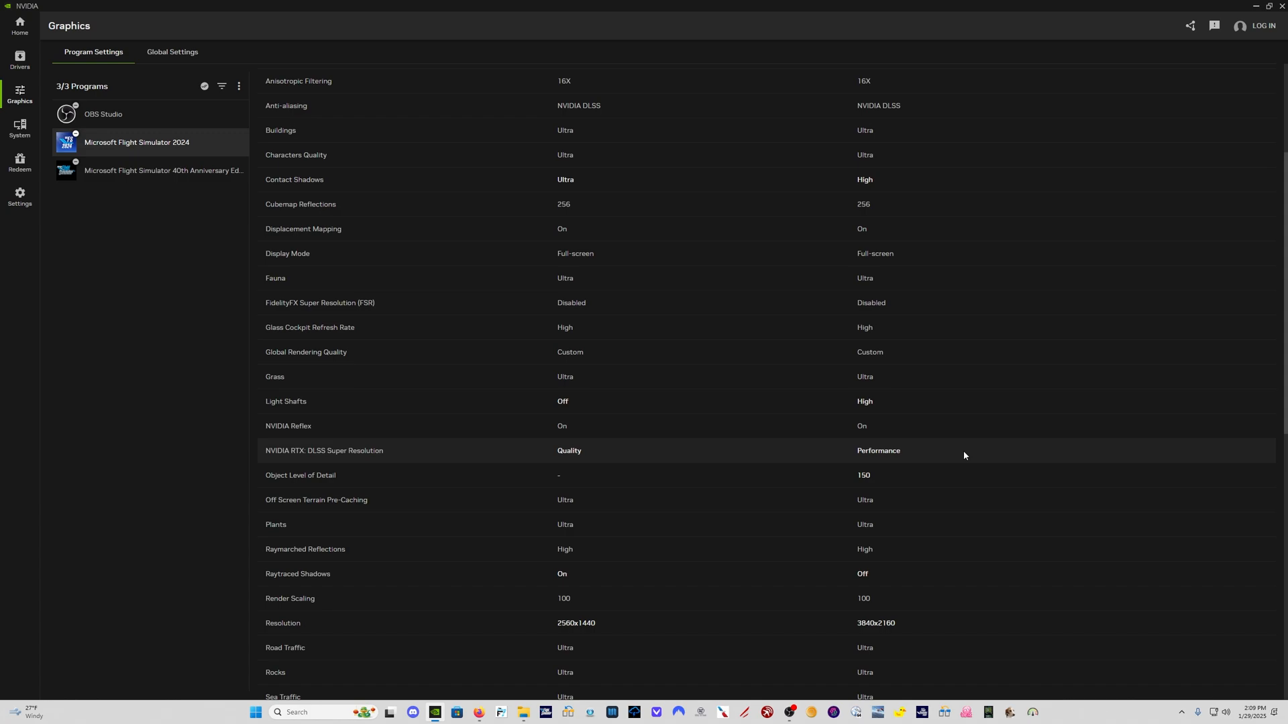
pyautogui.moveTo(916, 624)
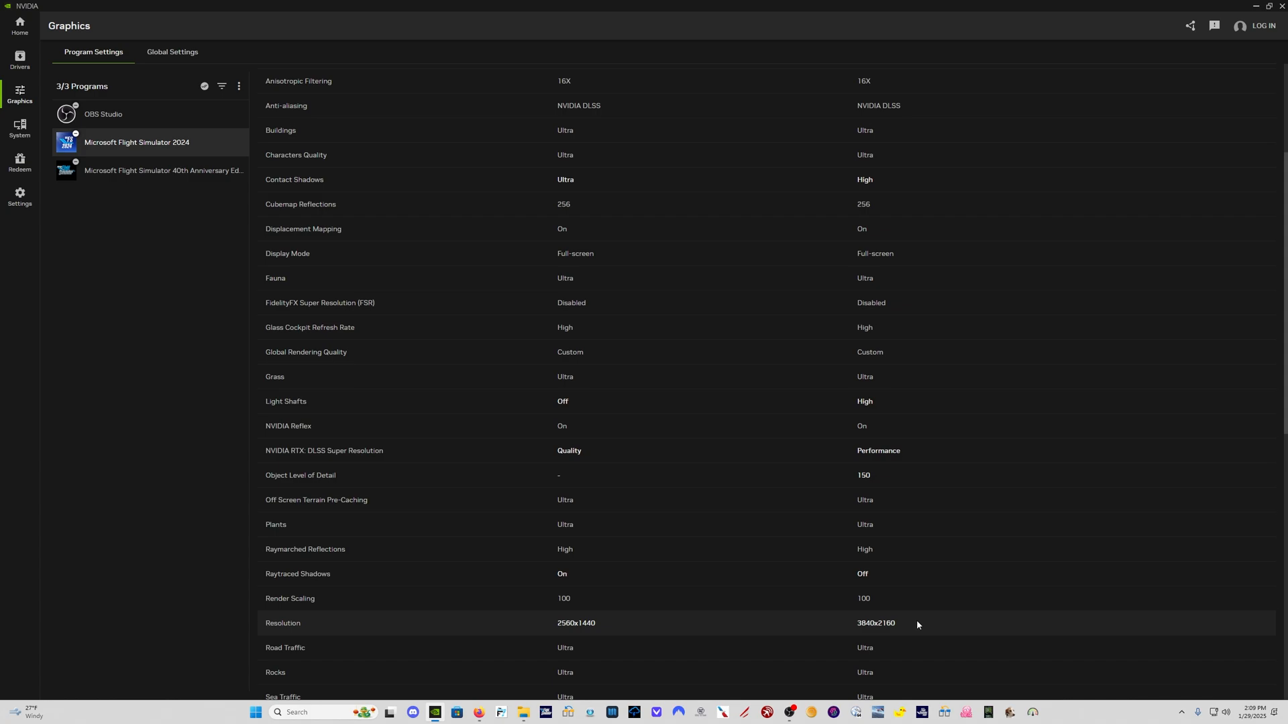
pyautogui.moveTo(912, 625)
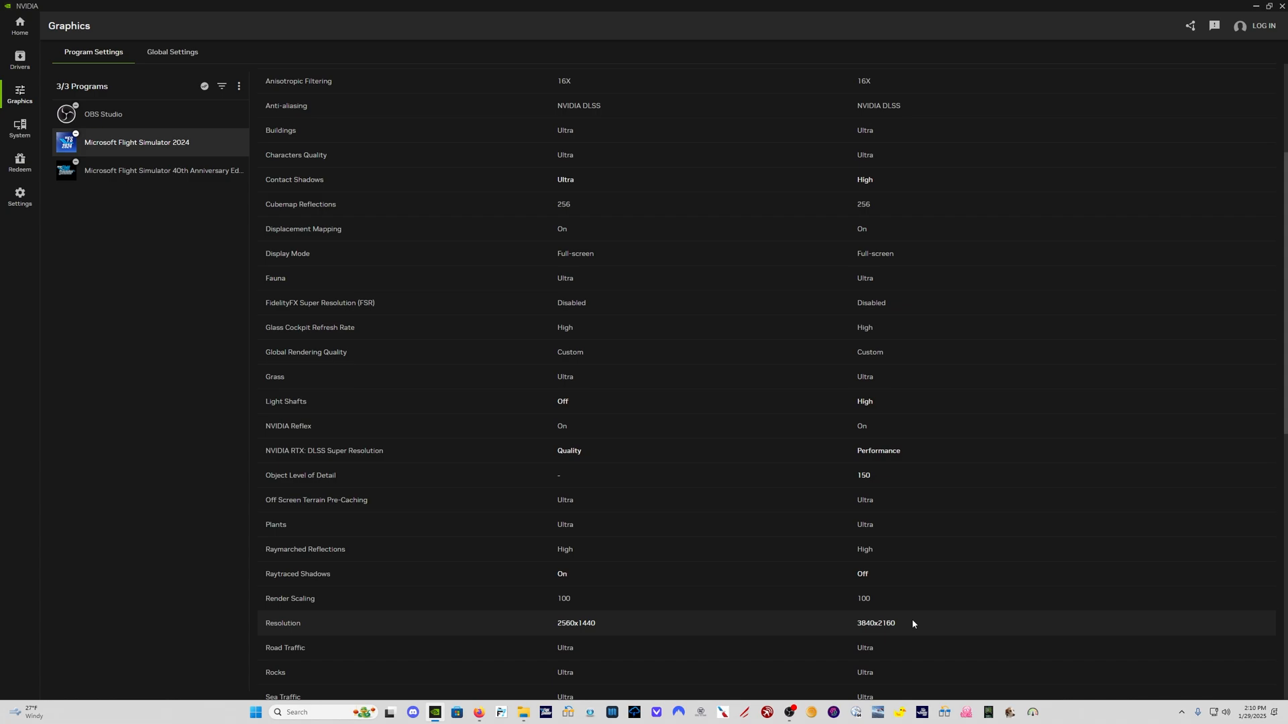
pyautogui.moveTo(851, 588)
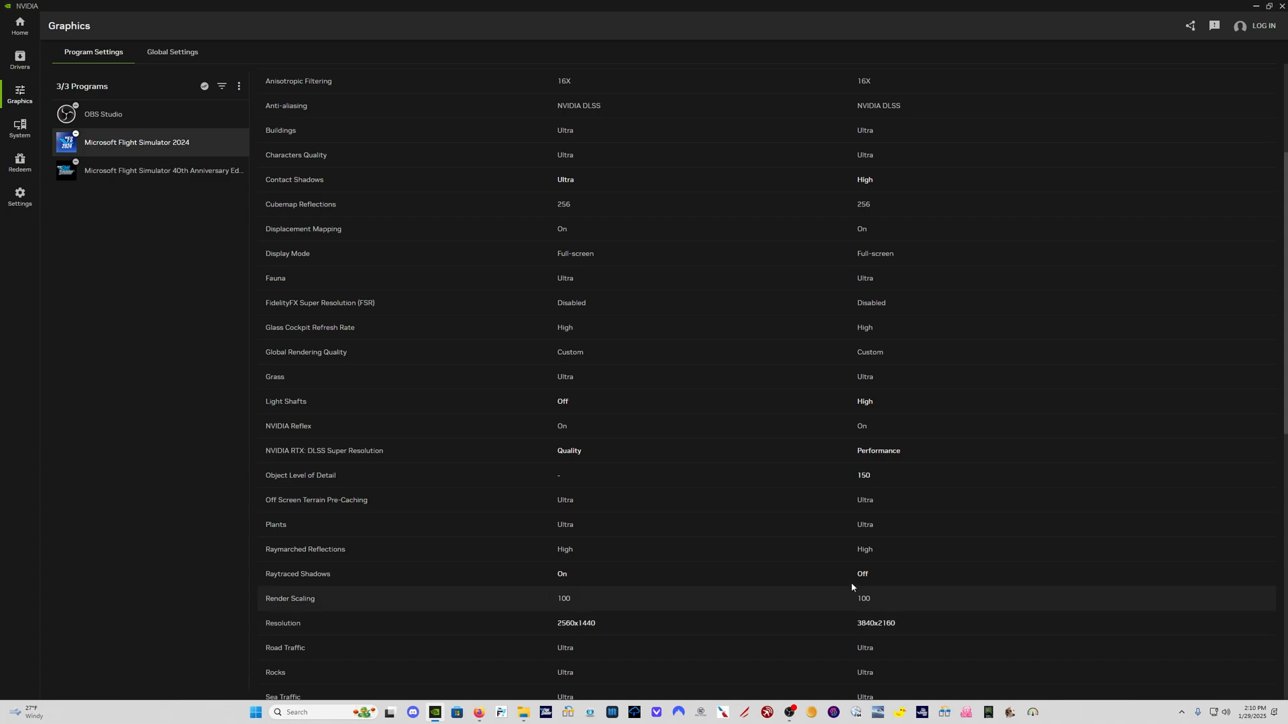
# Select Flight Simulator 40th Anniversary Edition and scroll down to RTX: DLSS and back up.
pyautogui.click(164, 169)
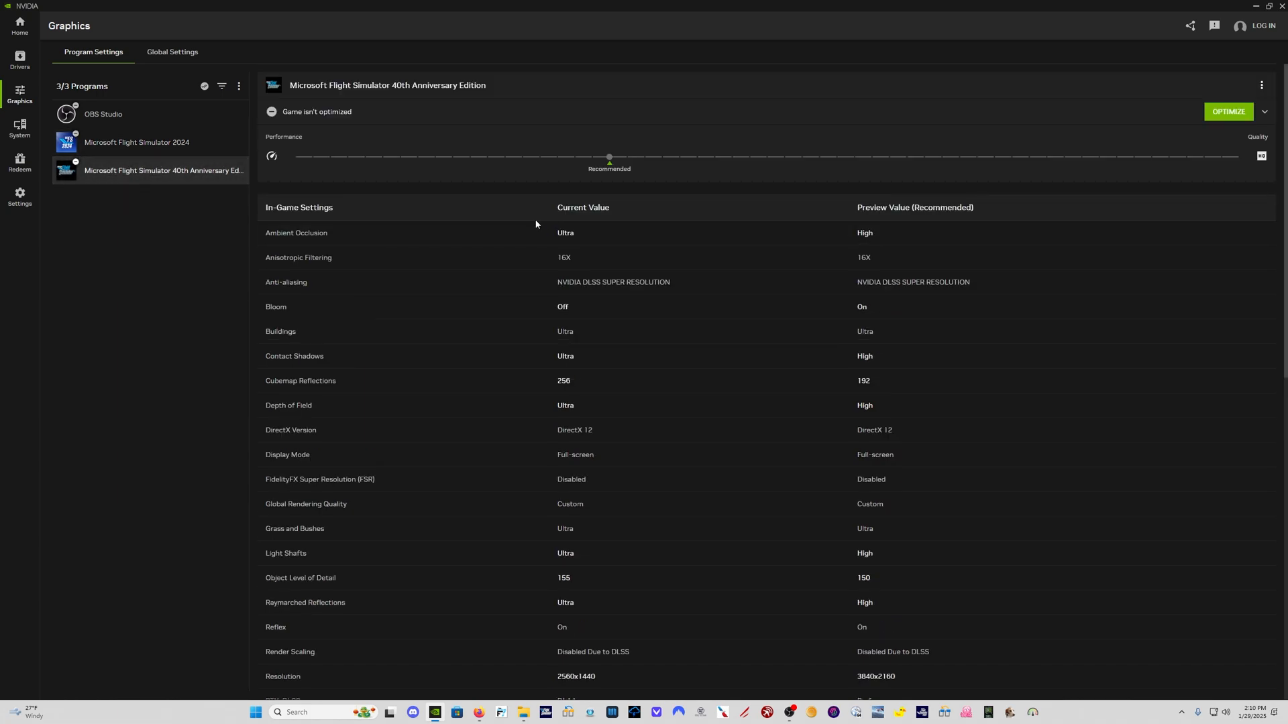
pyautogui.moveTo(633, 160)
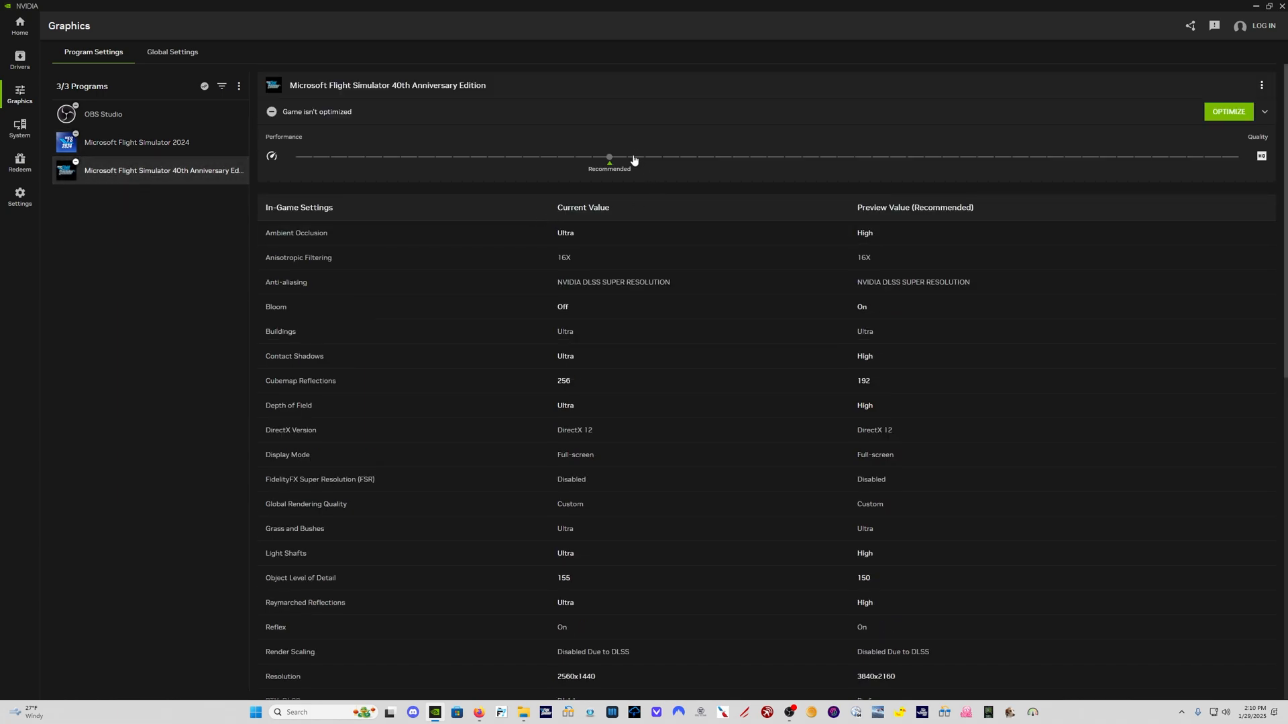
pyautogui.moveTo(620, 169)
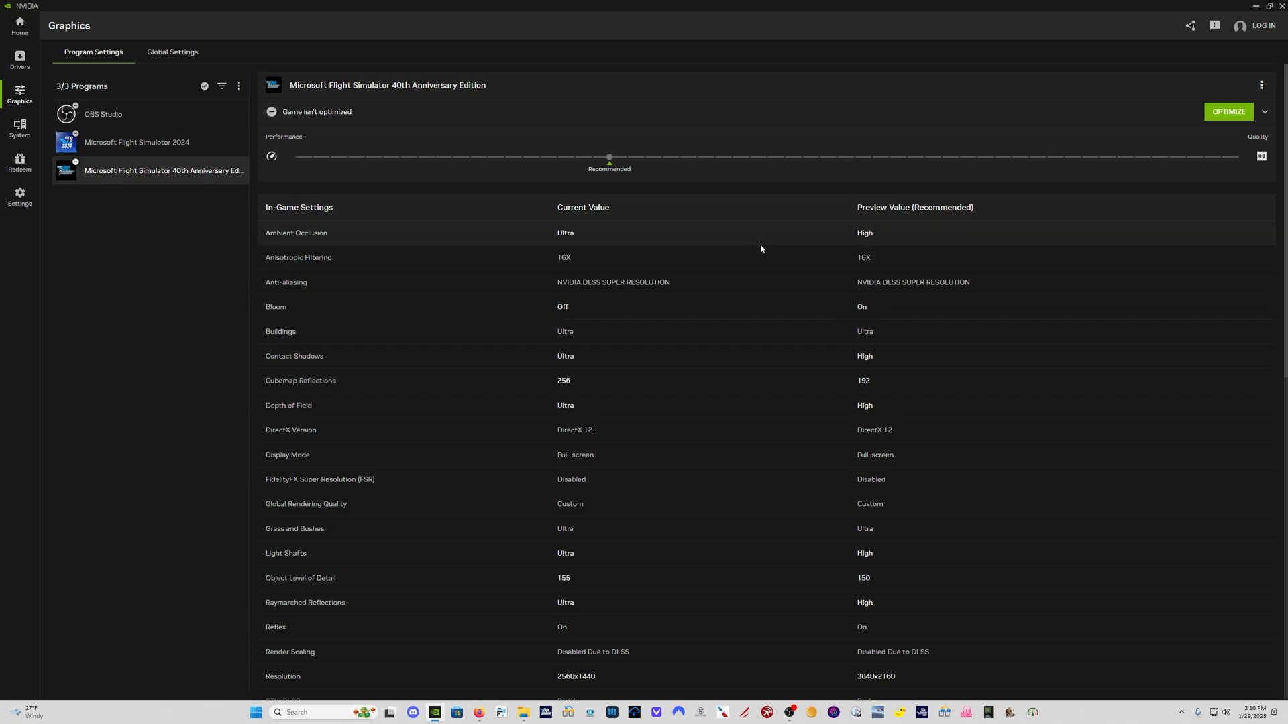
pyautogui.moveTo(746, 380)
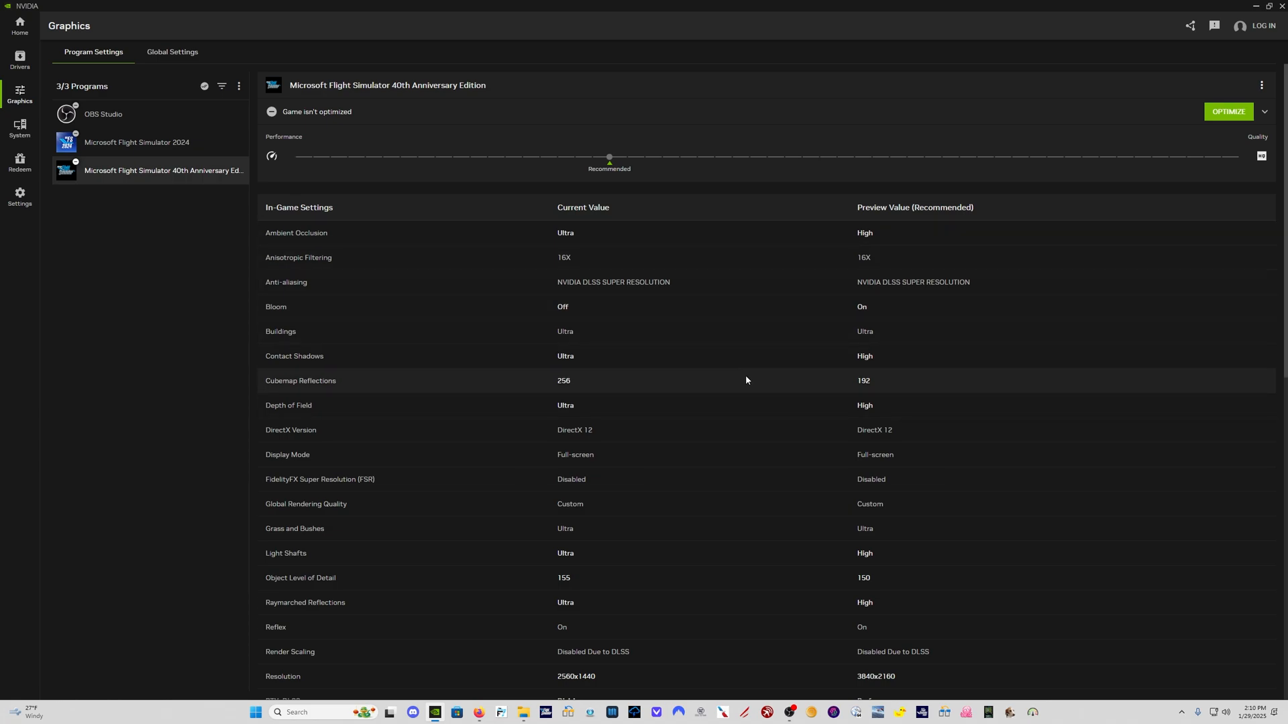
pyautogui.moveTo(760, 496)
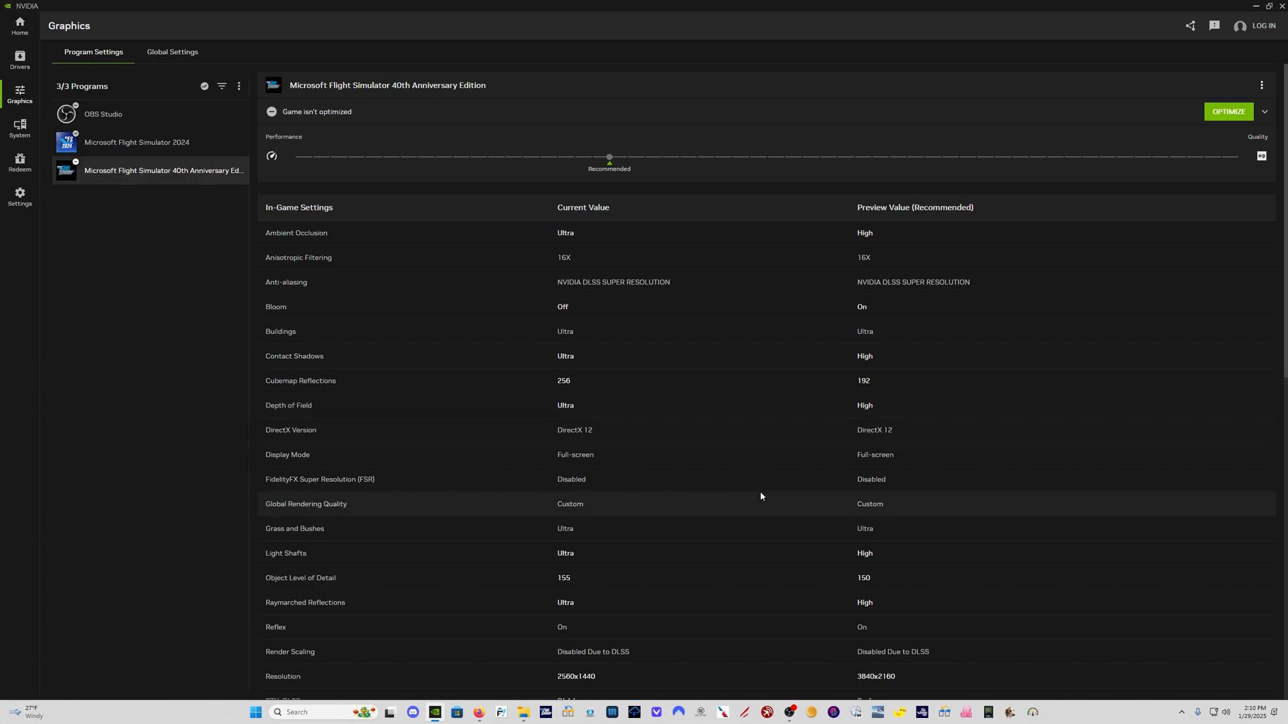
pyautogui.scroll(-3)
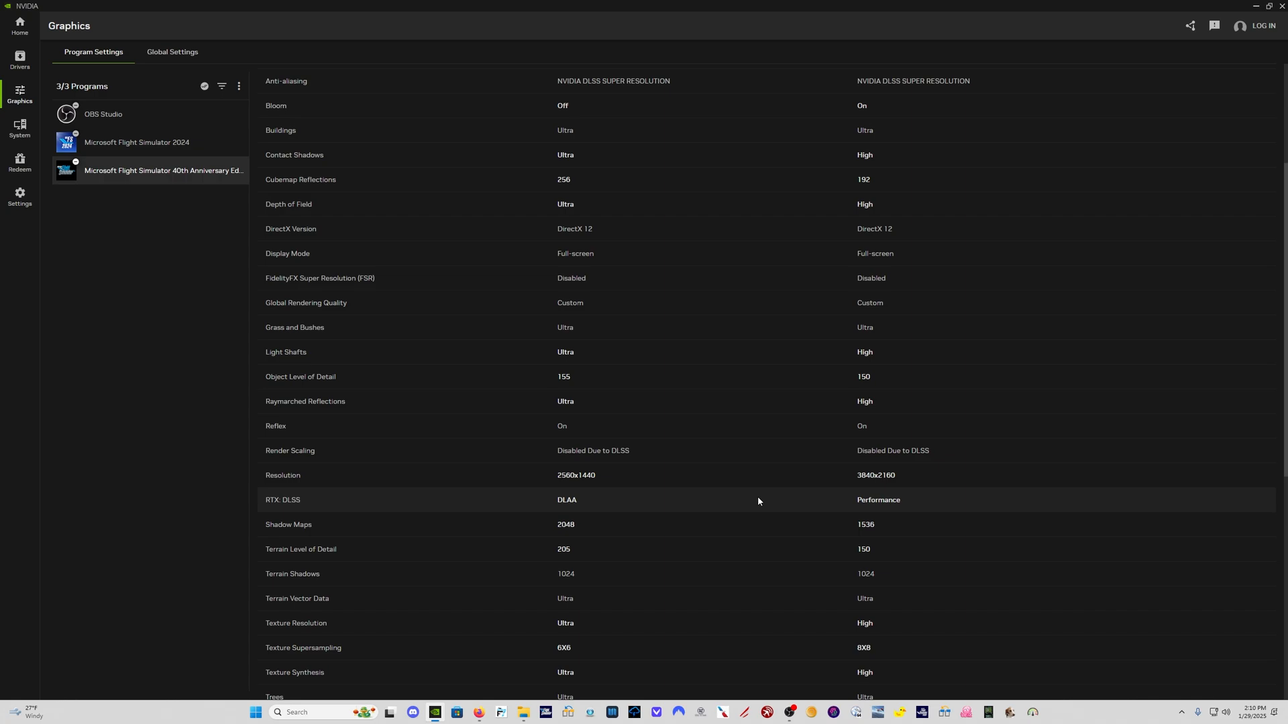
pyautogui.scroll(3)
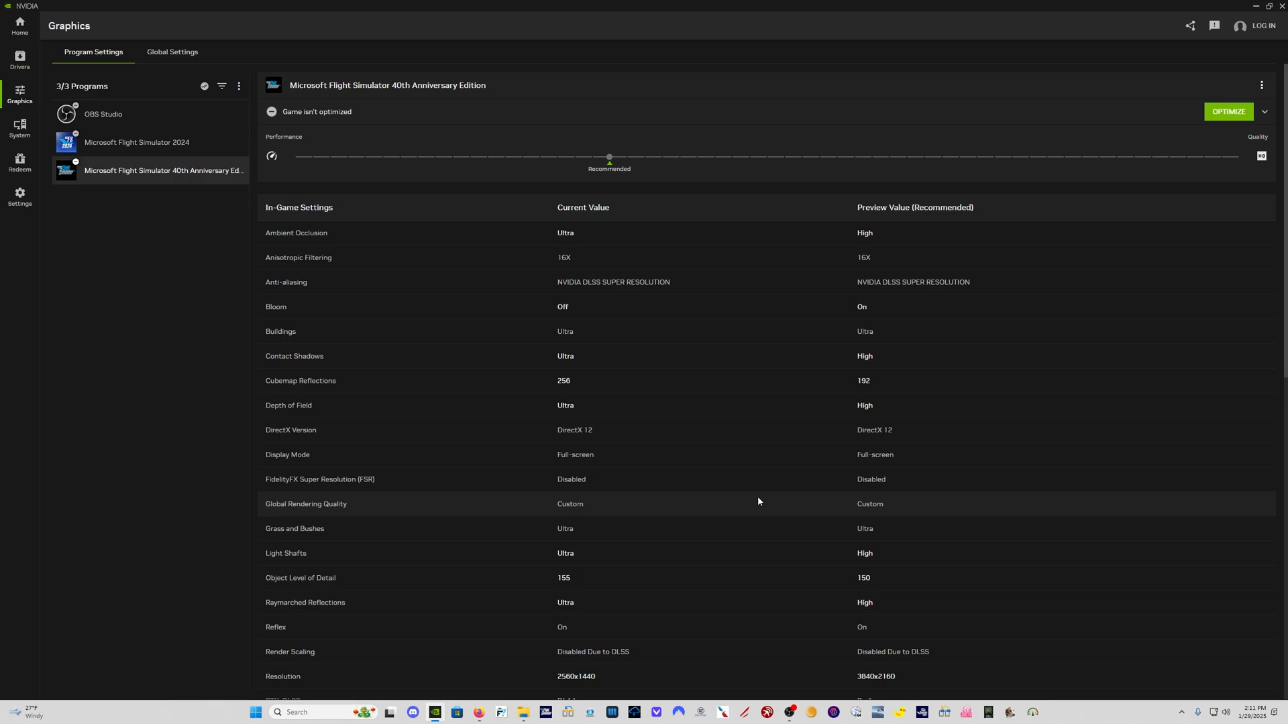
pyautogui.moveTo(19, 128)
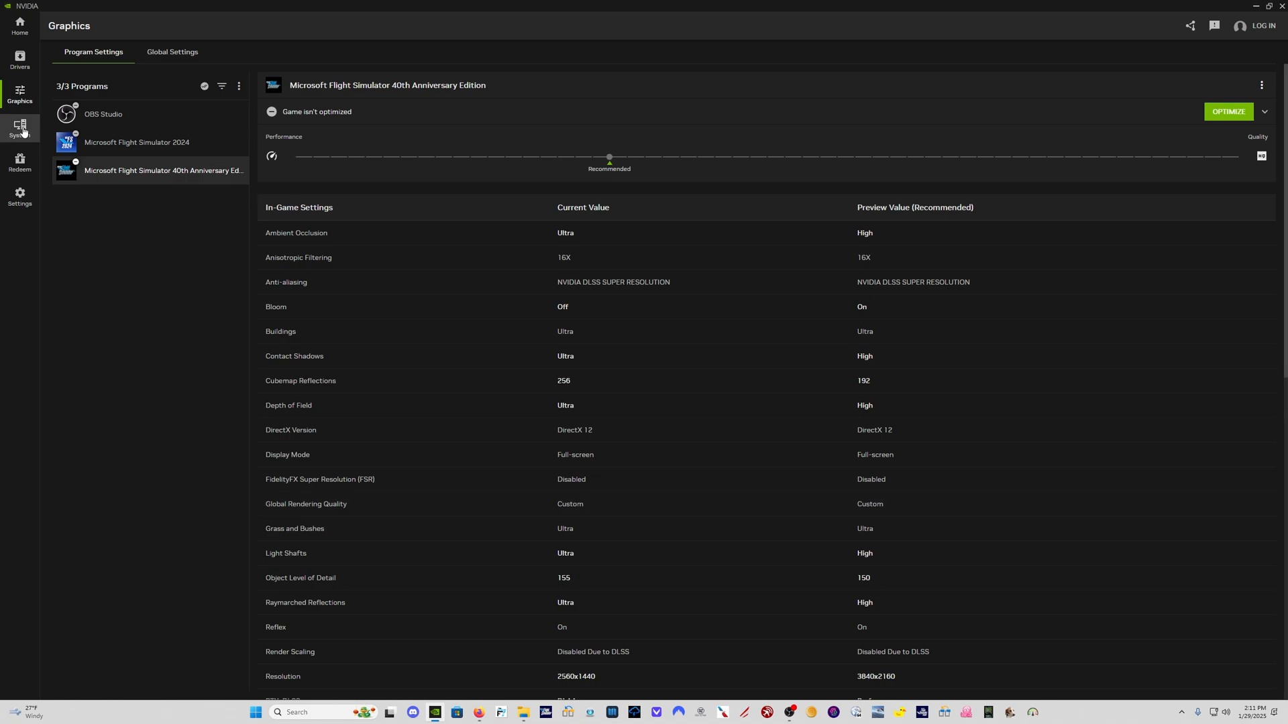
# Go to System and view the Video tab's RTX Video Super Resolution and HDR settings.
pyautogui.click(18, 130)
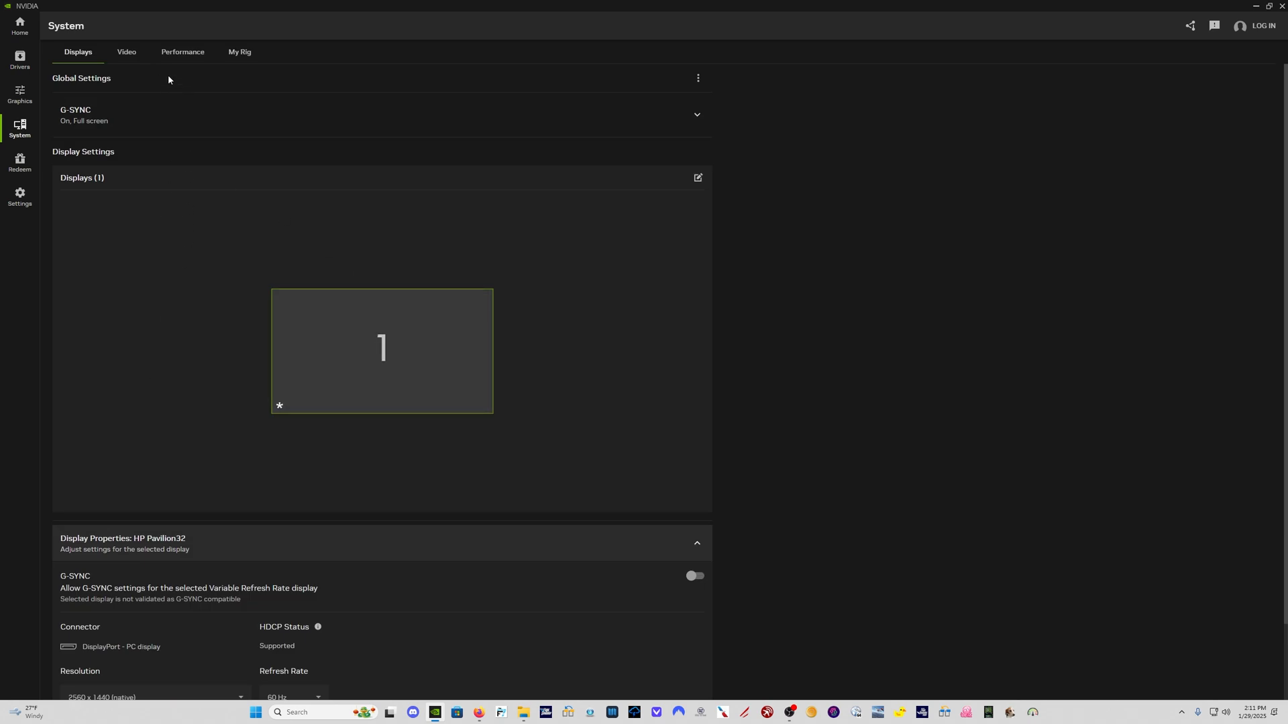
pyautogui.click(125, 51)
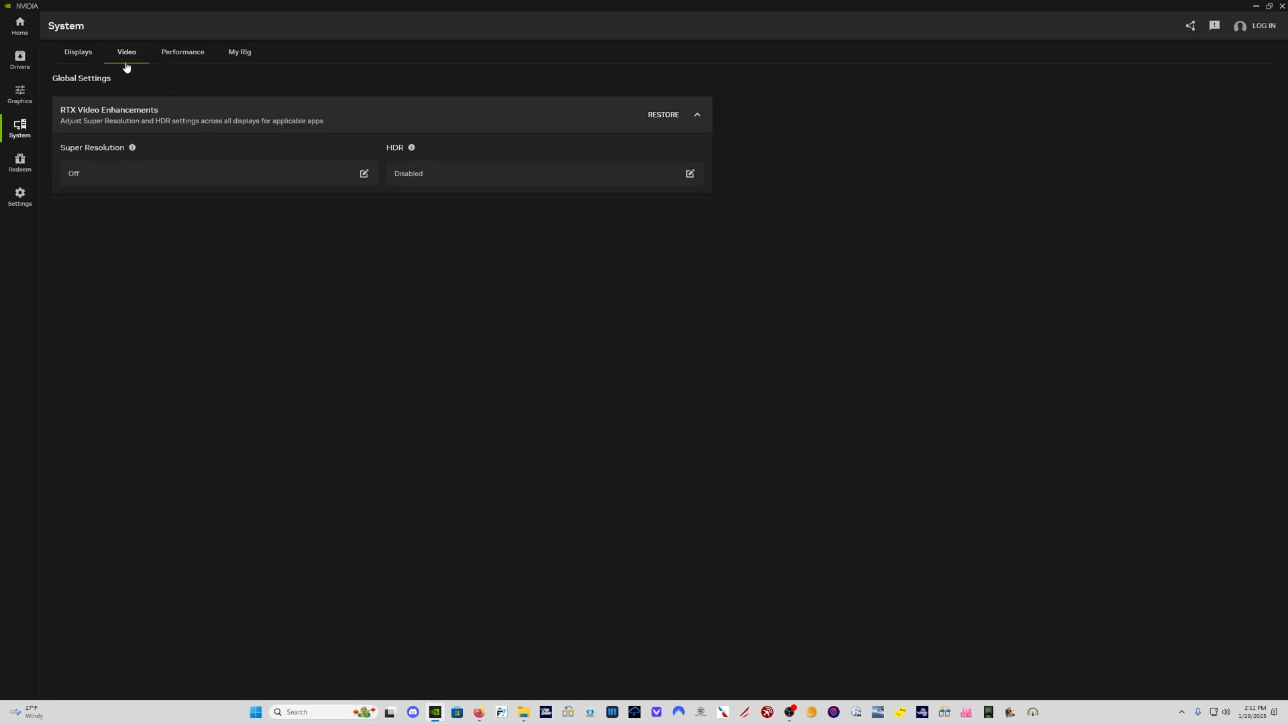
pyautogui.moveTo(353, 184)
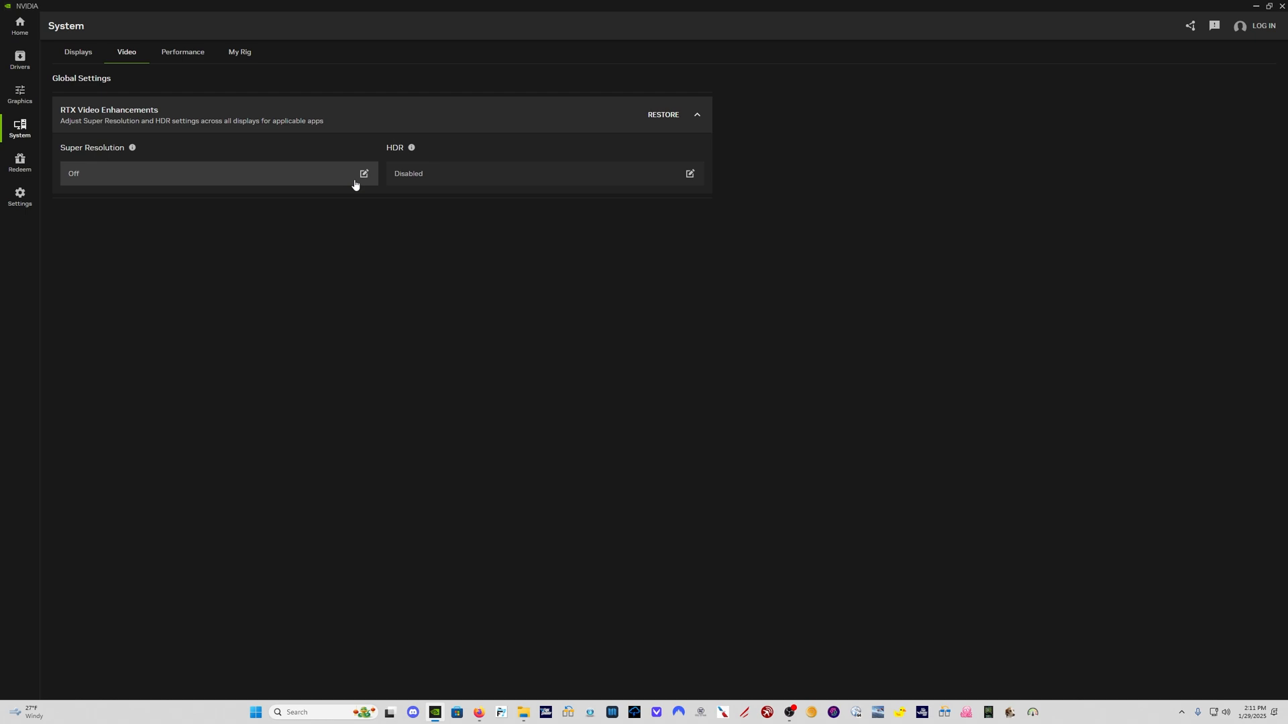
pyautogui.moveTo(351, 176)
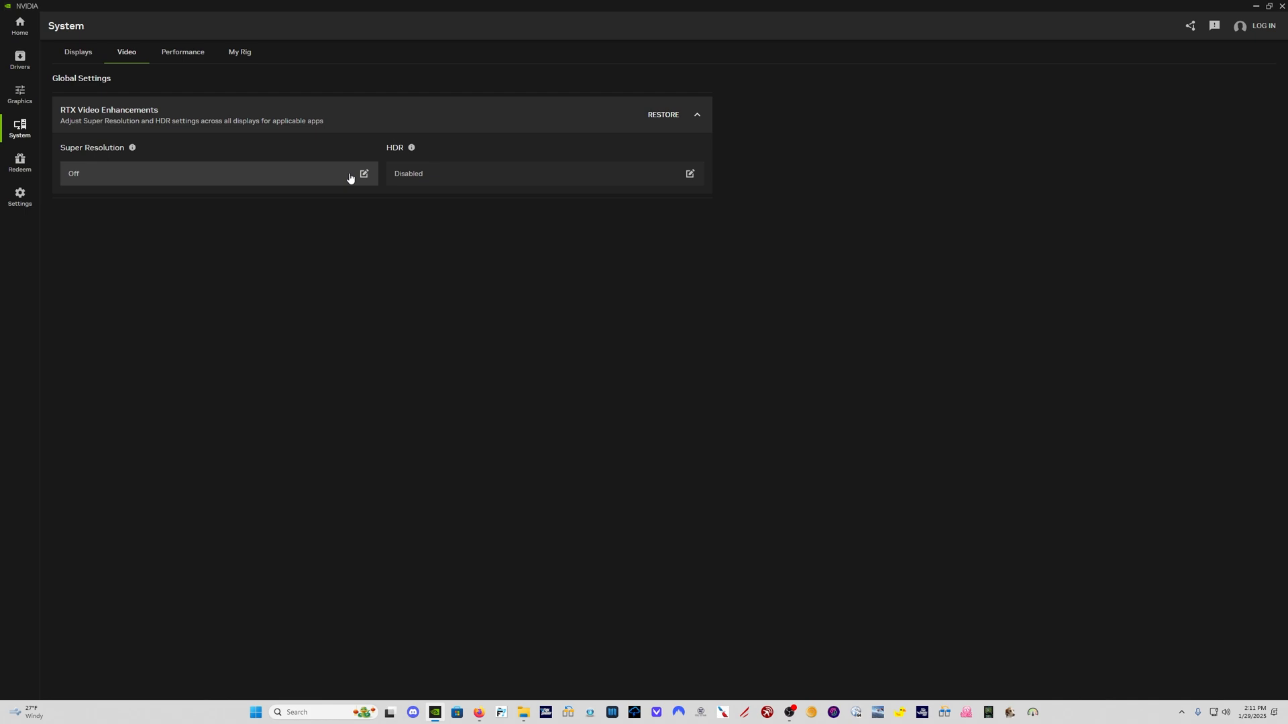
pyautogui.moveTo(187, 63)
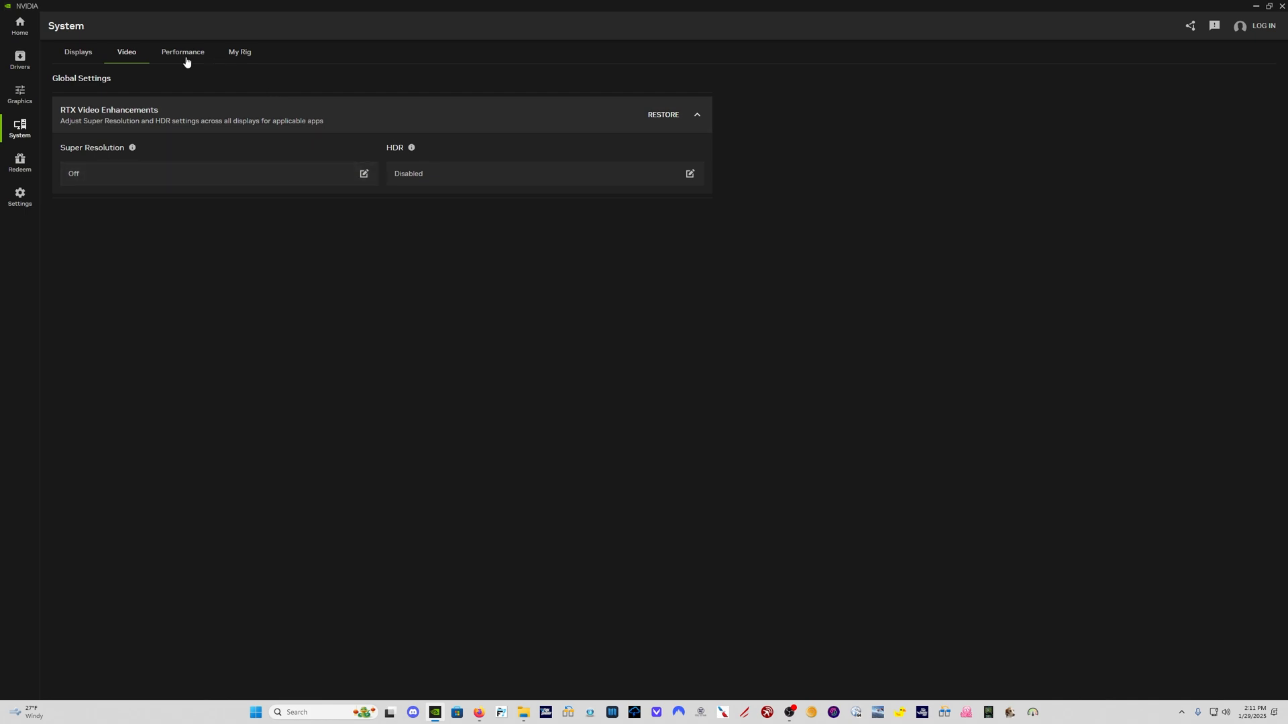
# Switch to the System Performance tab to see GPU stats, Automatic Tuning and limits.
pyautogui.click(183, 52)
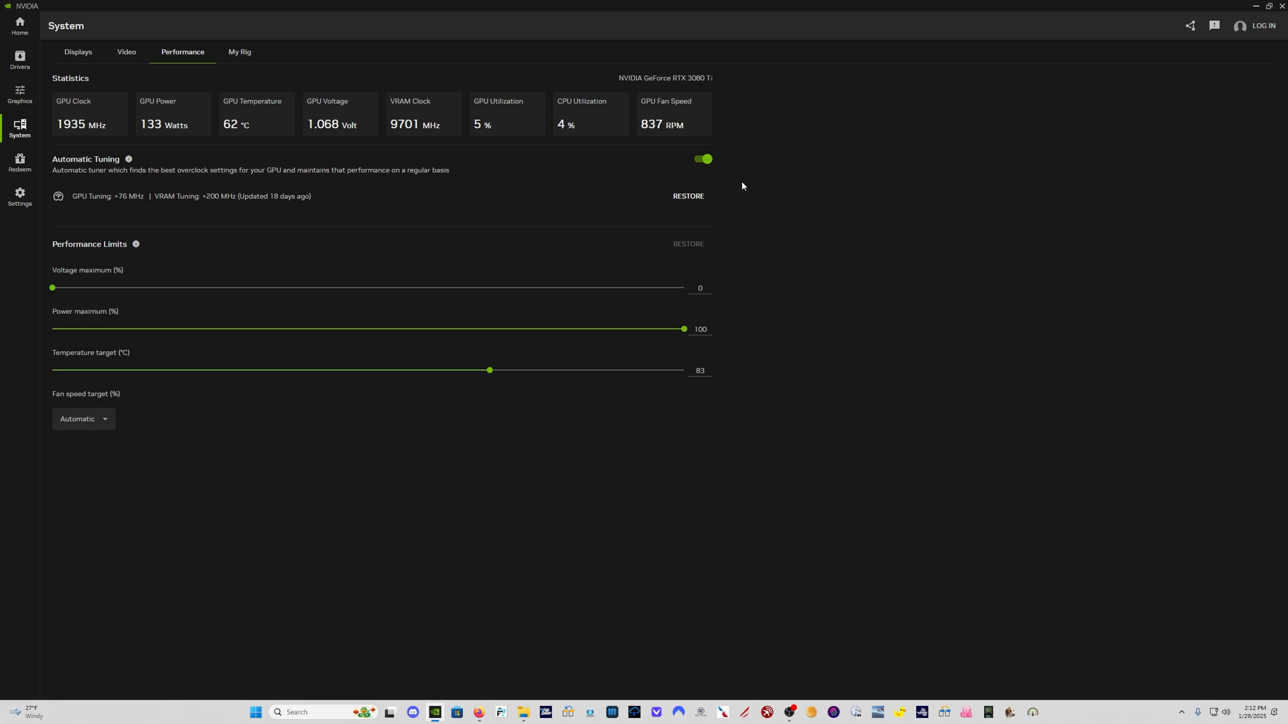
pyautogui.moveTo(643, 180)
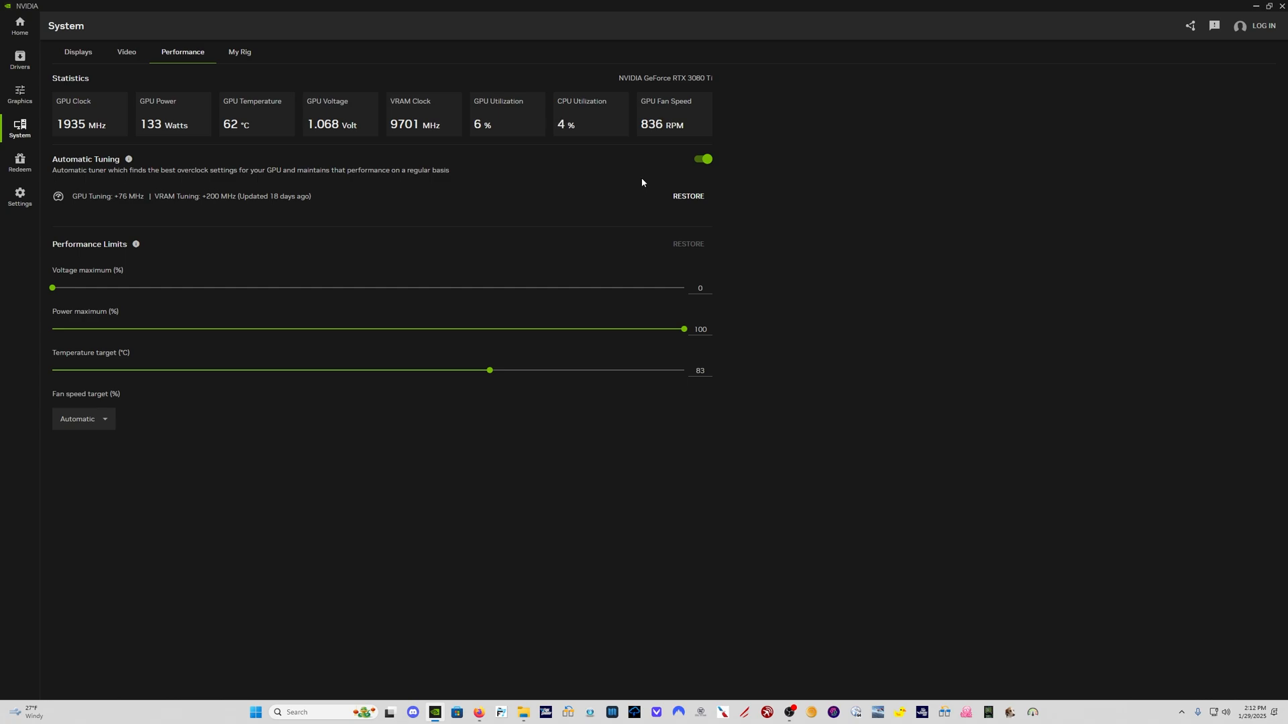
pyautogui.moveTo(48, 215)
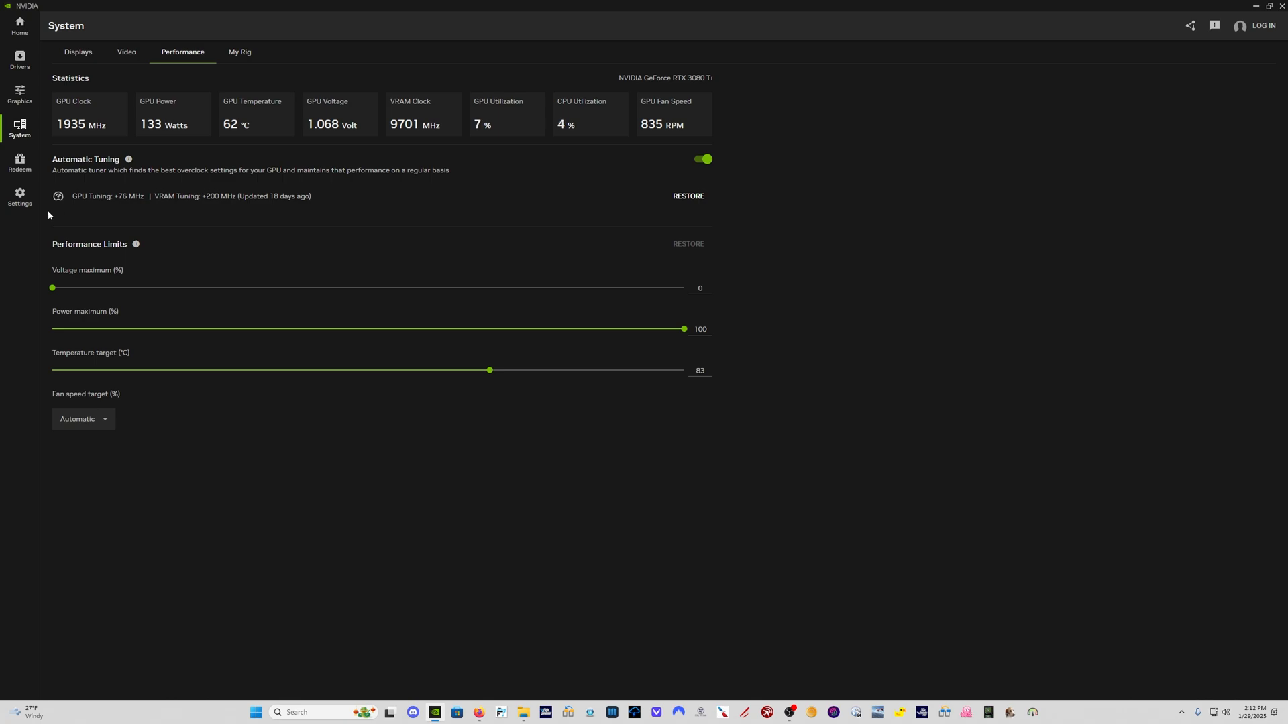
pyautogui.moveTo(122, 219)
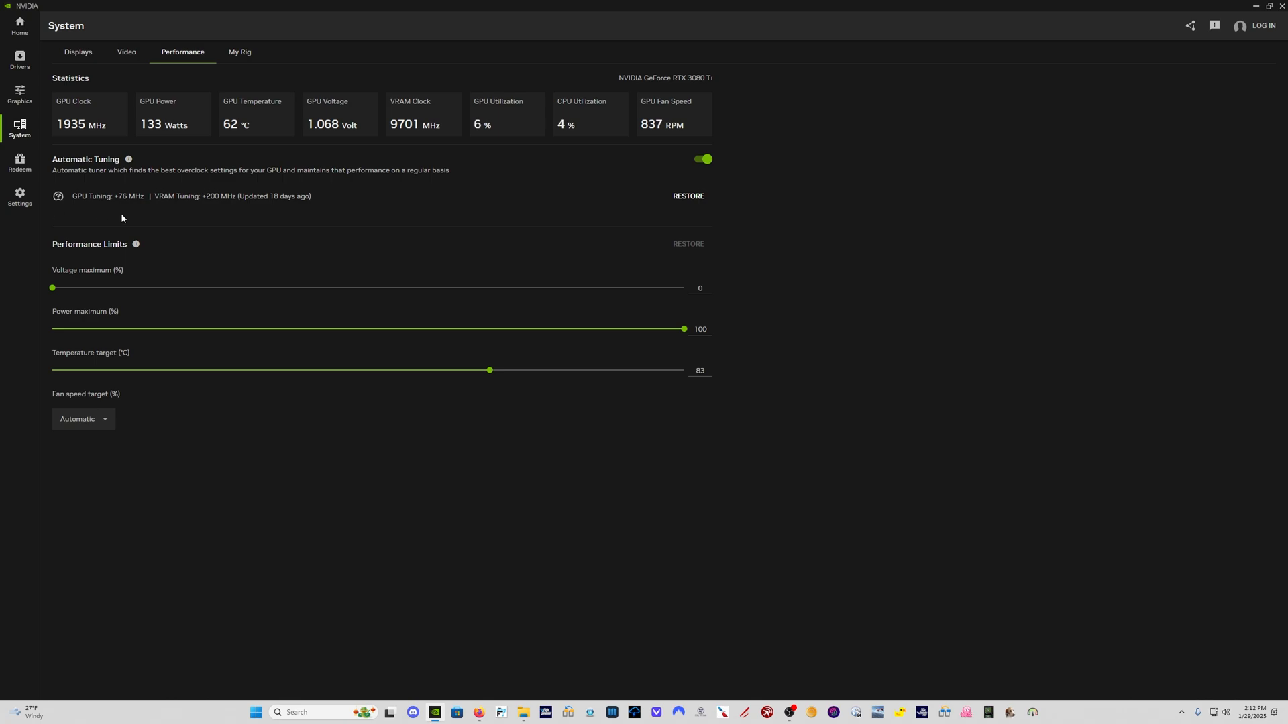
pyautogui.moveTo(292, 219)
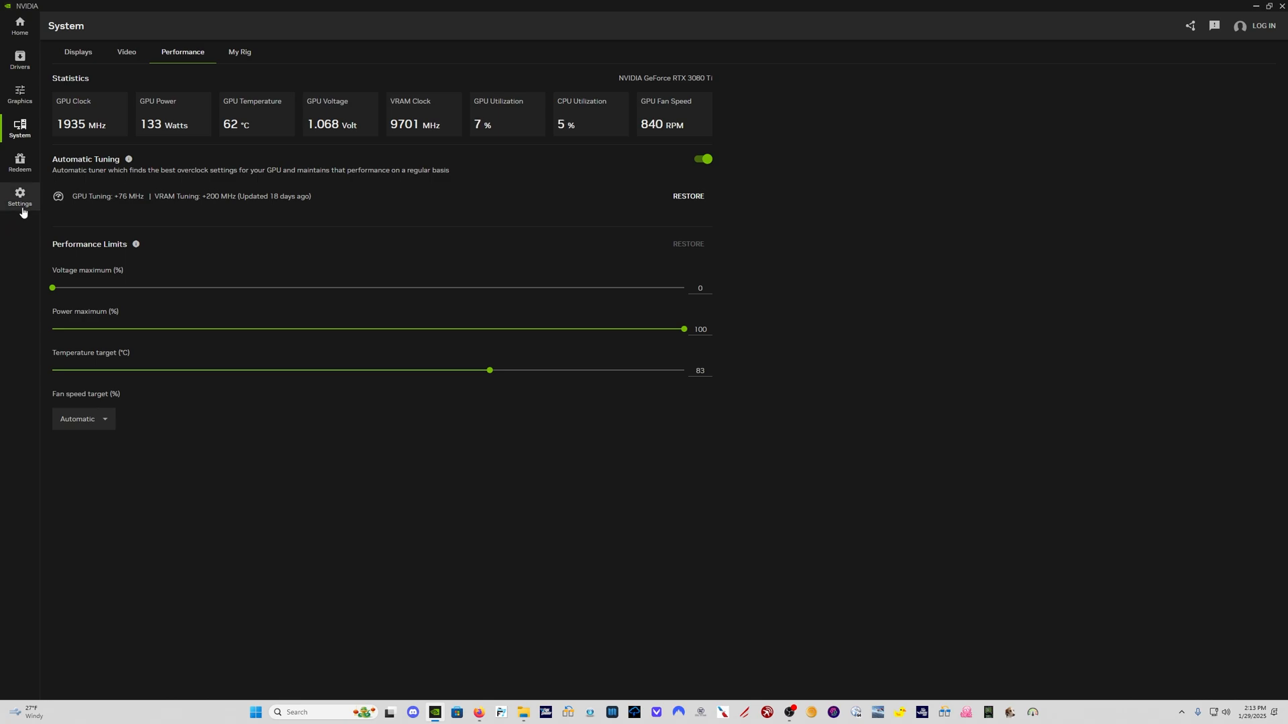
# Open Settings to view overlay, driver download, game scan and language options.
pyautogui.click(20, 197)
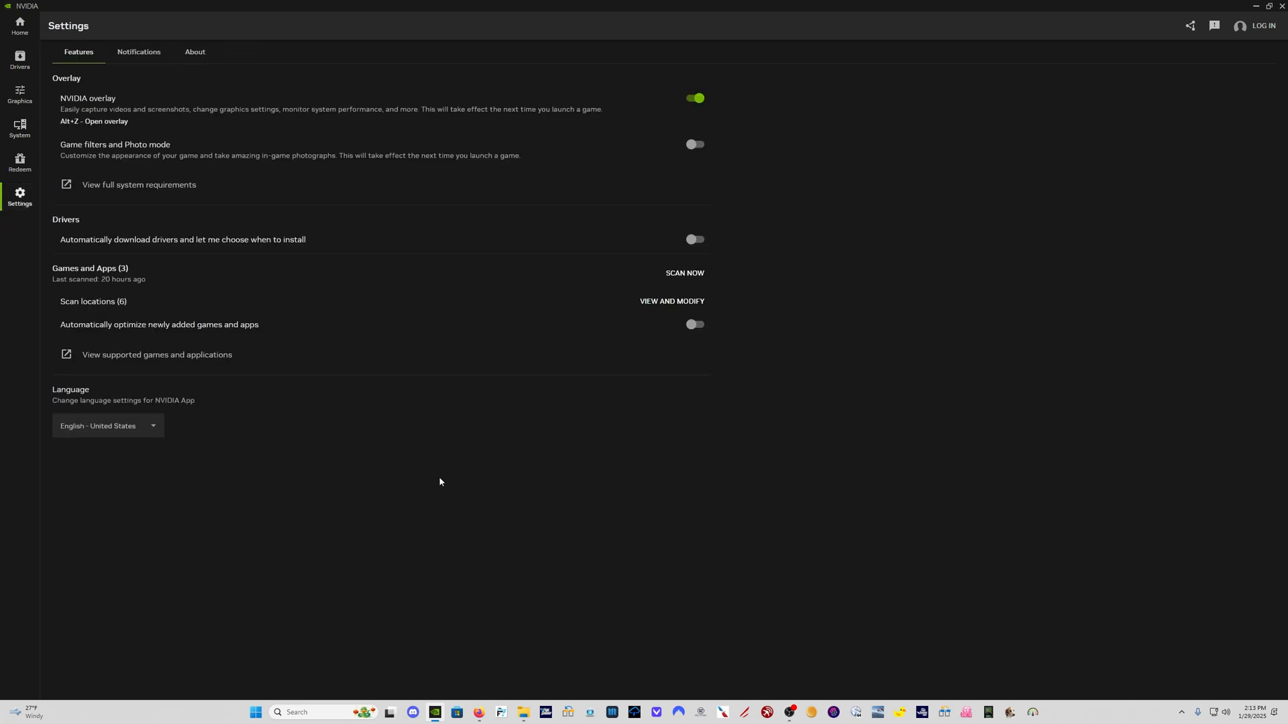
pyautogui.moveTo(271, 123)
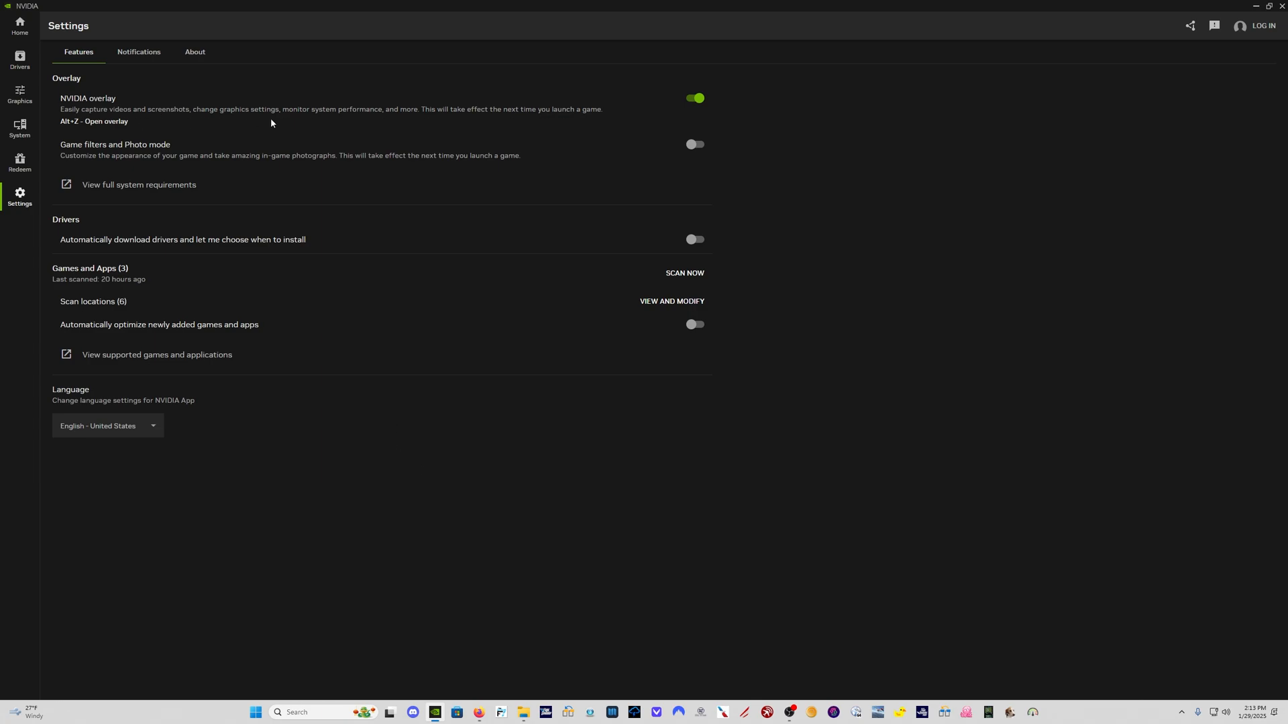
pyautogui.moveTo(302, 122)
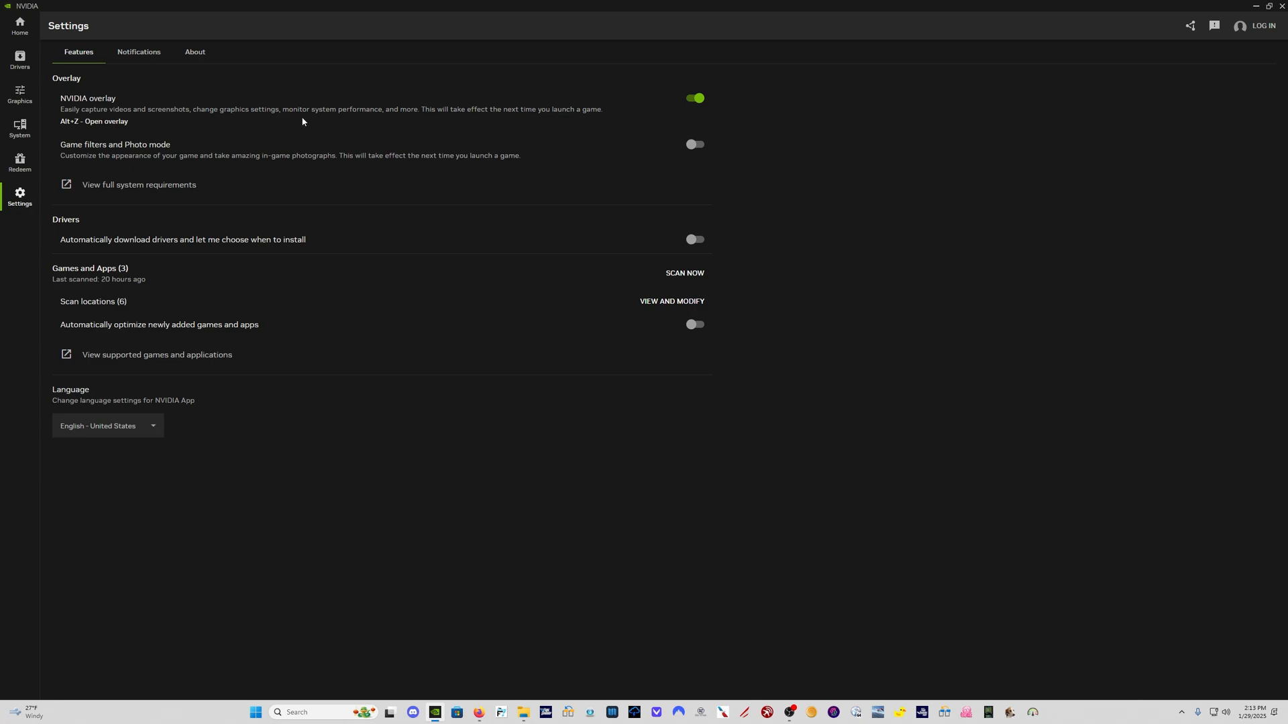
pyautogui.moveTo(274, 121)
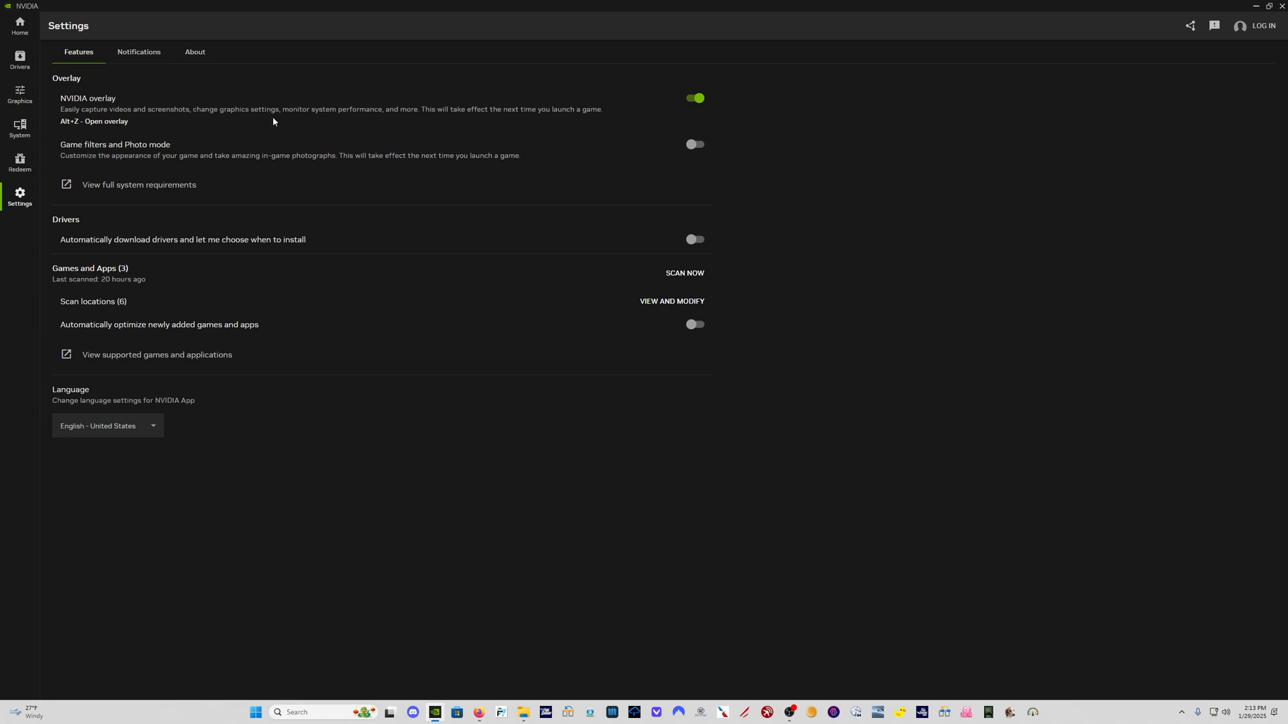
pyautogui.moveTo(255, 155)
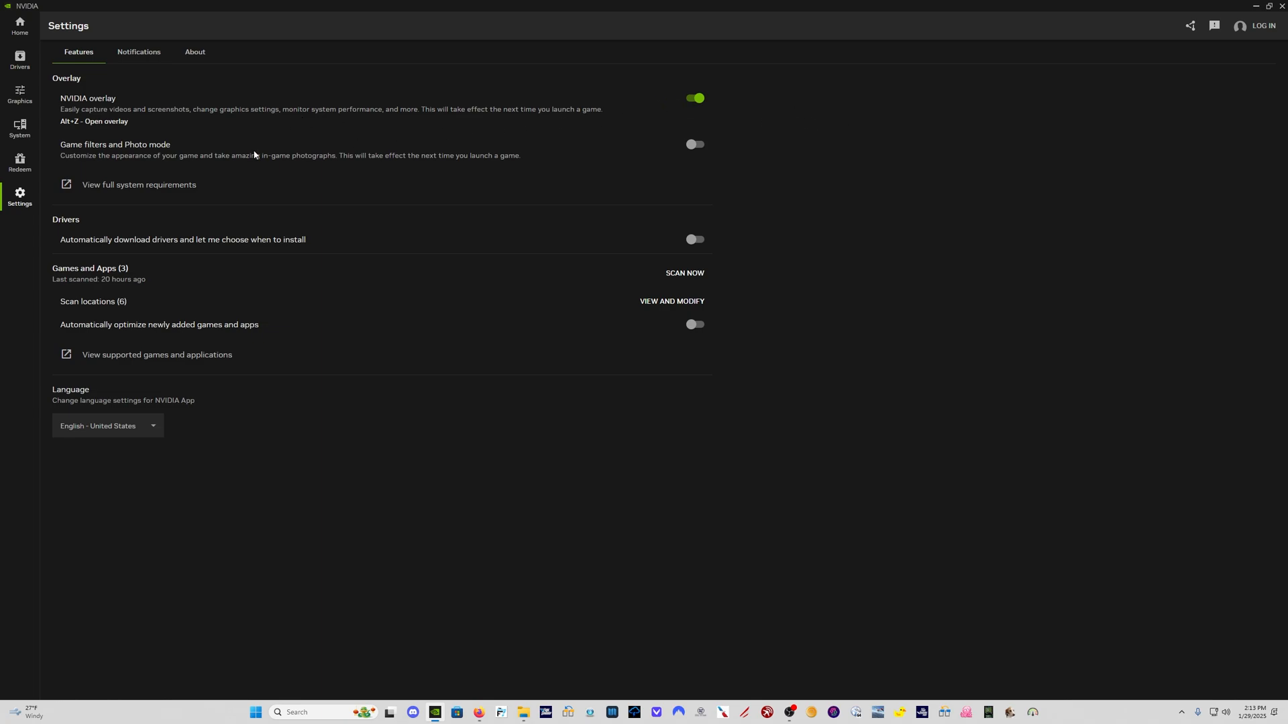
pyautogui.moveTo(126, 134)
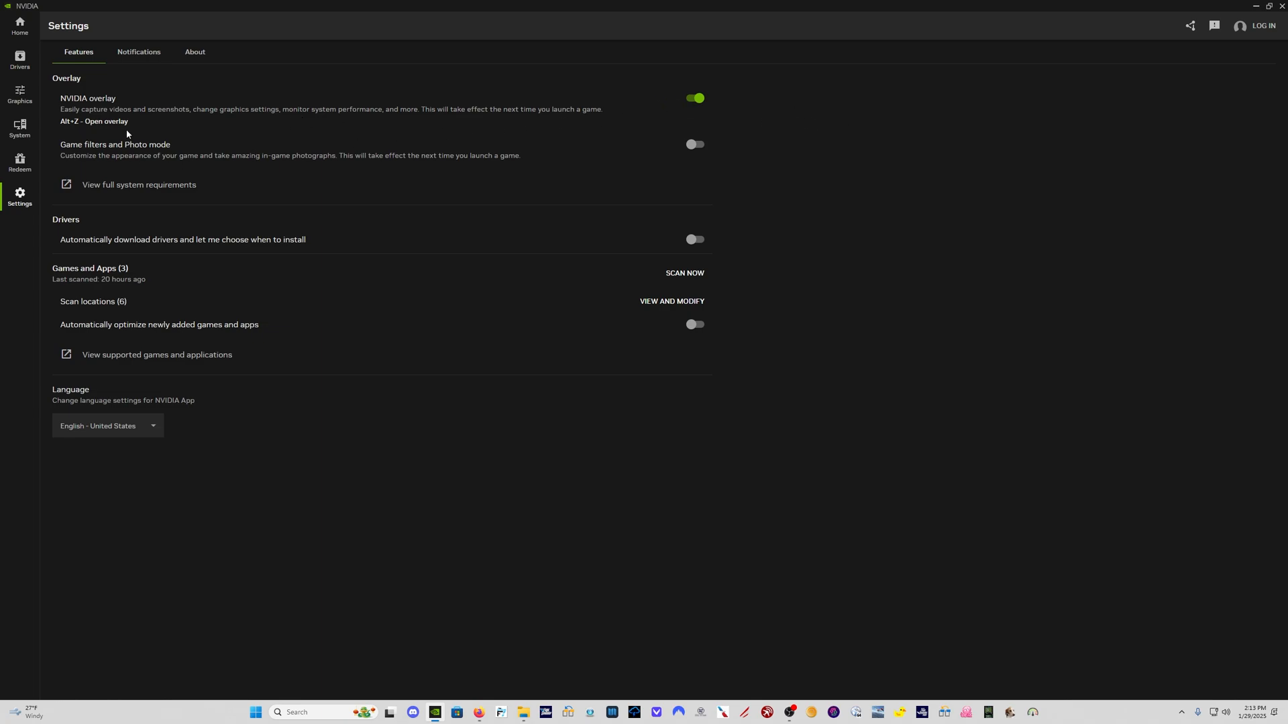
pyautogui.moveTo(115, 240)
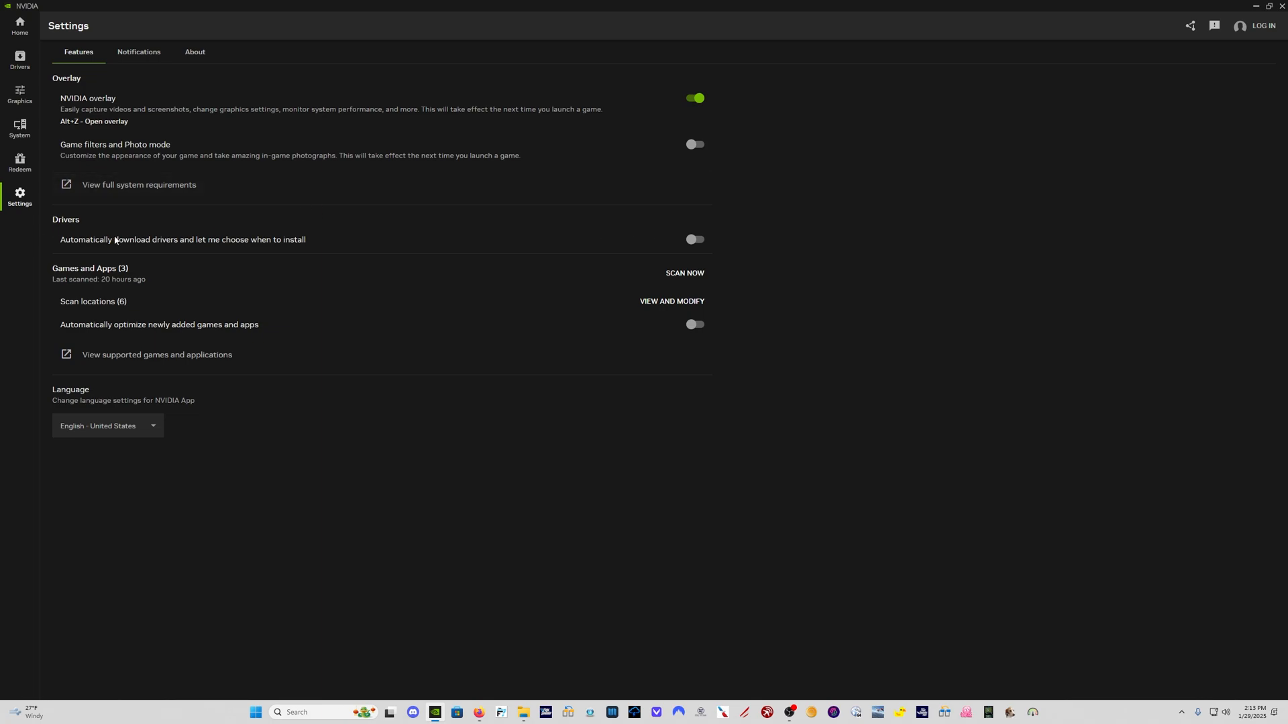
pyautogui.moveTo(301, 259)
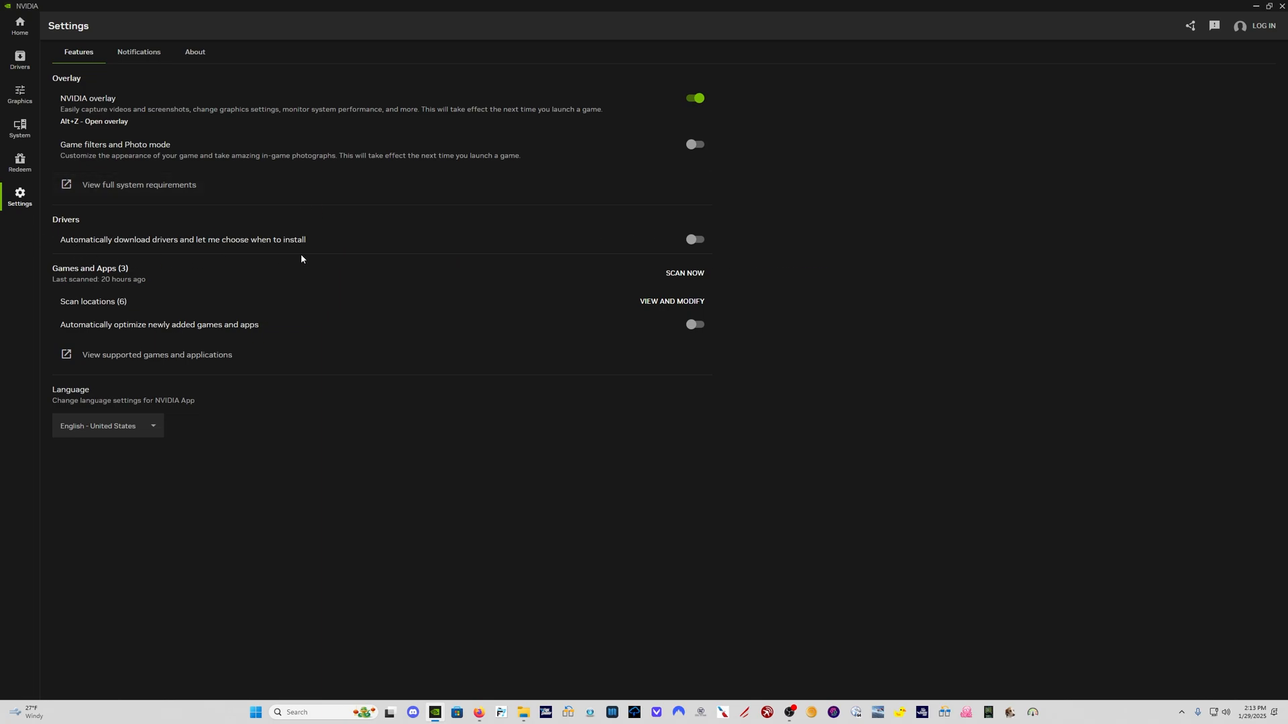
pyautogui.moveTo(793, 265)
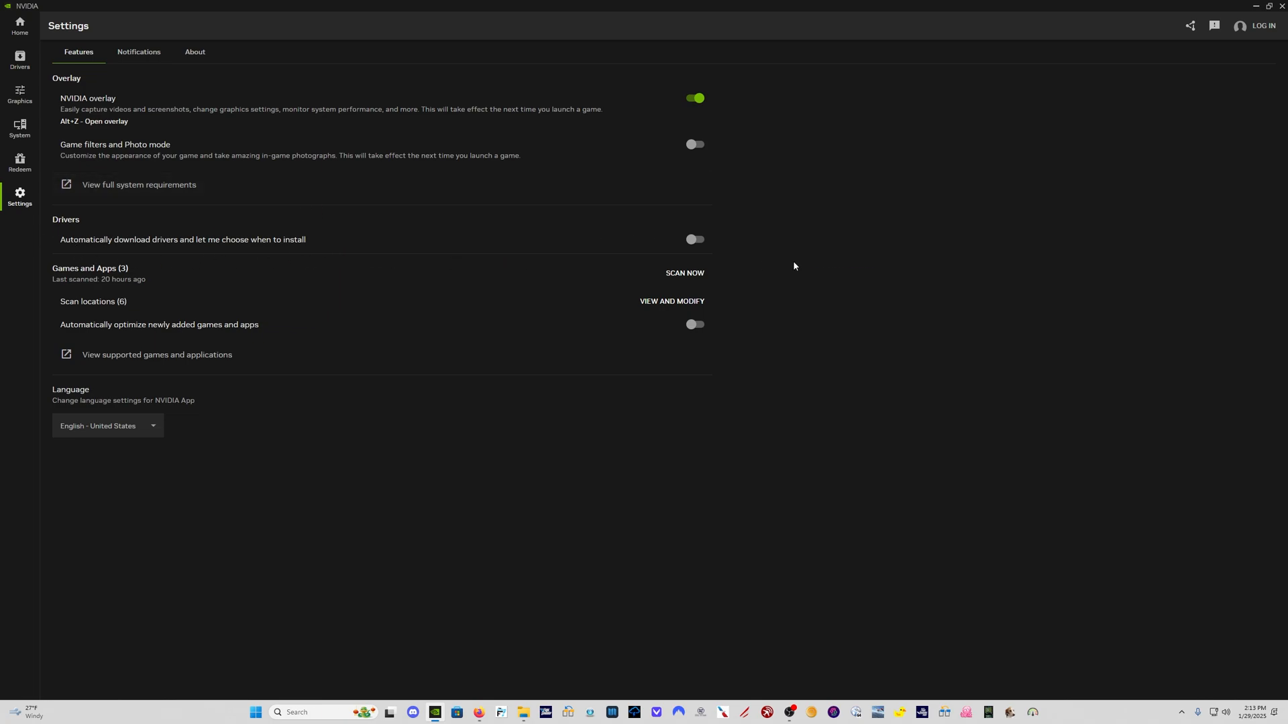
pyautogui.moveTo(781, 253)
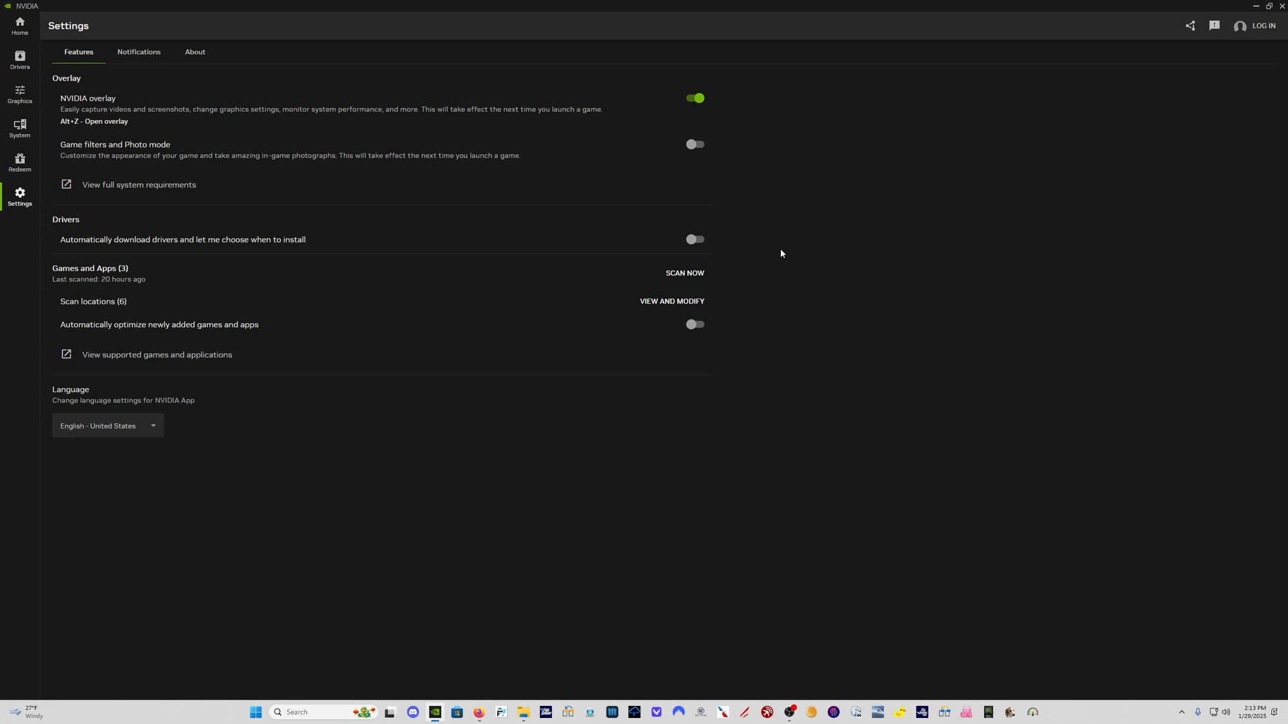
pyautogui.moveTo(280, 219)
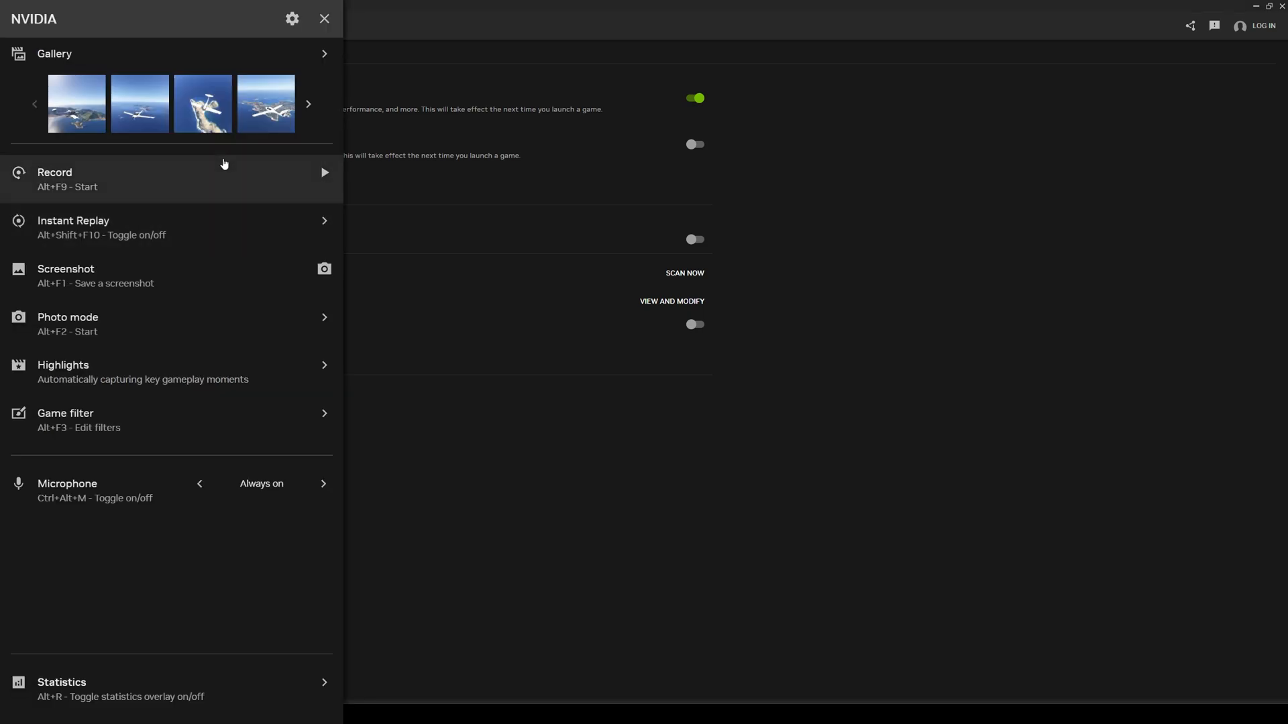
pyautogui.moveTo(277, 183)
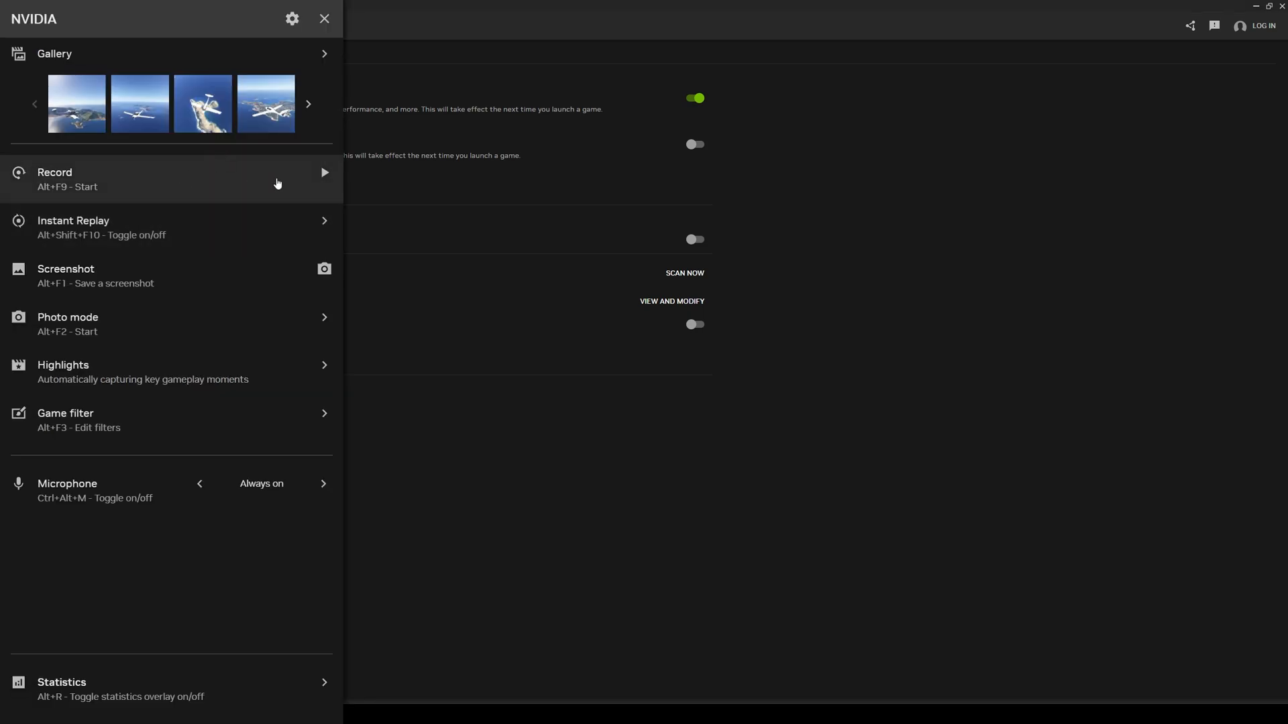
# Open the overlay's Instant Replay panel, showing Instant Replay switched off.
pyautogui.click(164, 227)
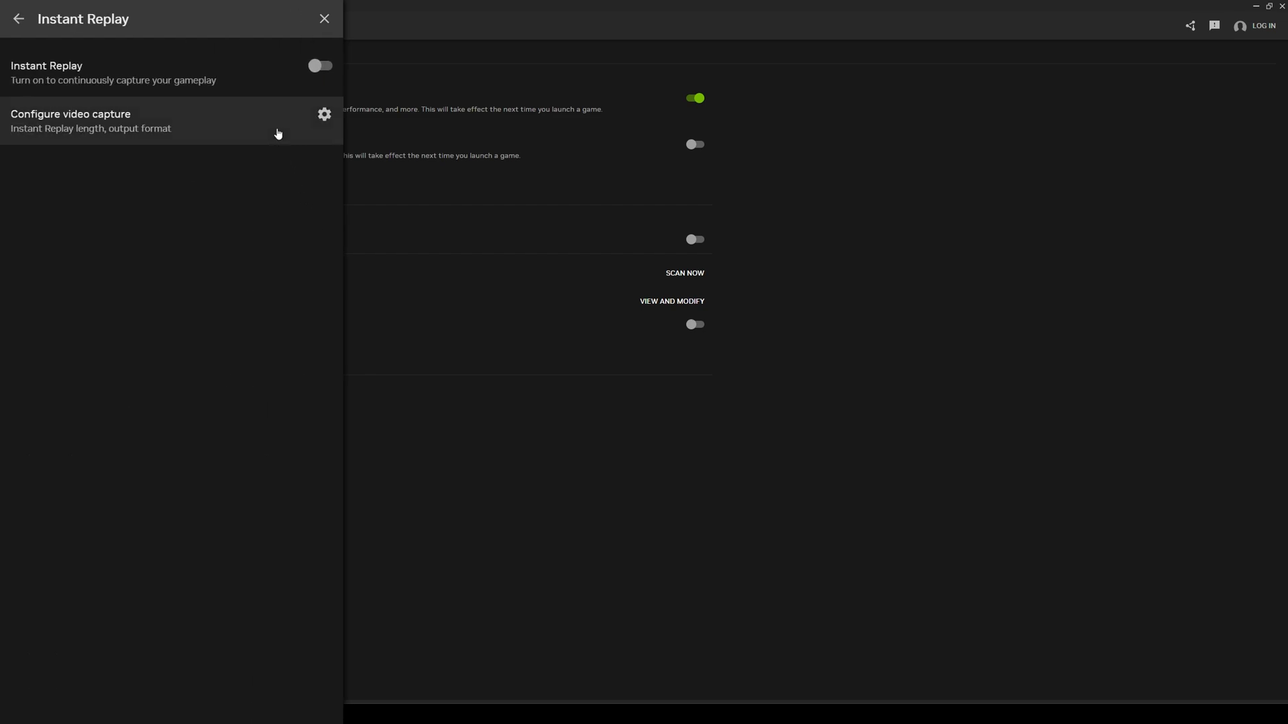
pyautogui.moveTo(228, 76)
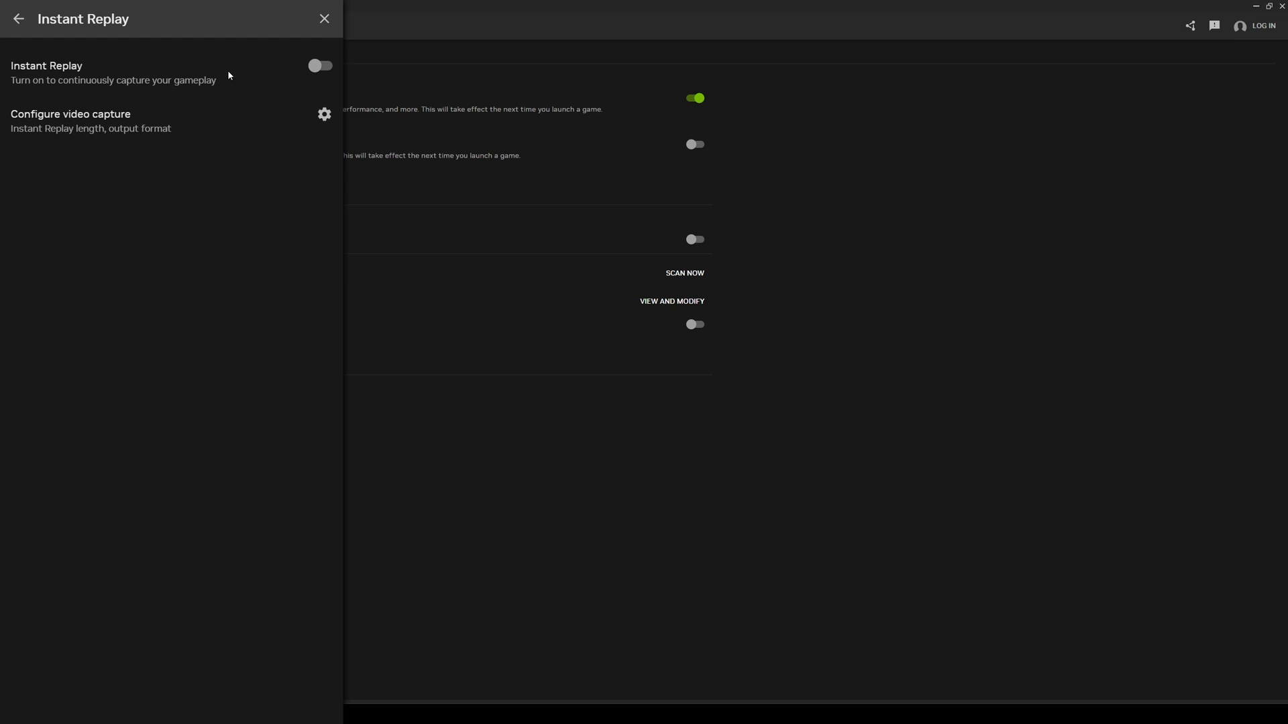
pyautogui.moveTo(102, 94)
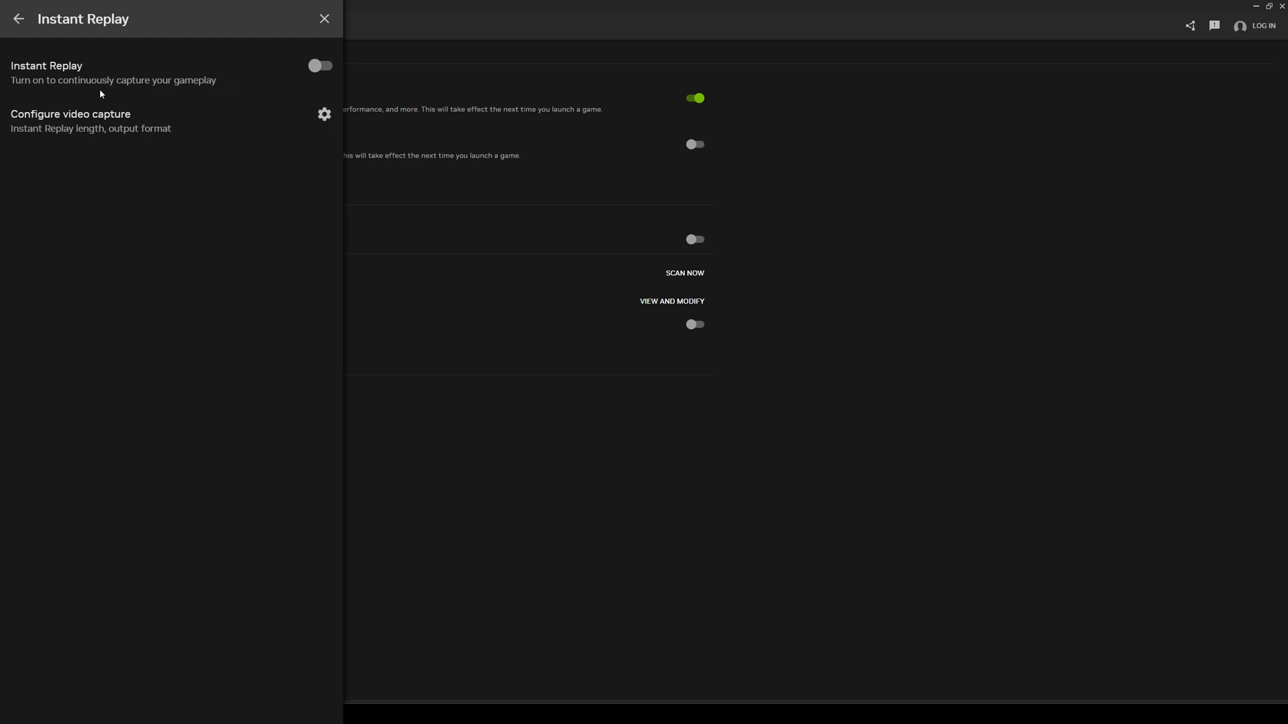
pyautogui.moveTo(206, 99)
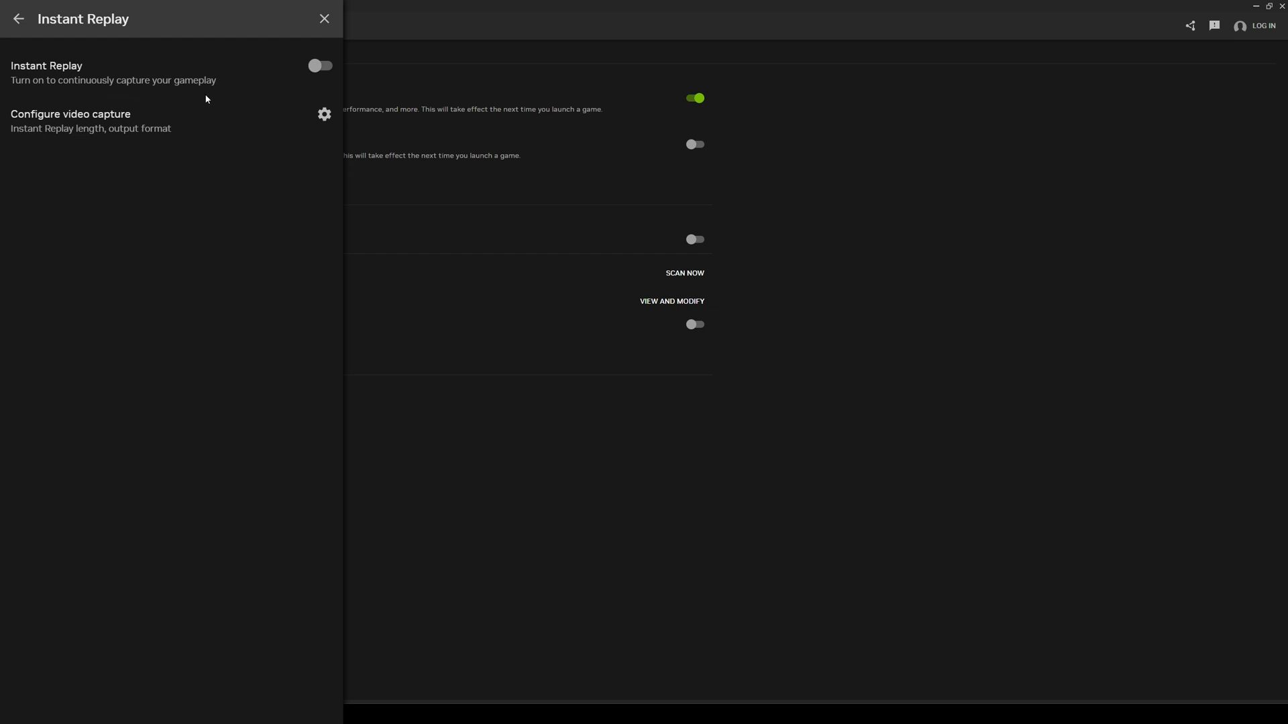
pyautogui.moveTo(263, 73)
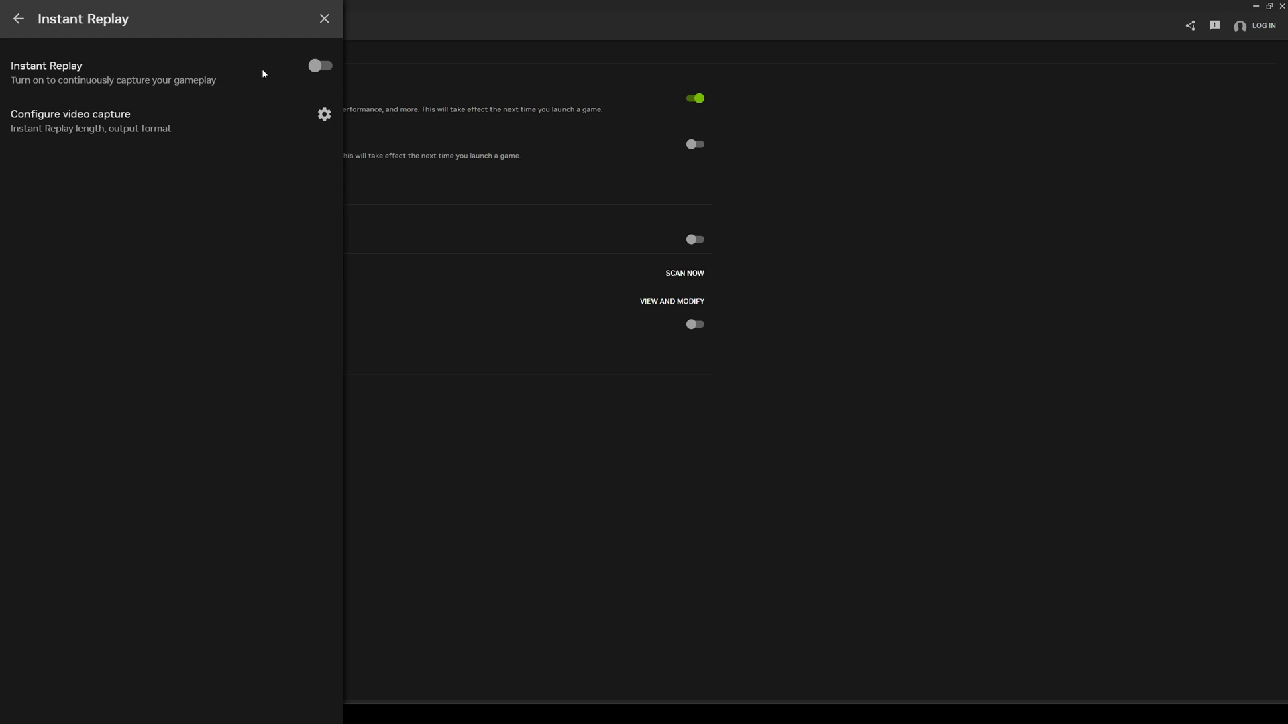
pyautogui.moveTo(17, 19)
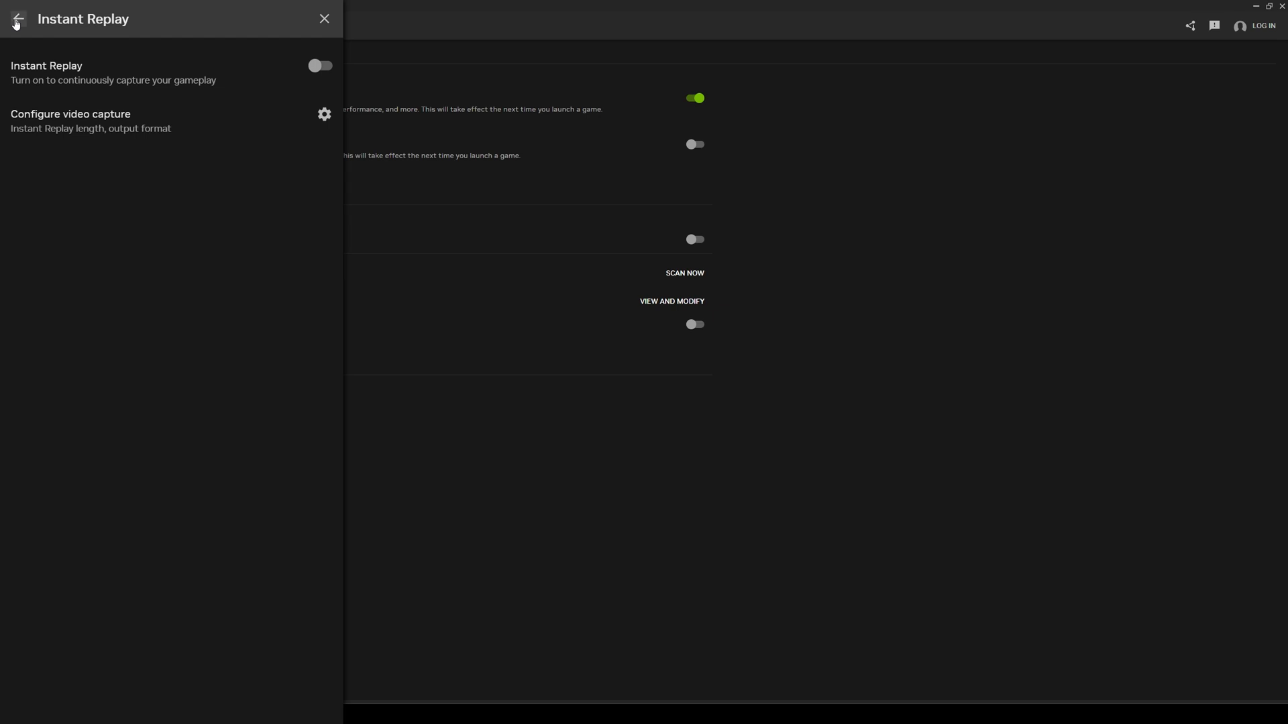
# Set the statistics overlay position to Center right in overlay settings, then go back.
pyautogui.click(18, 18)
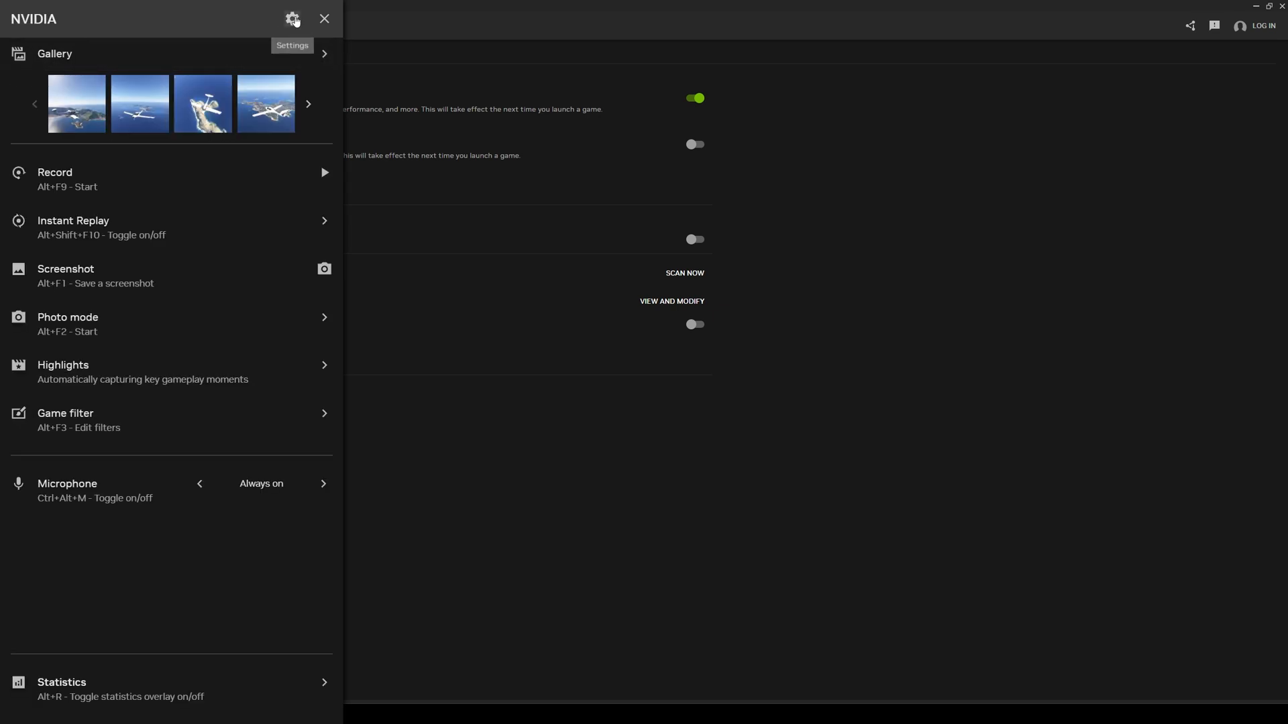
pyautogui.click(292, 19)
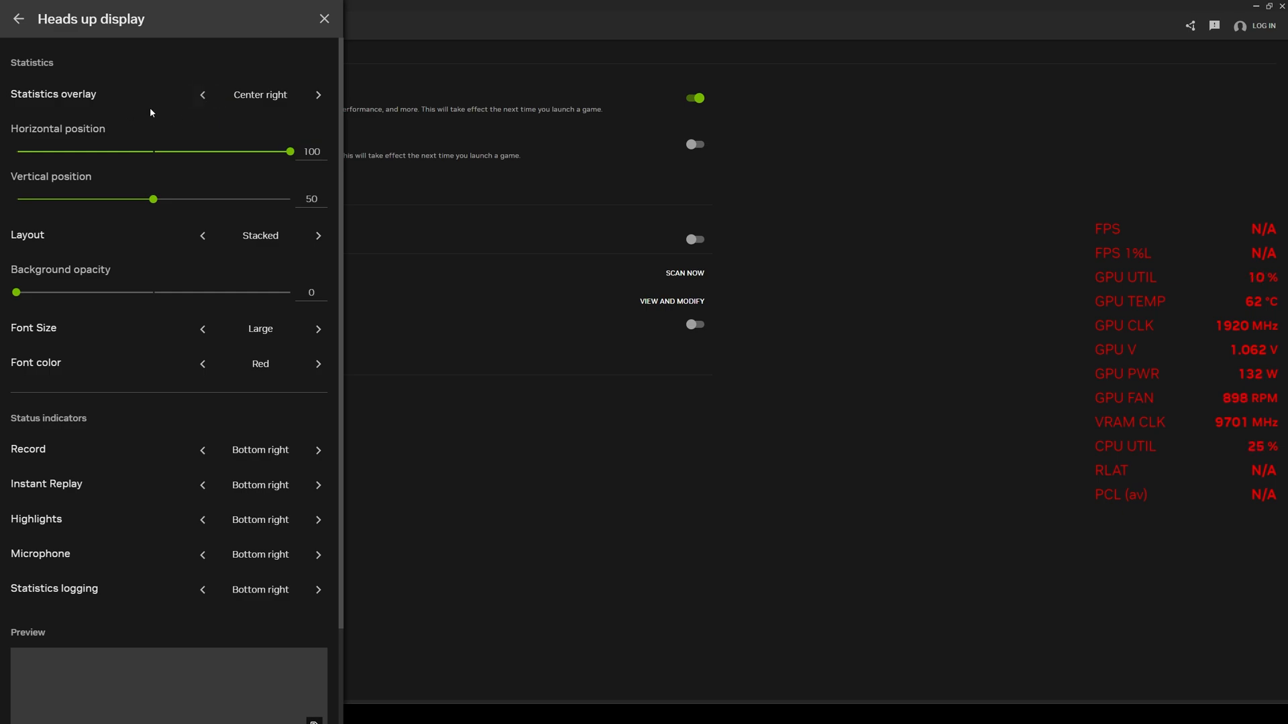
pyautogui.click(318, 95)
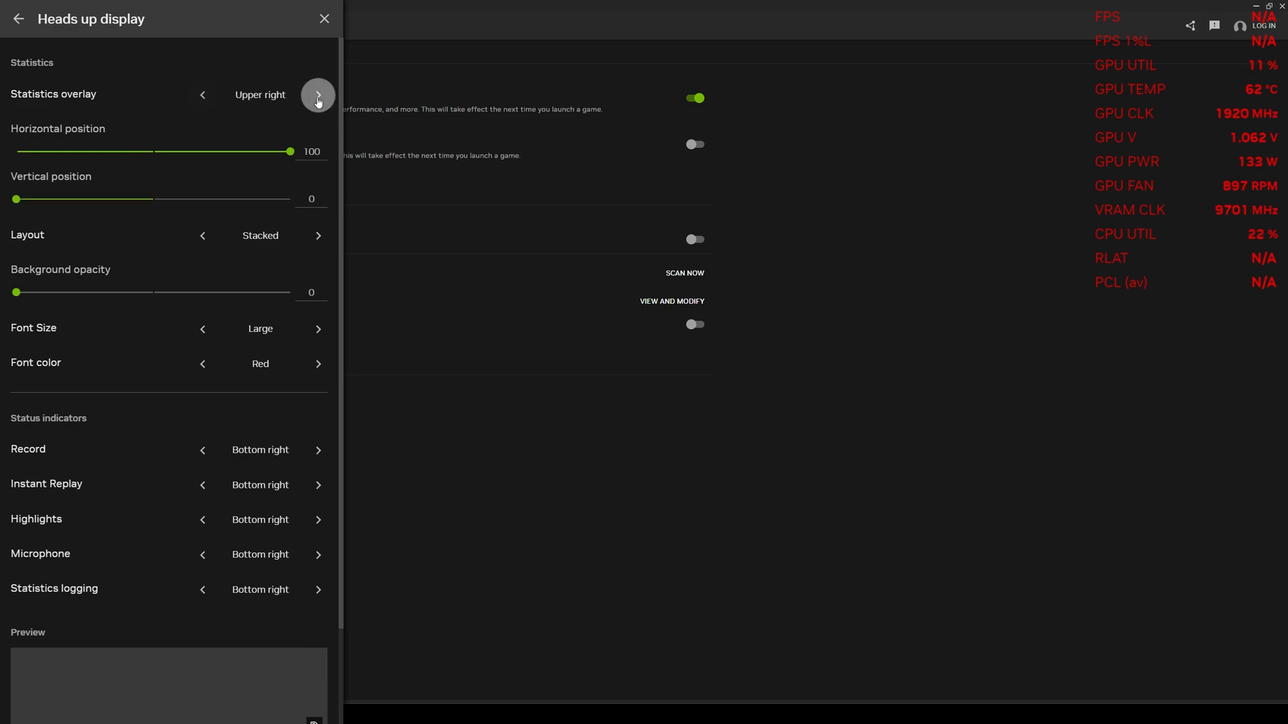
pyautogui.click(317, 95)
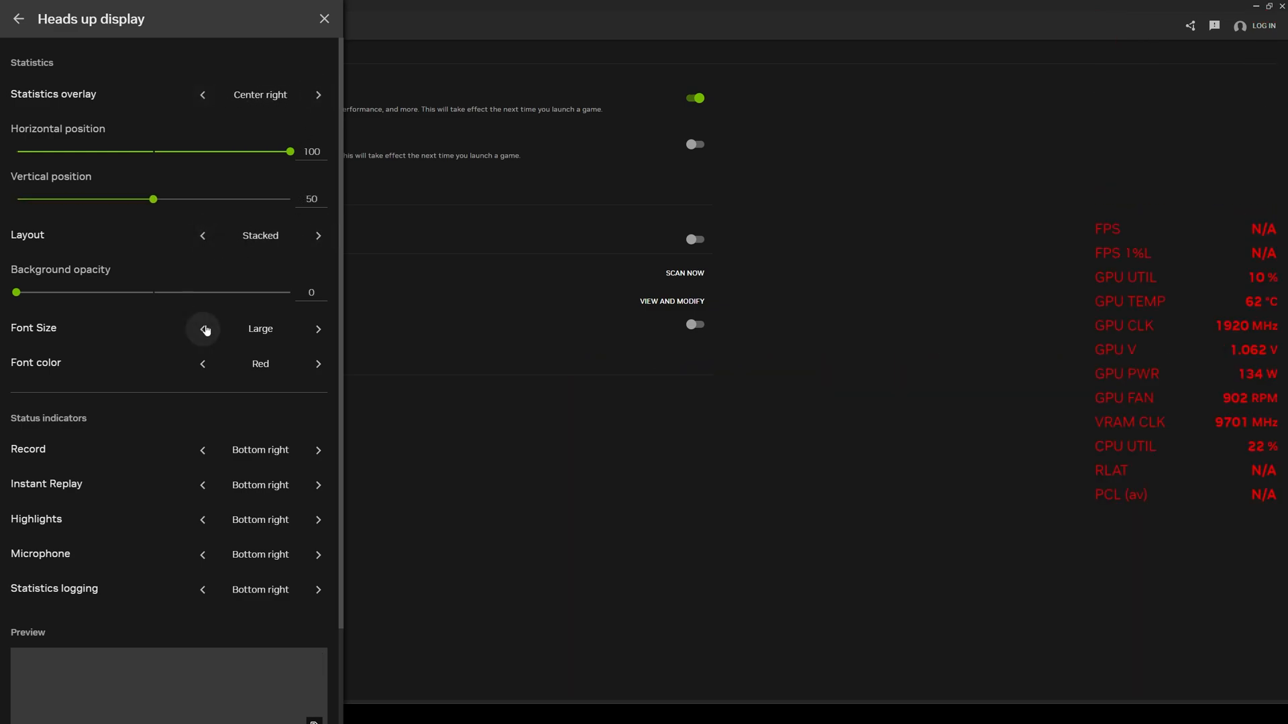
pyautogui.moveTo(271, 369)
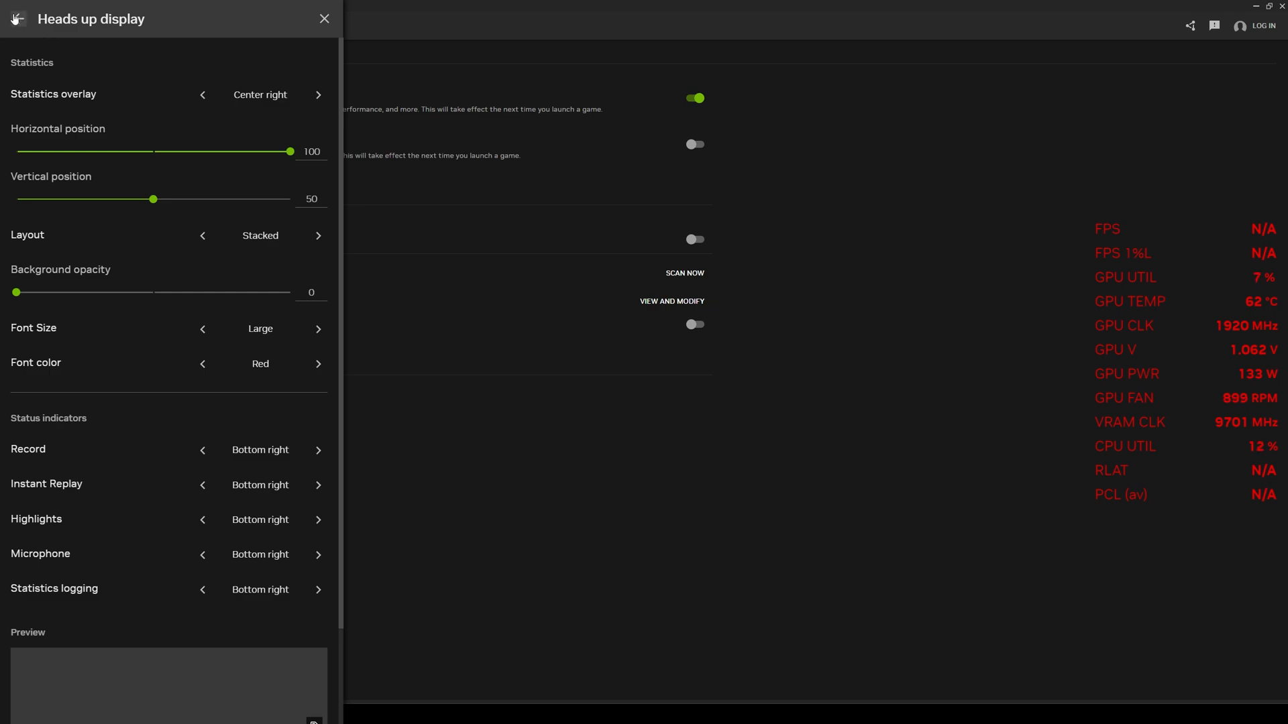
pyautogui.click(16, 18)
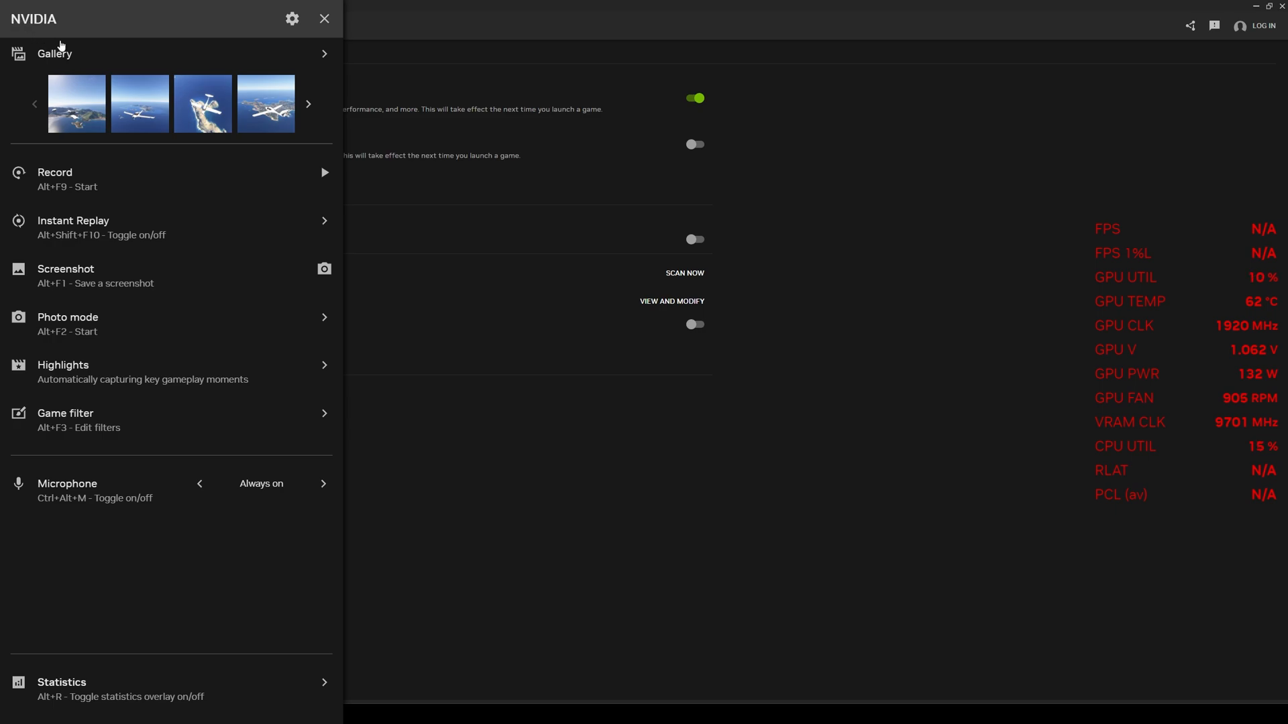
pyautogui.moveTo(94, 710)
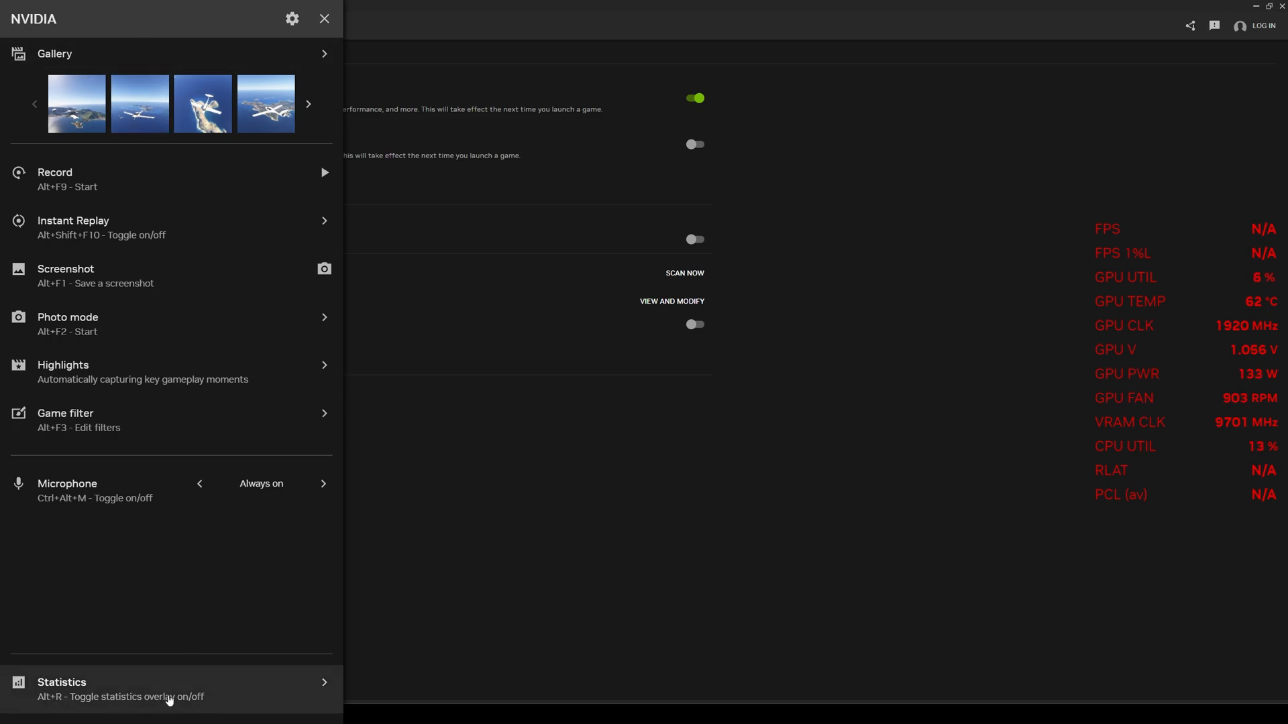
# Open Statistics settings and switch Show statistics off, then back on.
pyautogui.click(169, 689)
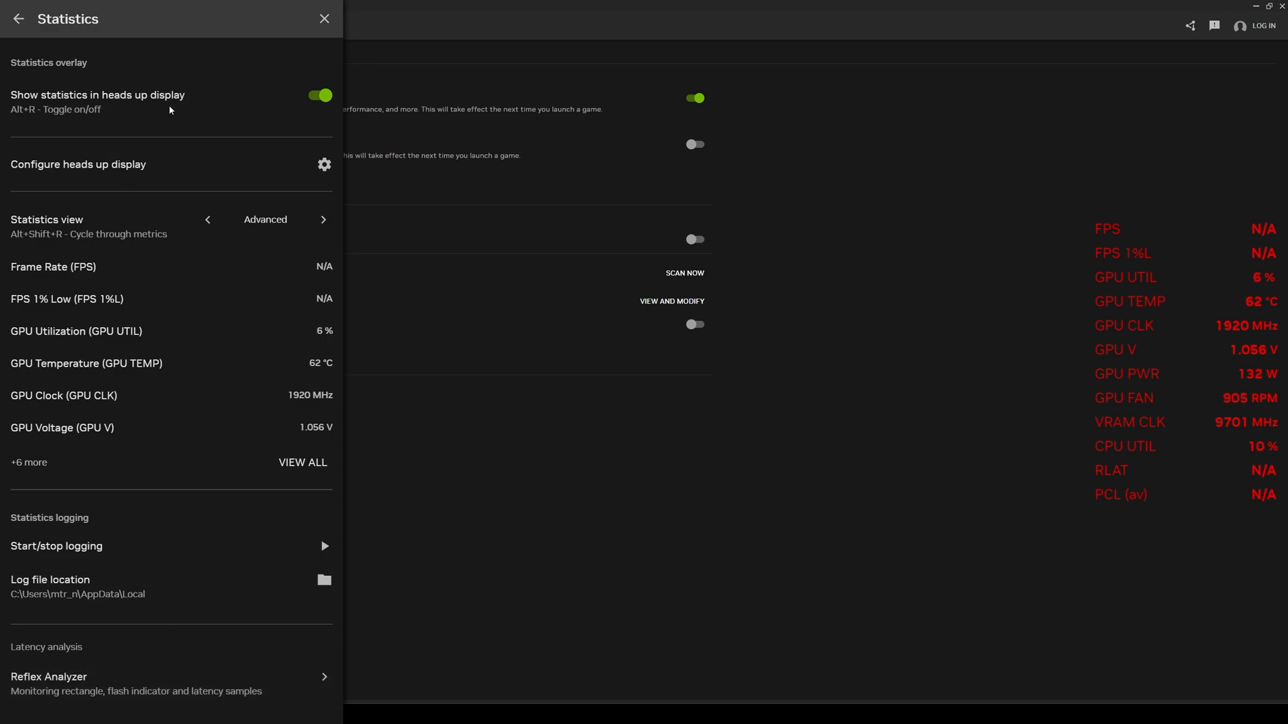
pyautogui.click(319, 96)
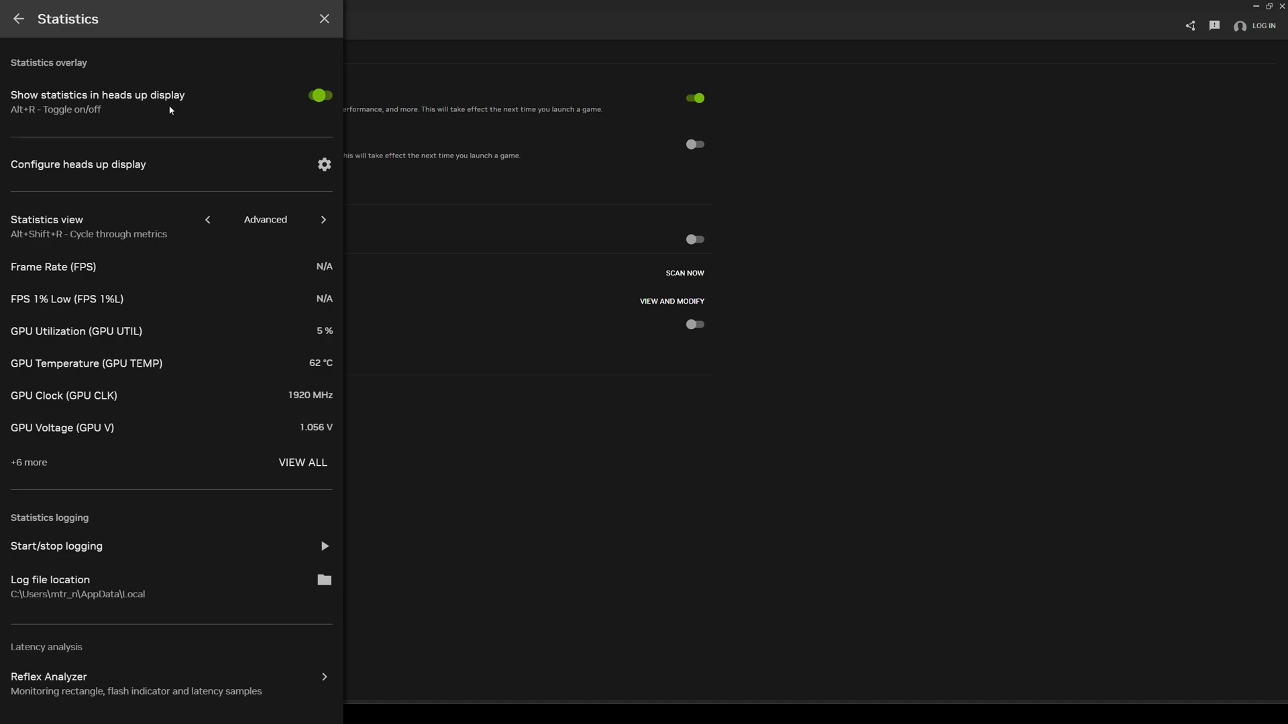
pyautogui.click(319, 95)
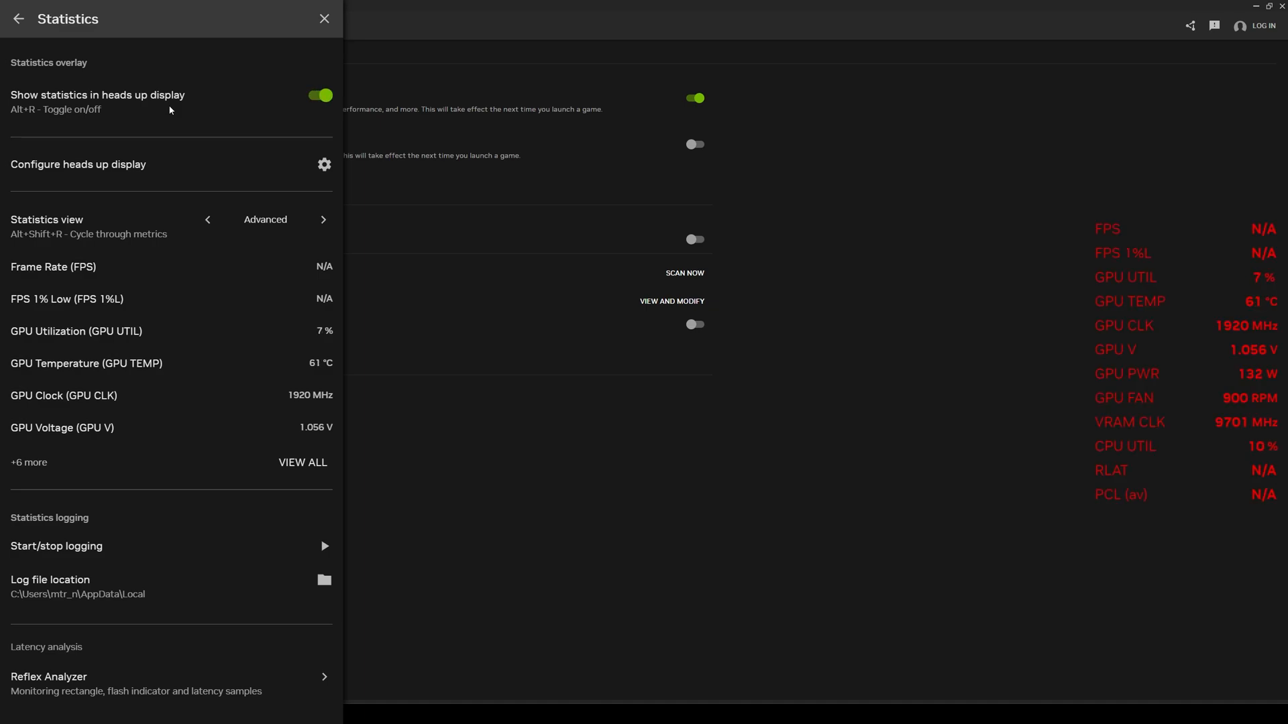
pyautogui.moveTo(142, 186)
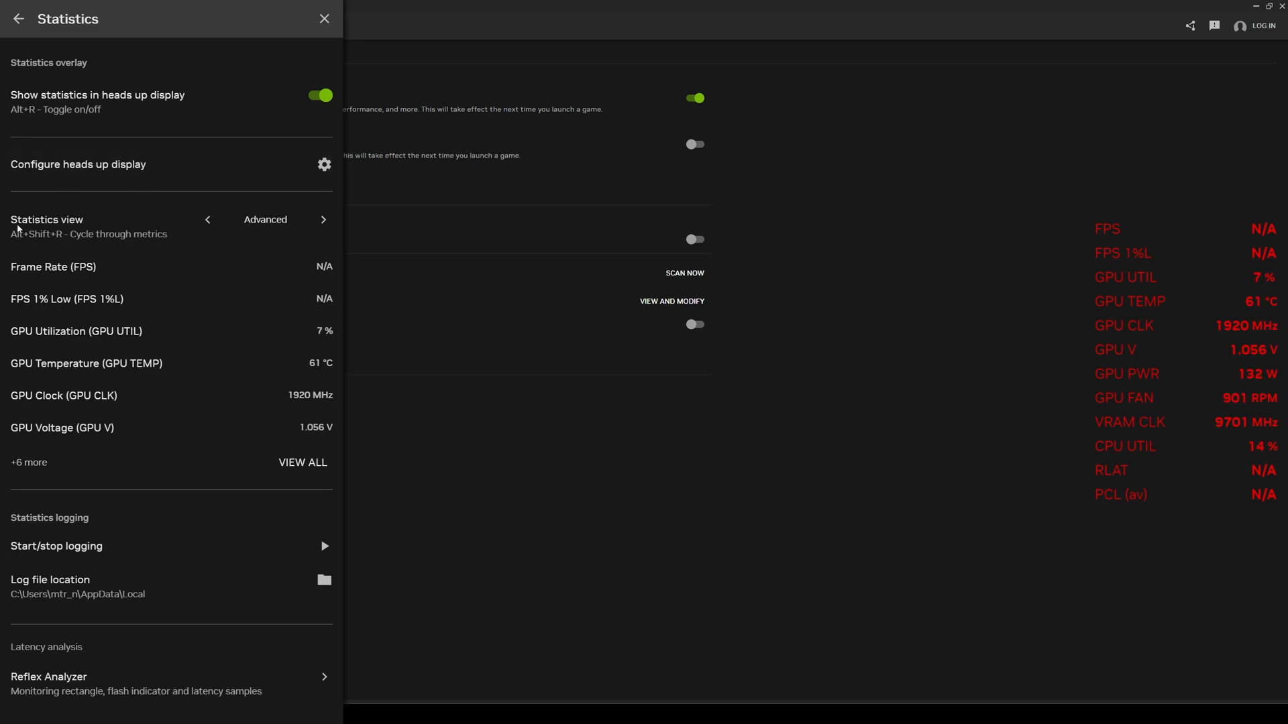
# Cycle the Statistics view to Basic, then back to Advanced metrics.
pyautogui.click(207, 219)
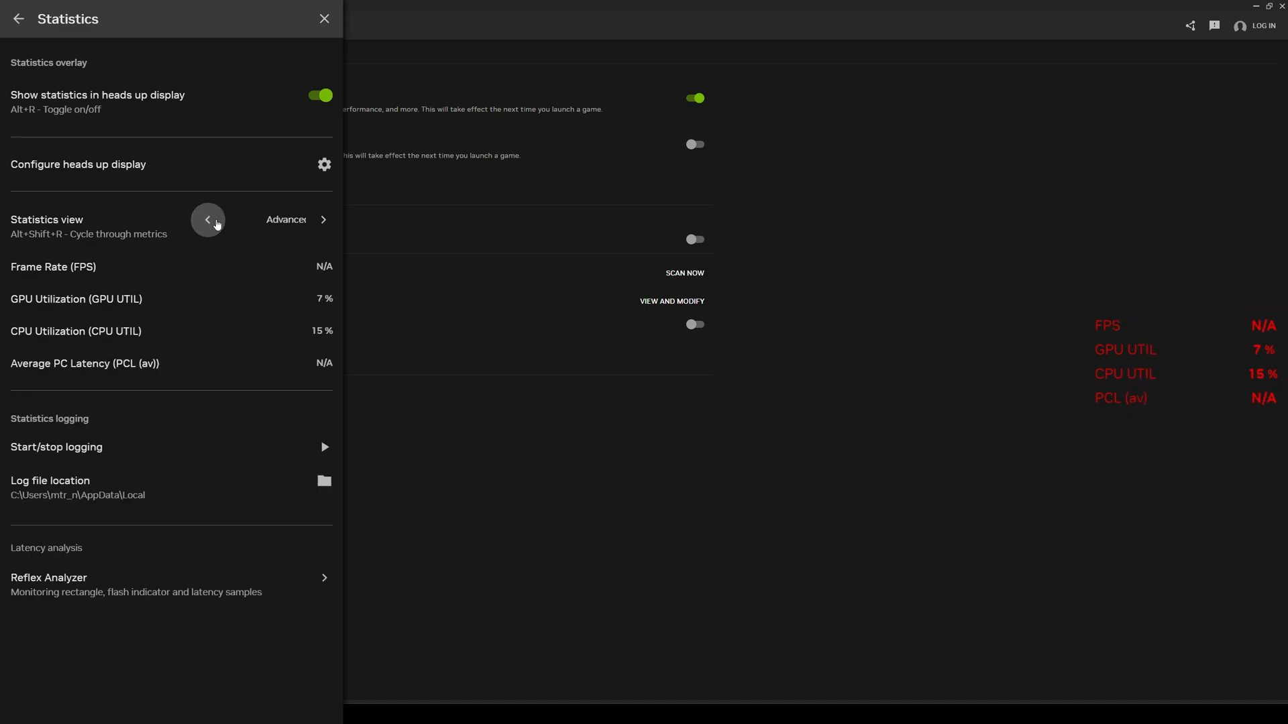
pyautogui.click(322, 219)
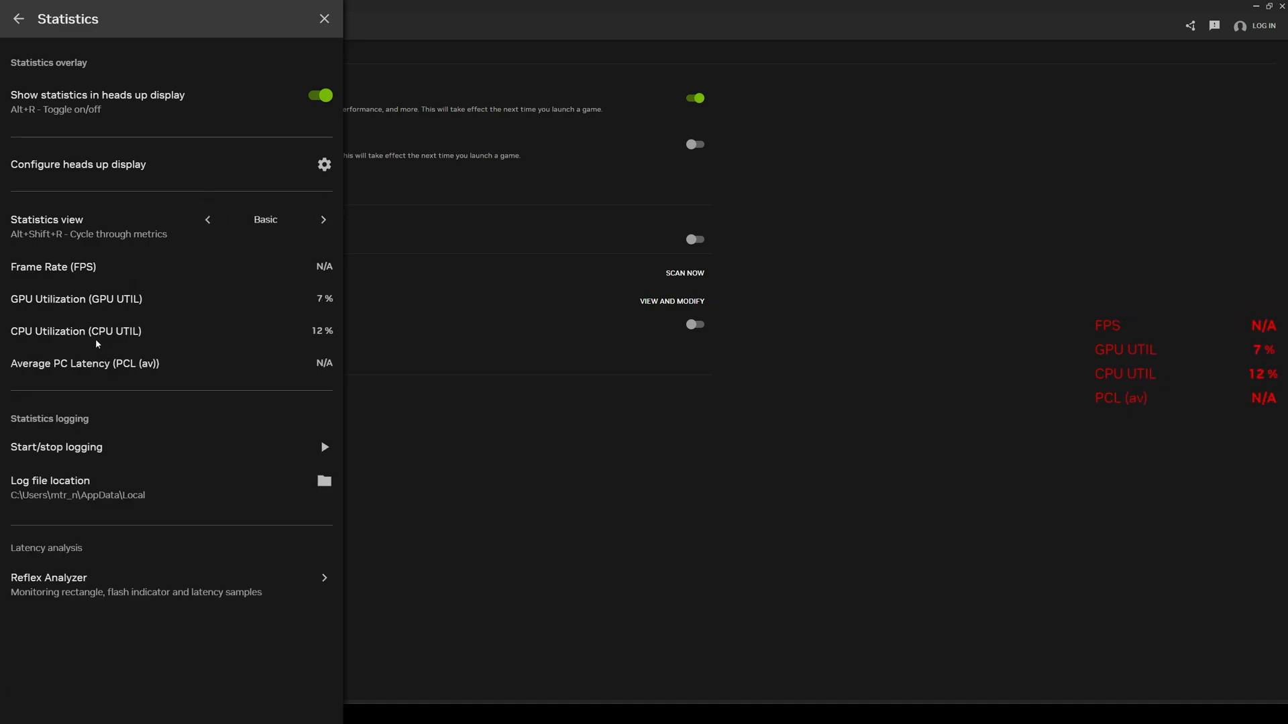
pyautogui.moveTo(162, 378)
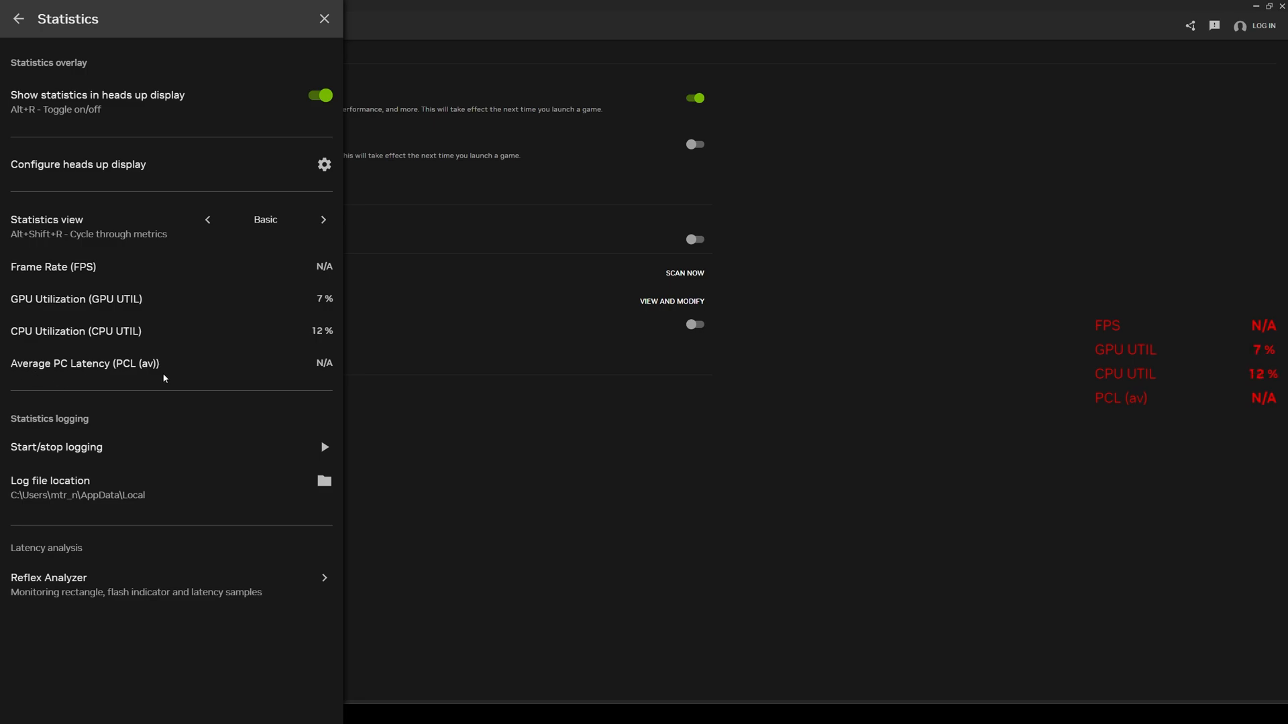
pyautogui.click(323, 219)
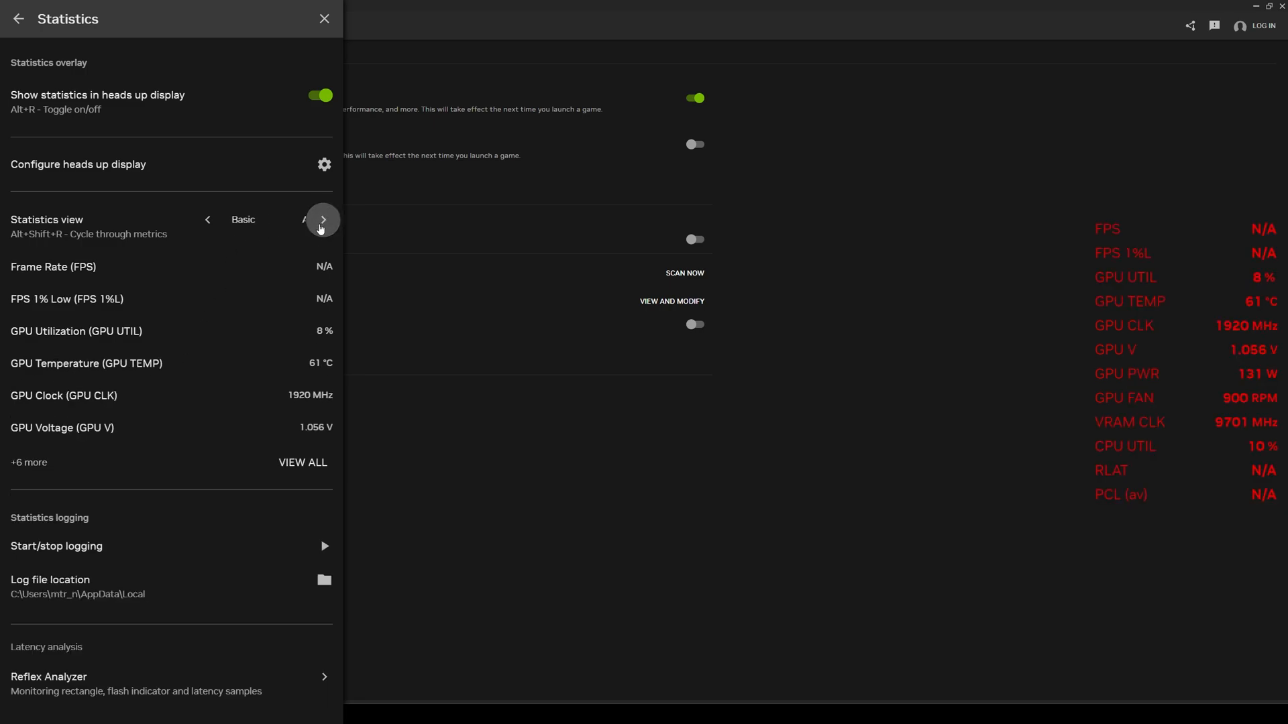
pyautogui.click(323, 220)
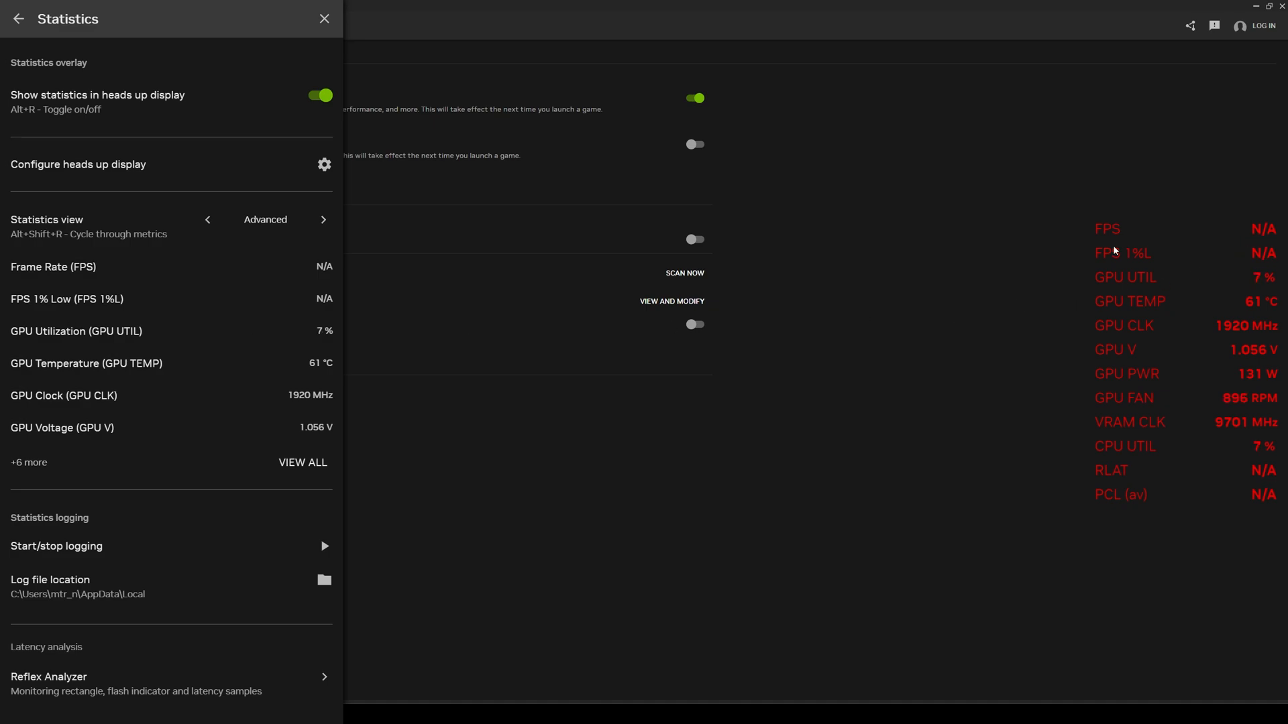
pyautogui.moveTo(1272, 246)
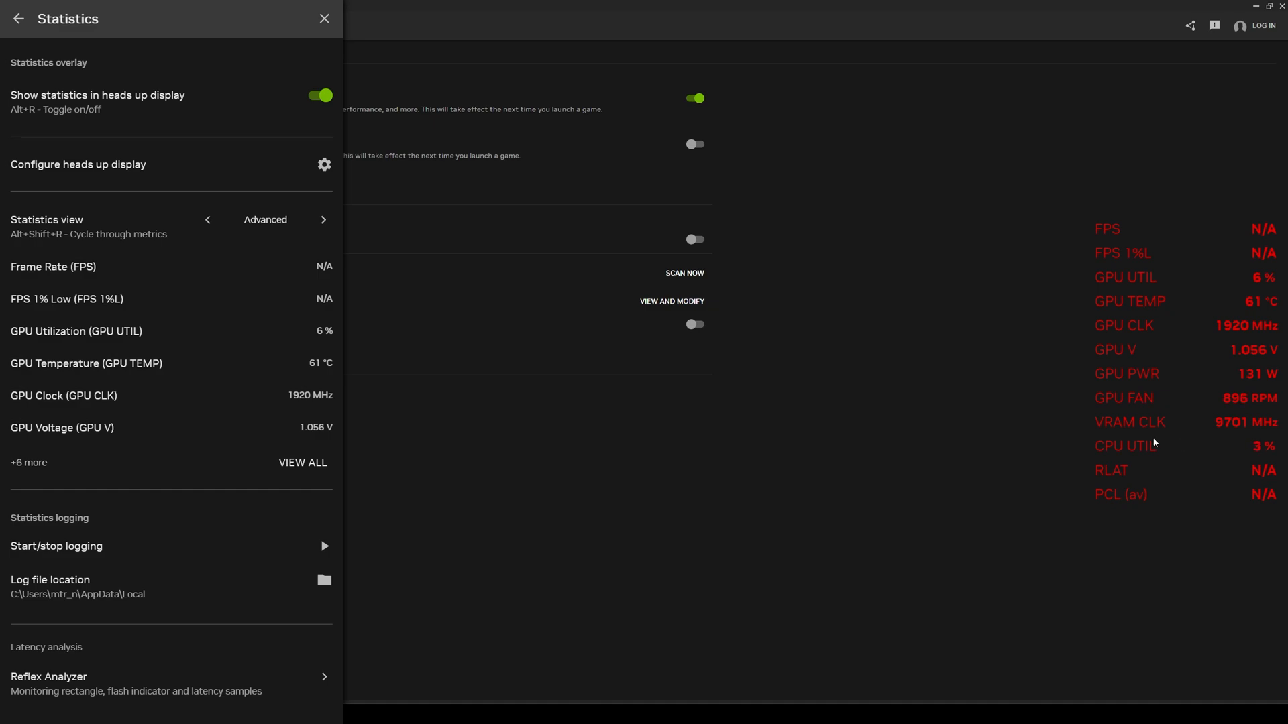
# Open Game filter to see the empty profile slots and 20 available filters.
pyautogui.click(323, 18)
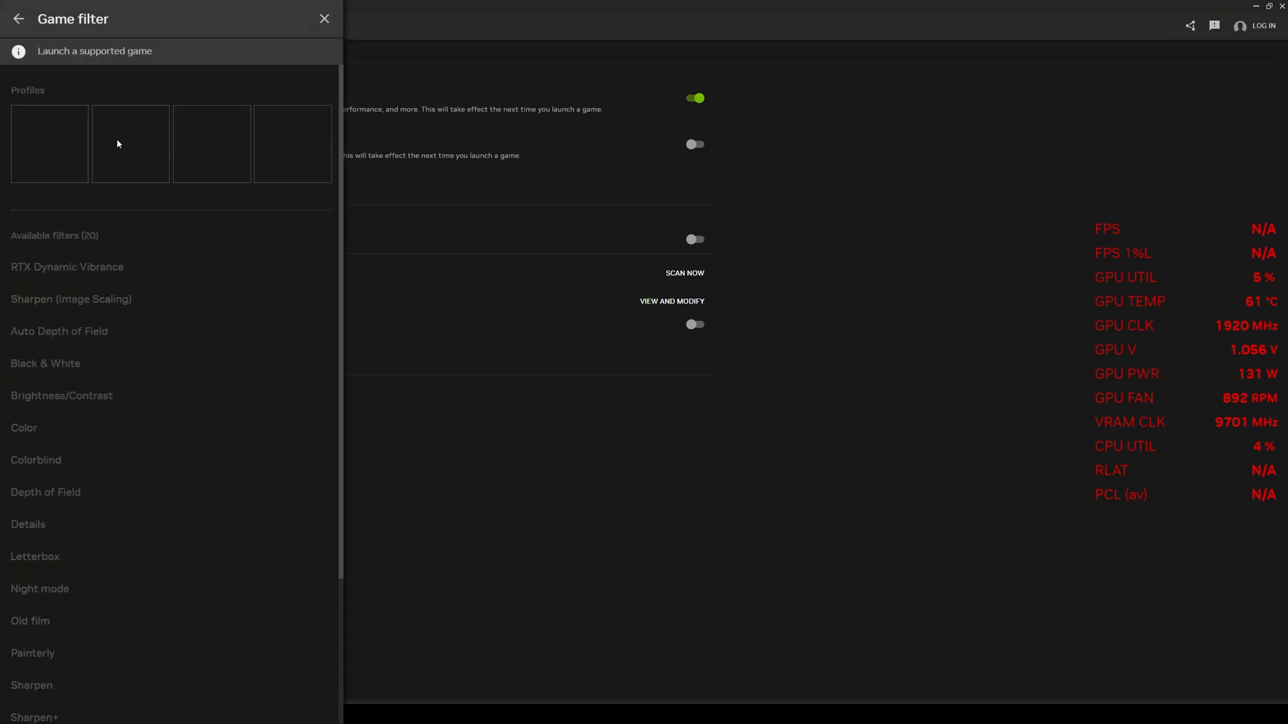
pyautogui.moveTo(190, 220)
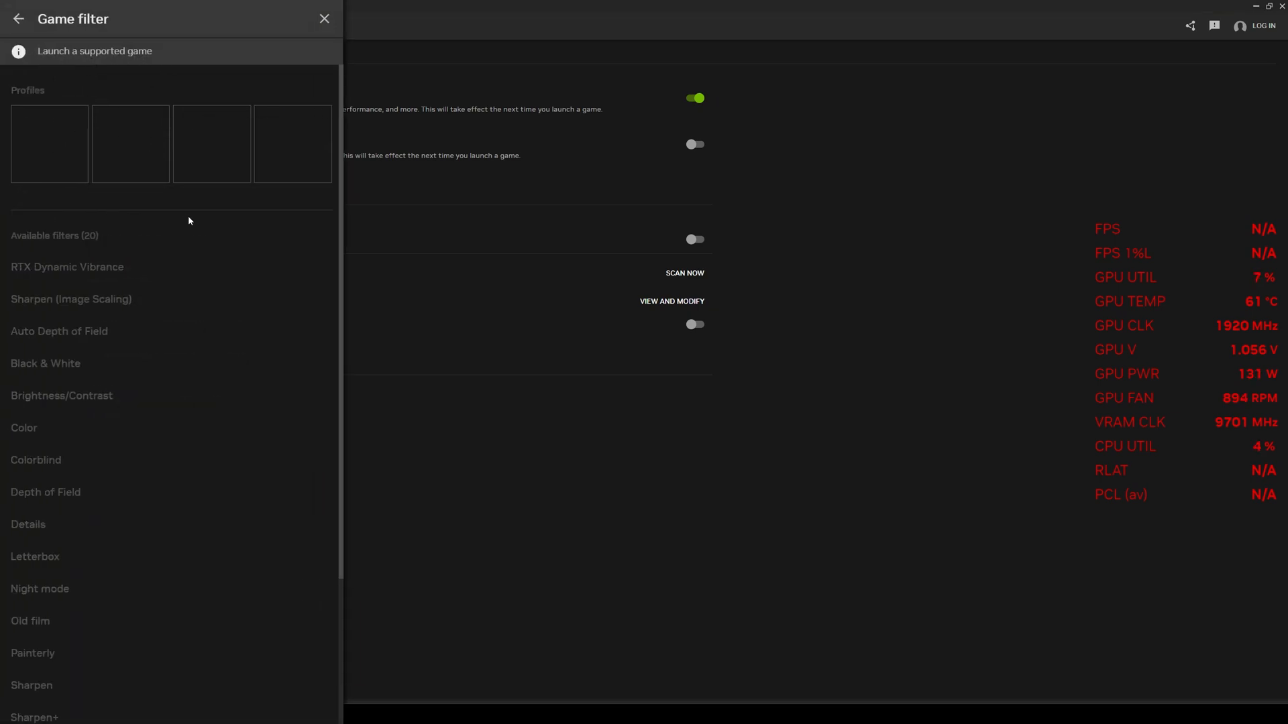
pyautogui.moveTo(85, 74)
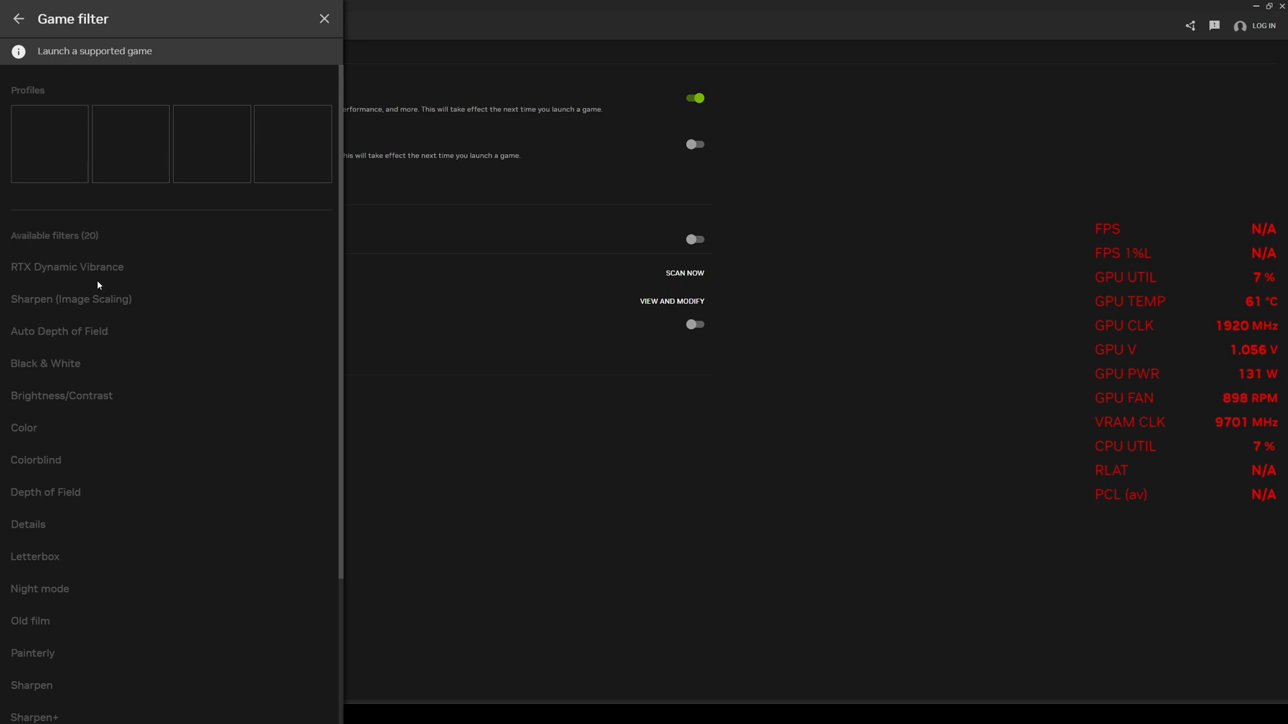
pyautogui.moveTo(115, 285)
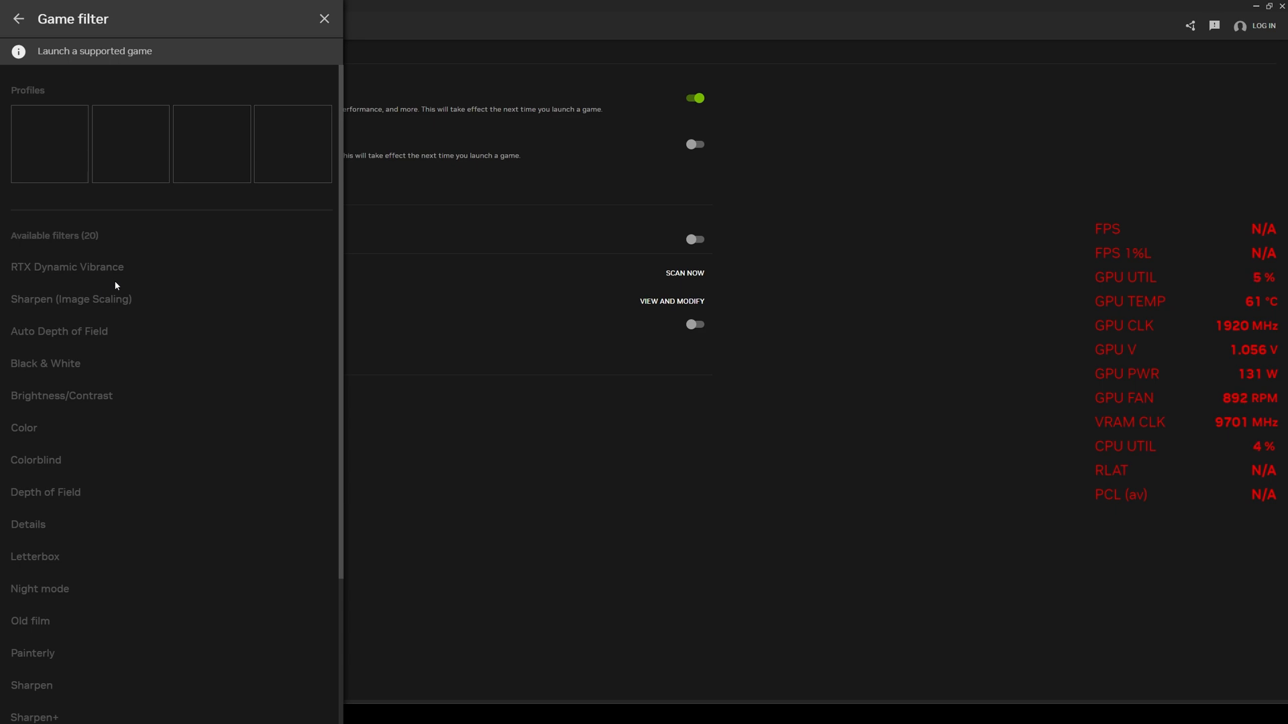
pyautogui.moveTo(121, 354)
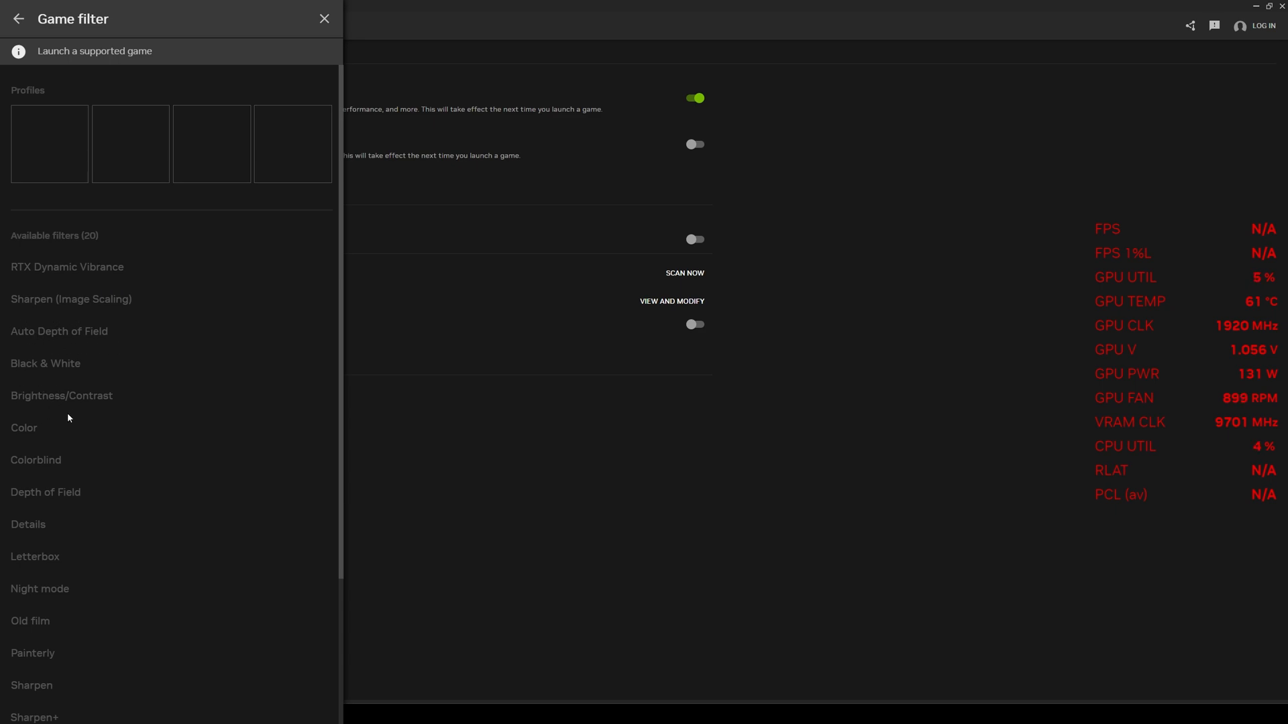
pyautogui.moveTo(98, 328)
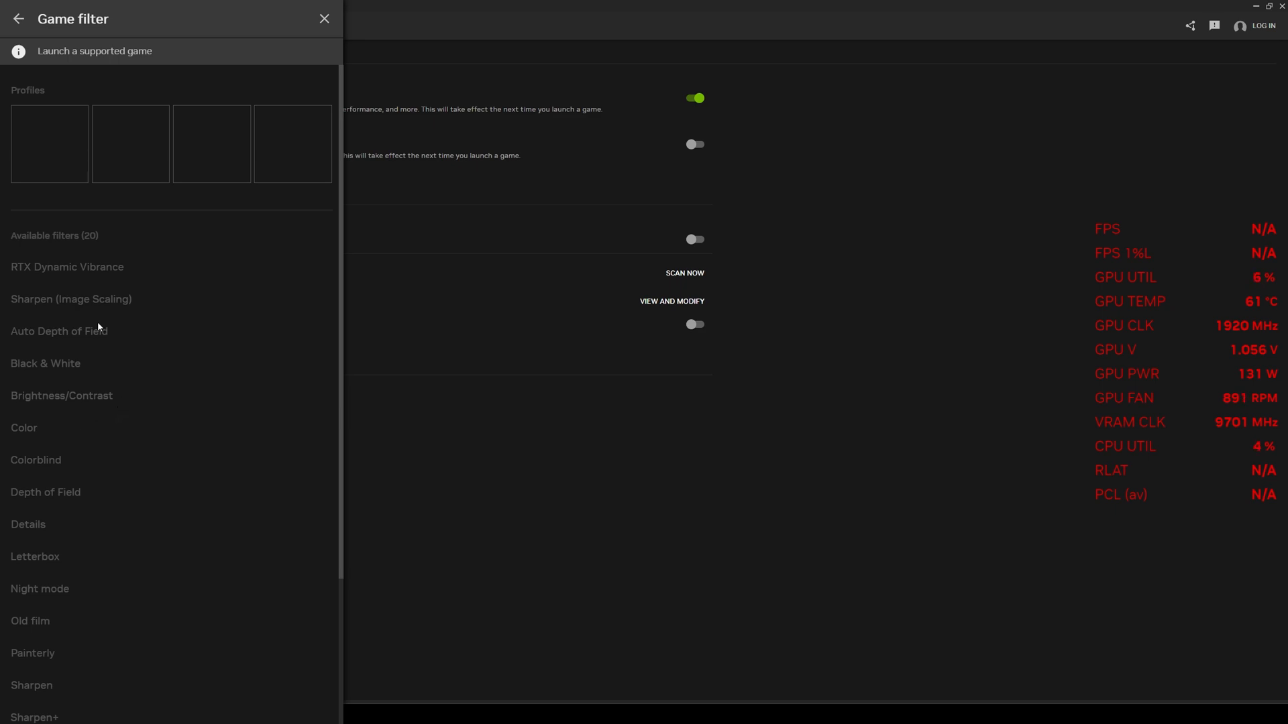
pyautogui.moveTo(74, 168)
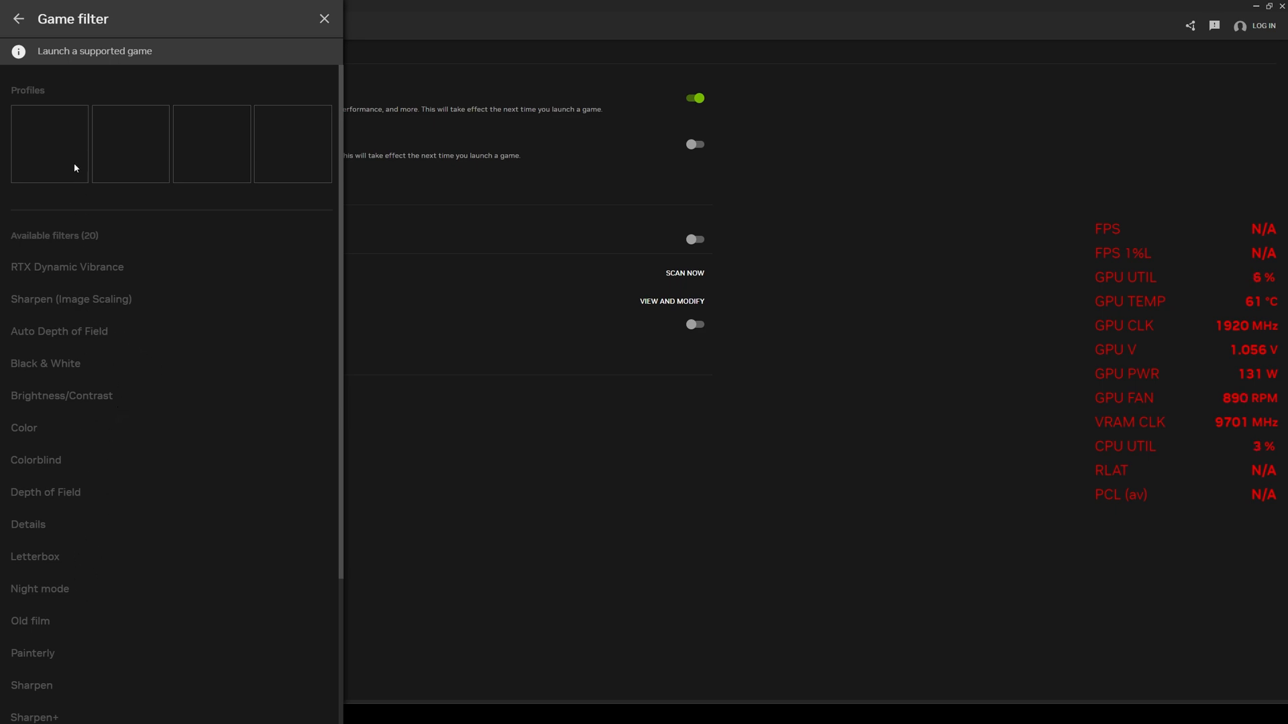
pyautogui.moveTo(264, 156)
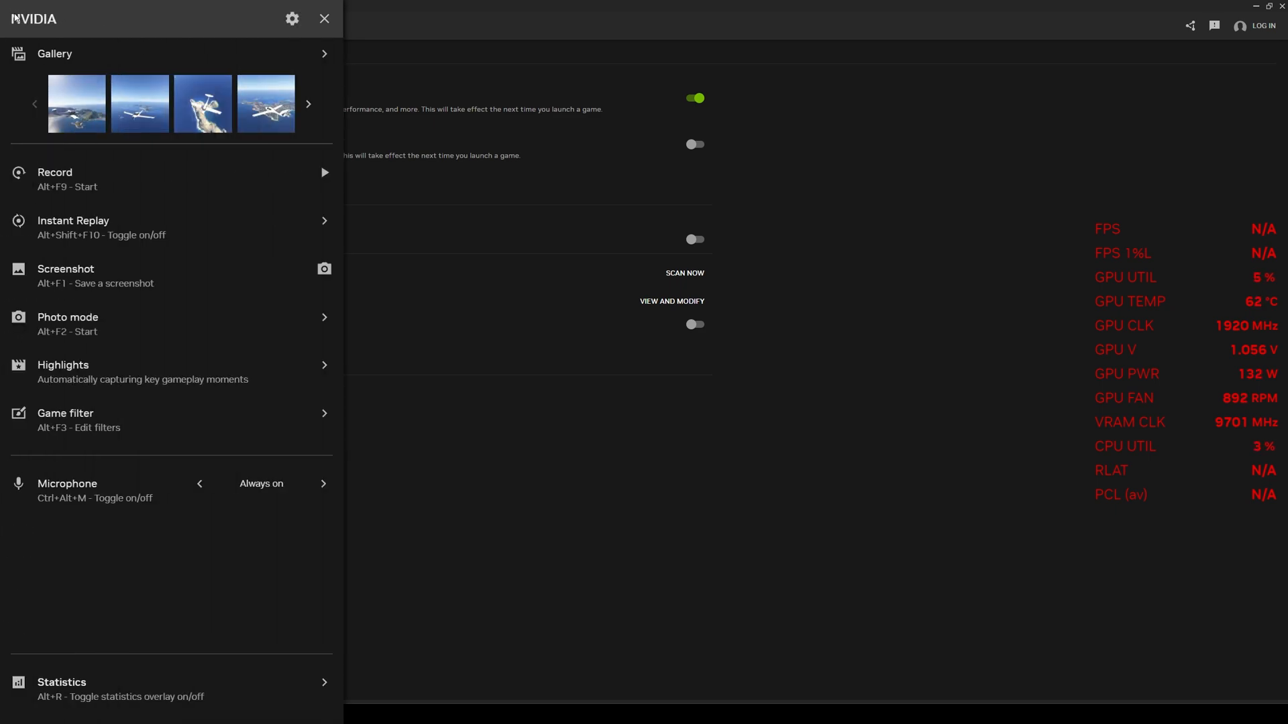
pyautogui.moveTo(292, 18)
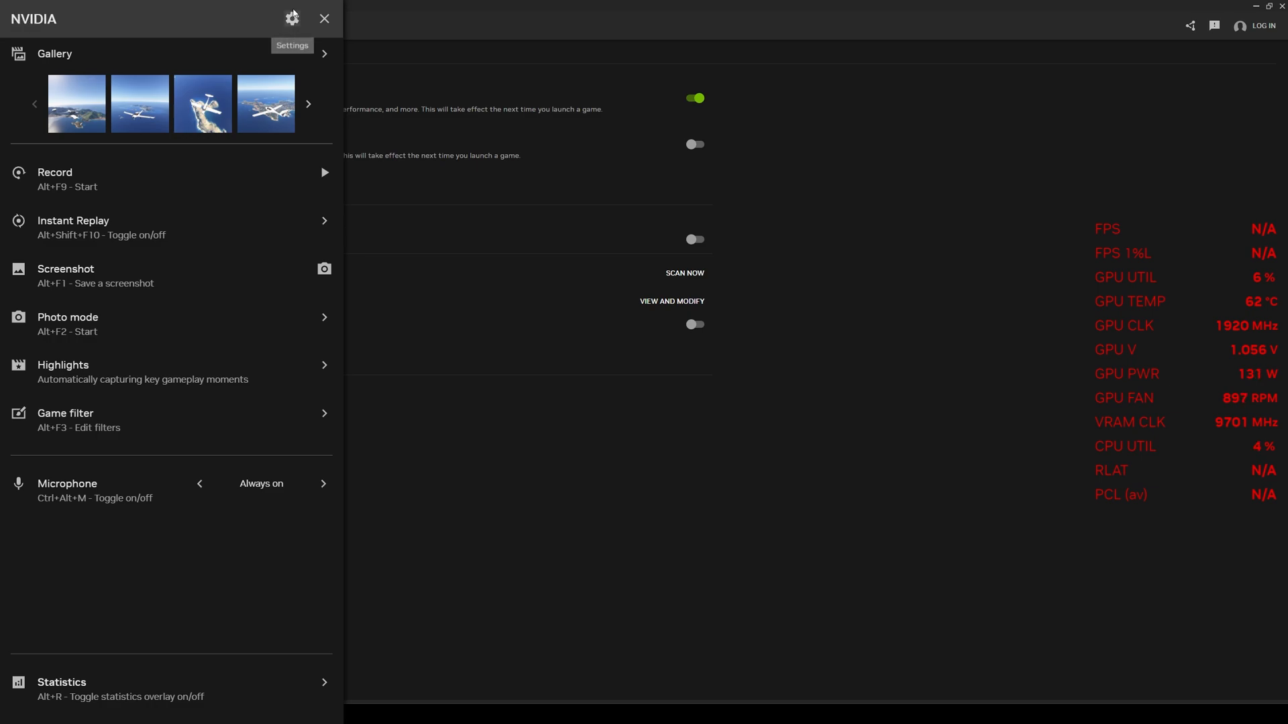
# Review the overlay keyboard shortcuts, assign one for filter profile 3, then close the list.
pyautogui.click(292, 18)
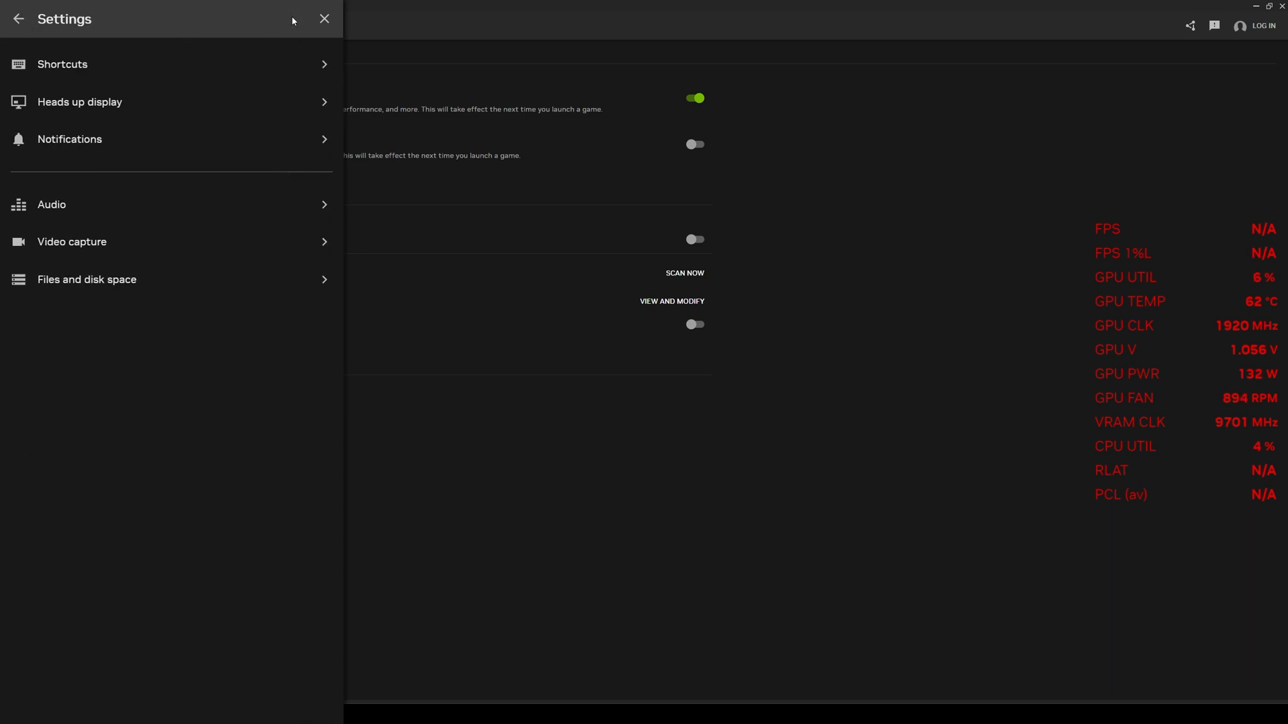
pyautogui.moveTo(198, 65)
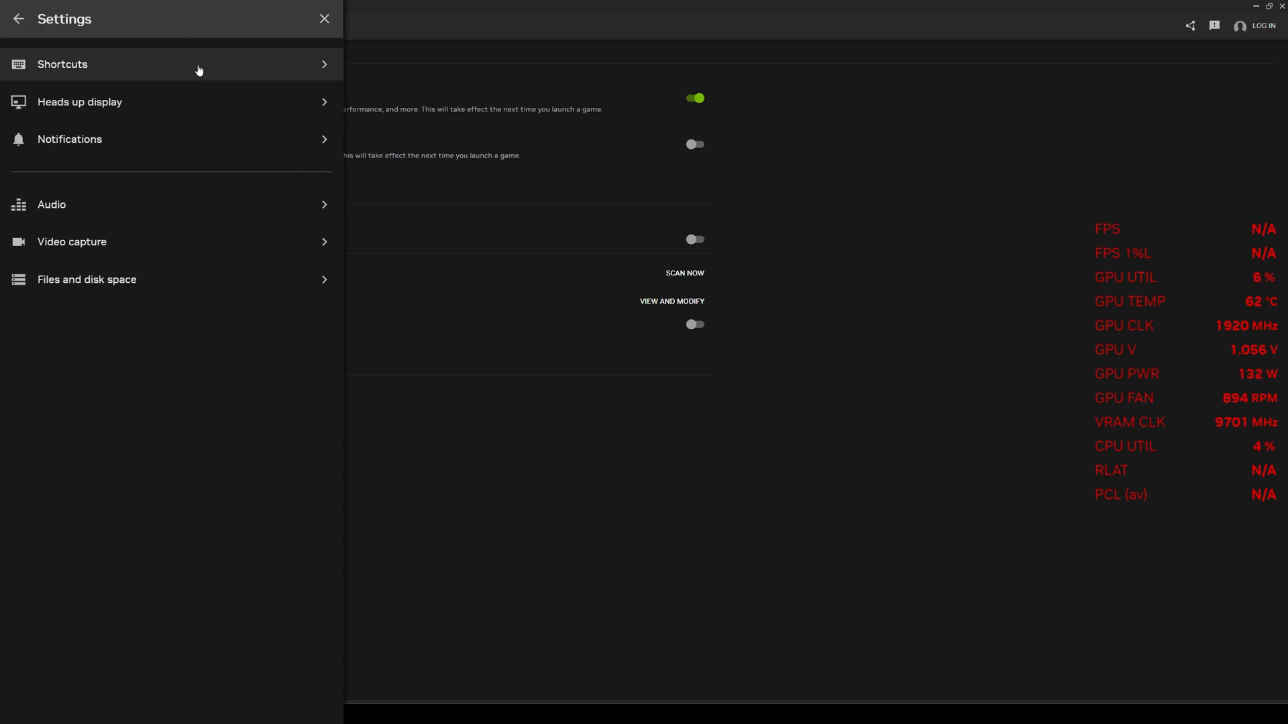
pyautogui.click(171, 65)
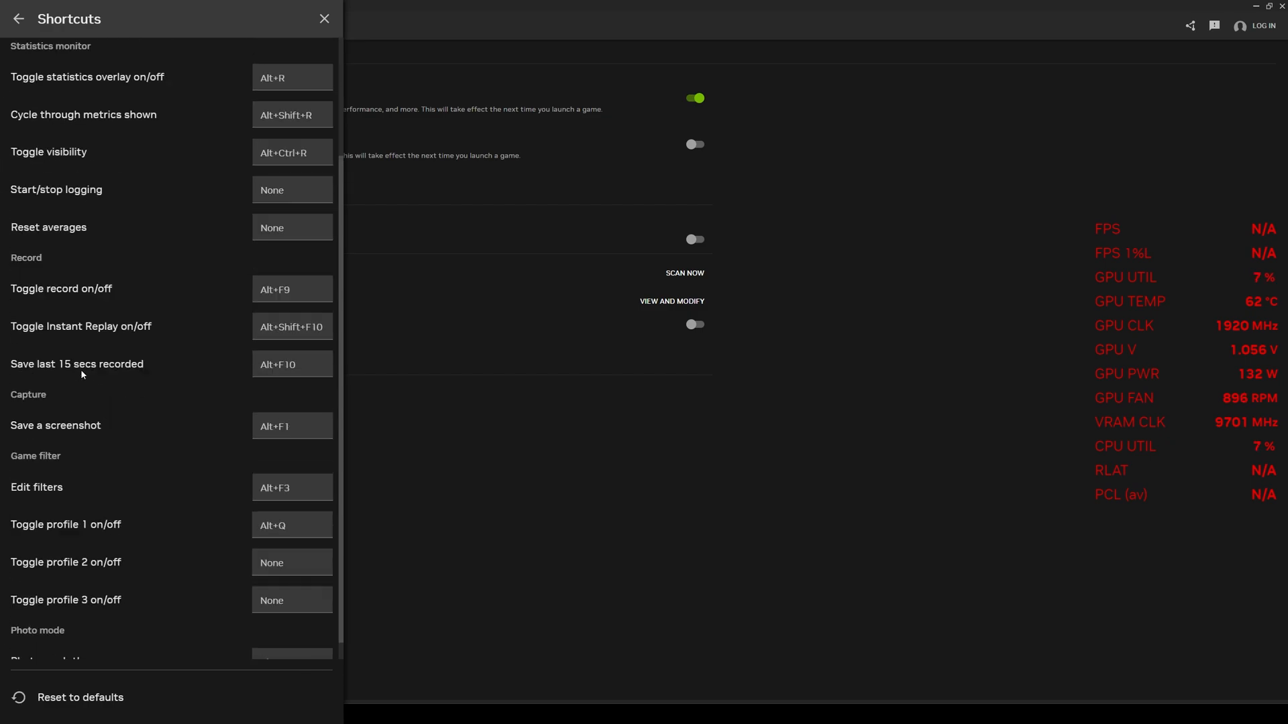
pyautogui.scroll(-3)
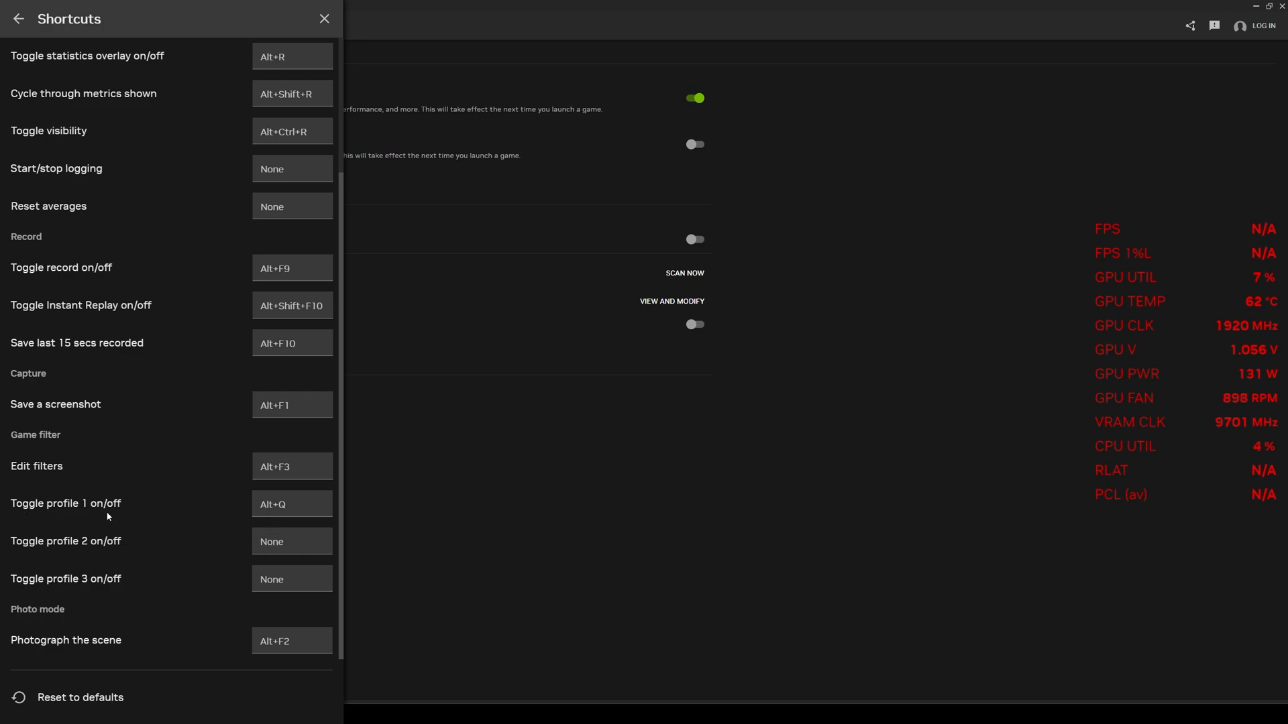
pyautogui.moveTo(310, 515)
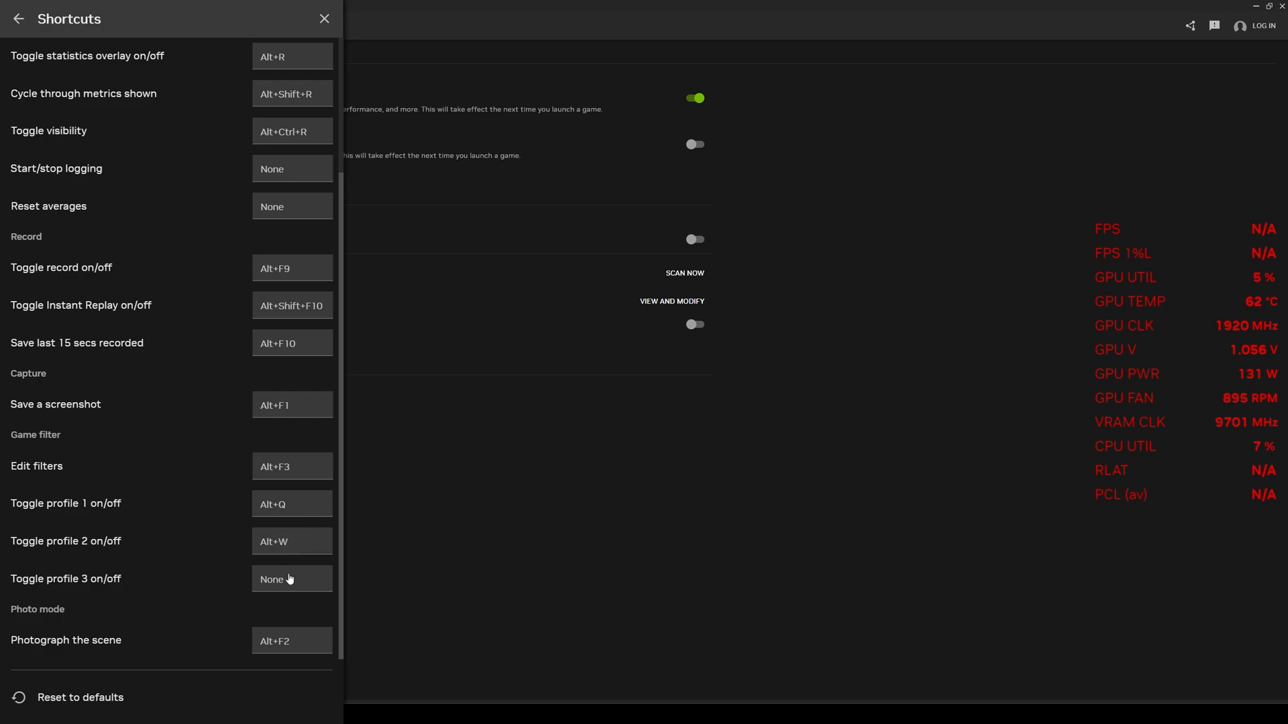
pyautogui.click(290, 579)
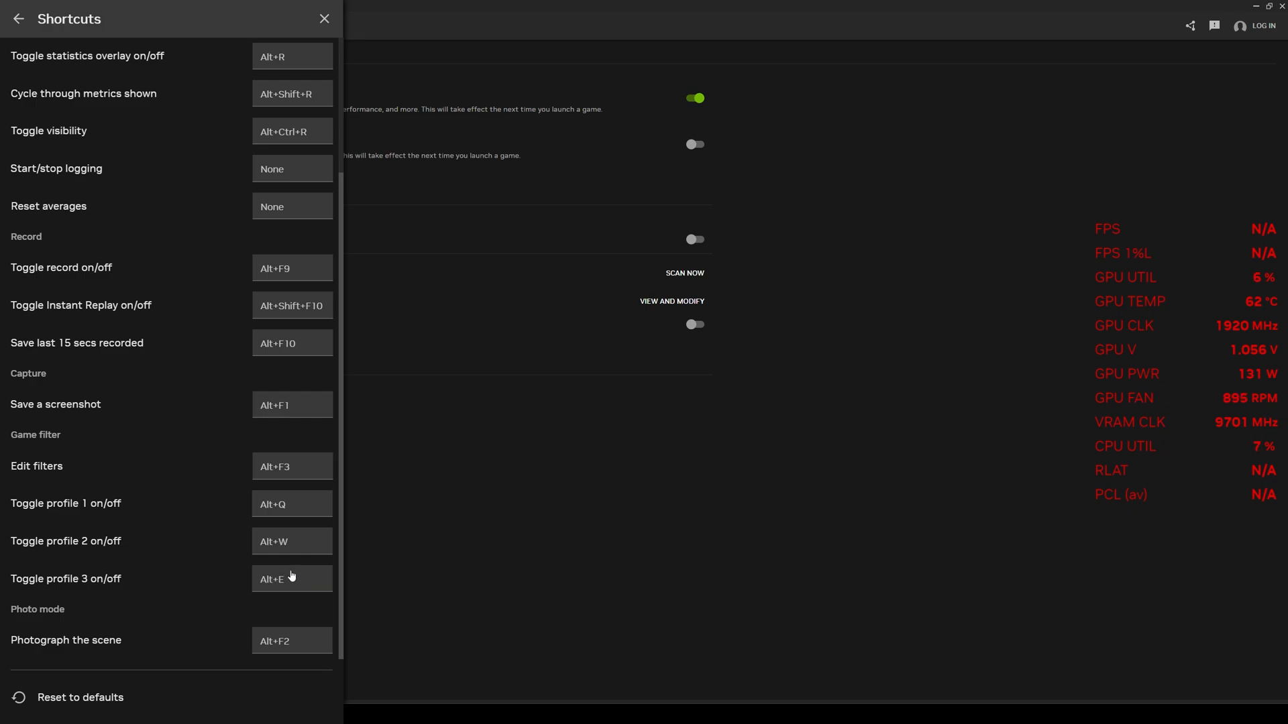
pyautogui.moveTo(303, 315)
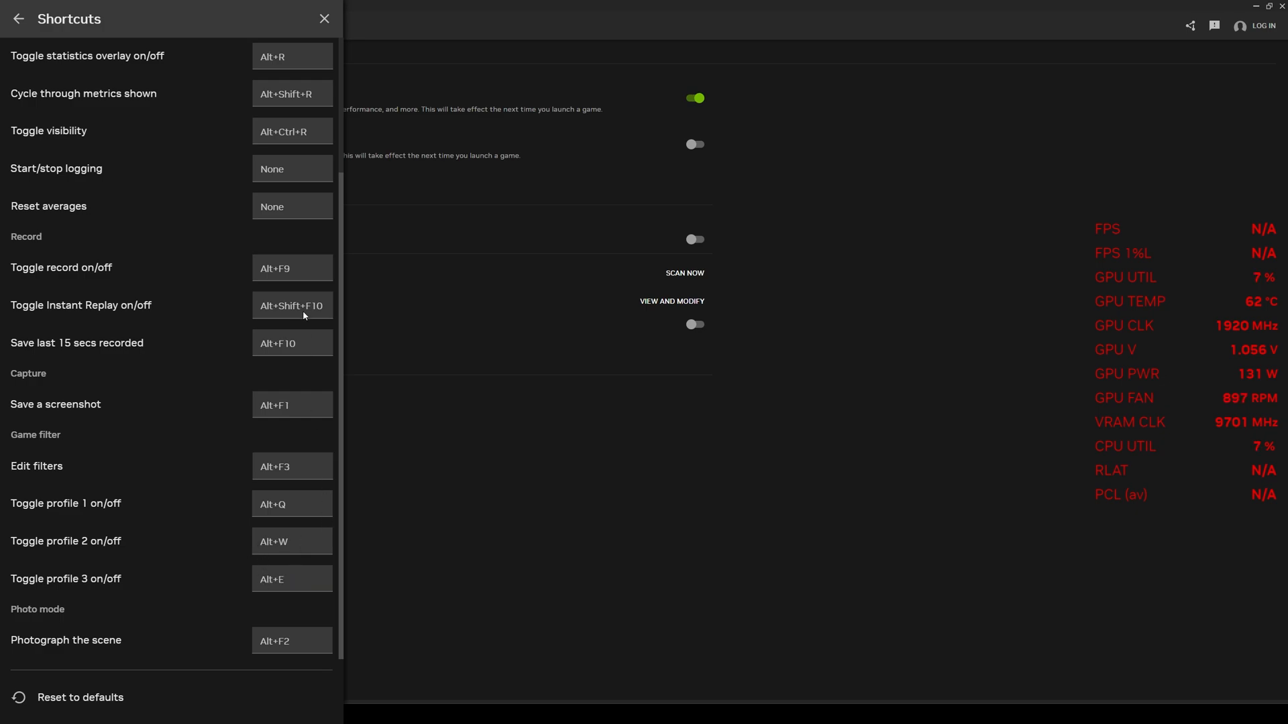
pyautogui.moveTo(324, 18)
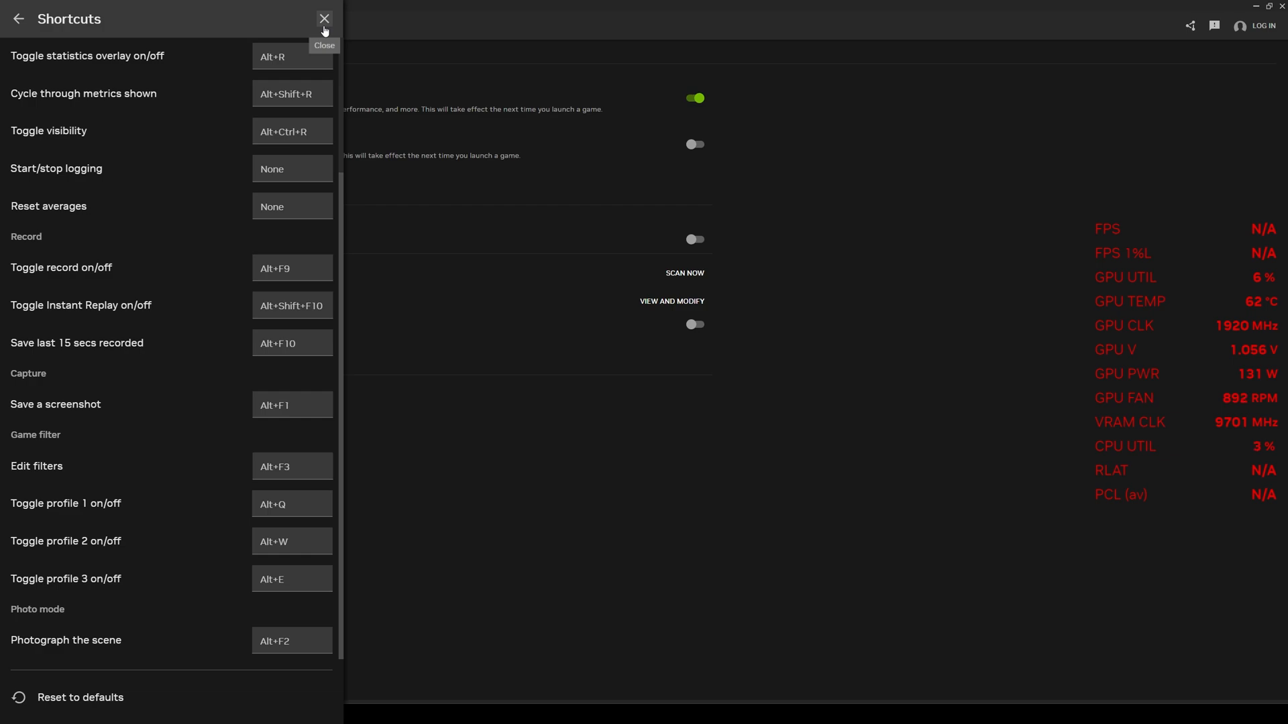
pyautogui.moveTo(282, 140)
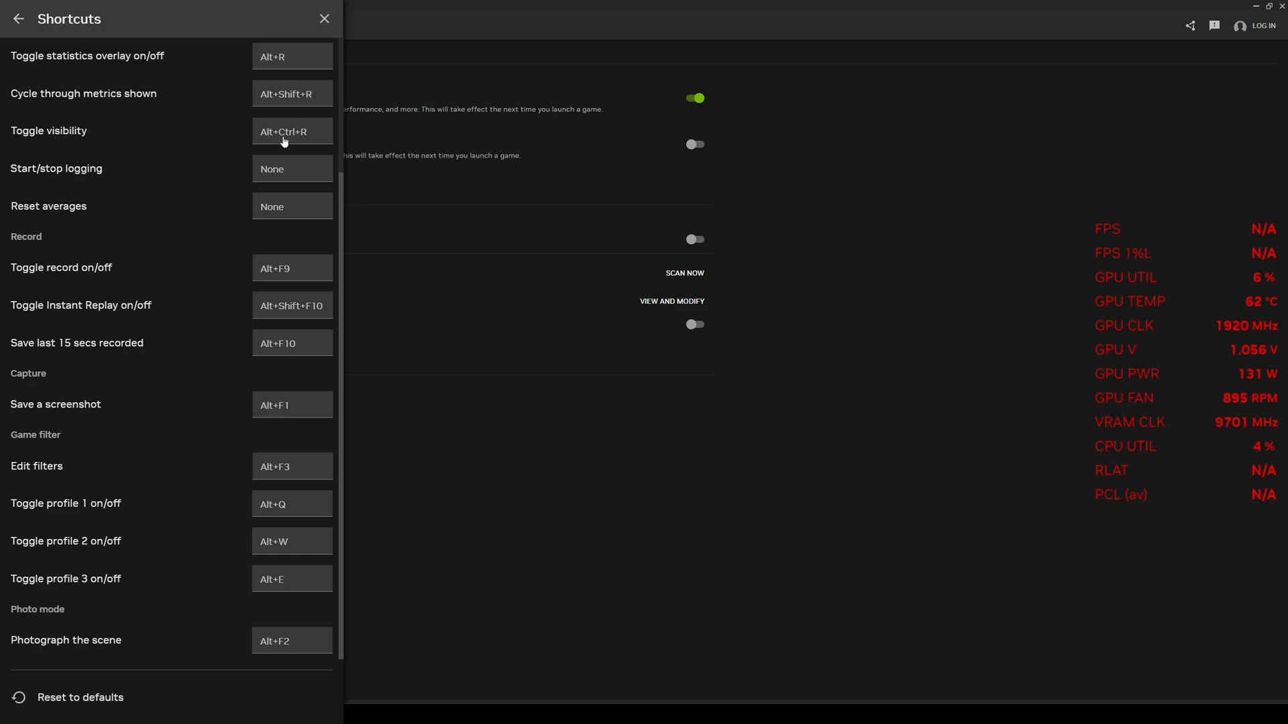
pyautogui.scroll(3)
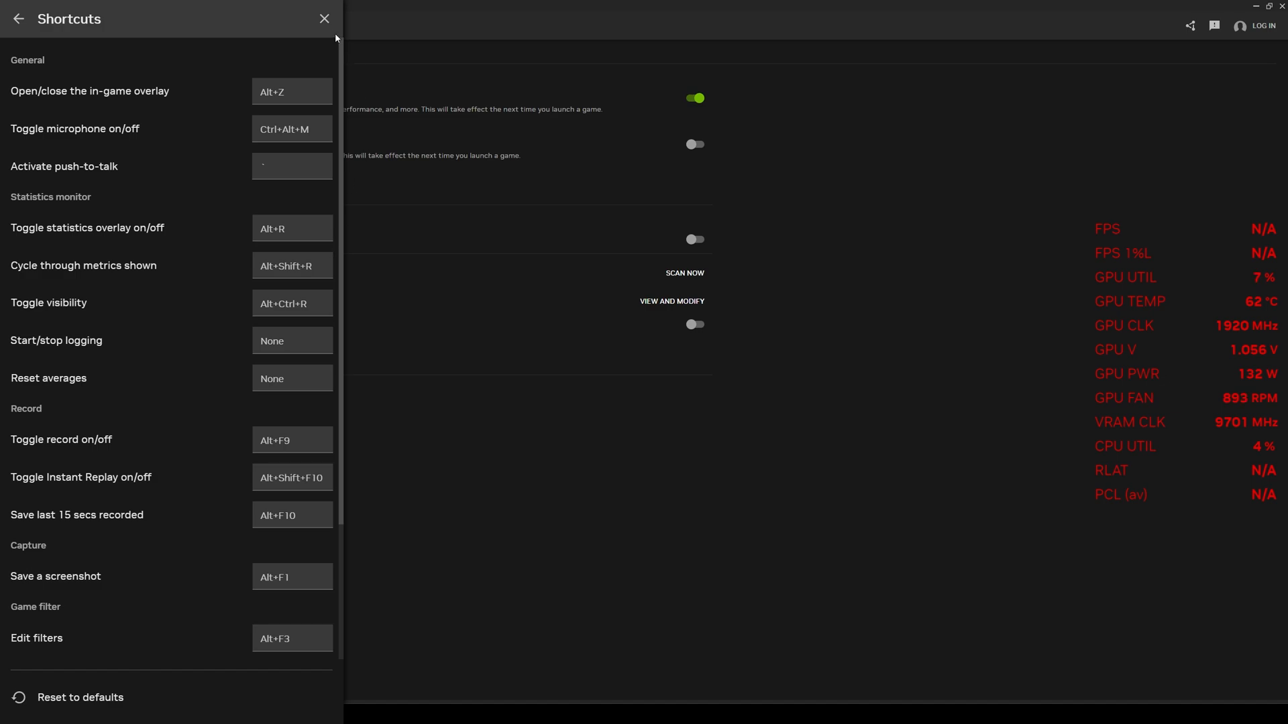
pyautogui.click(323, 18)
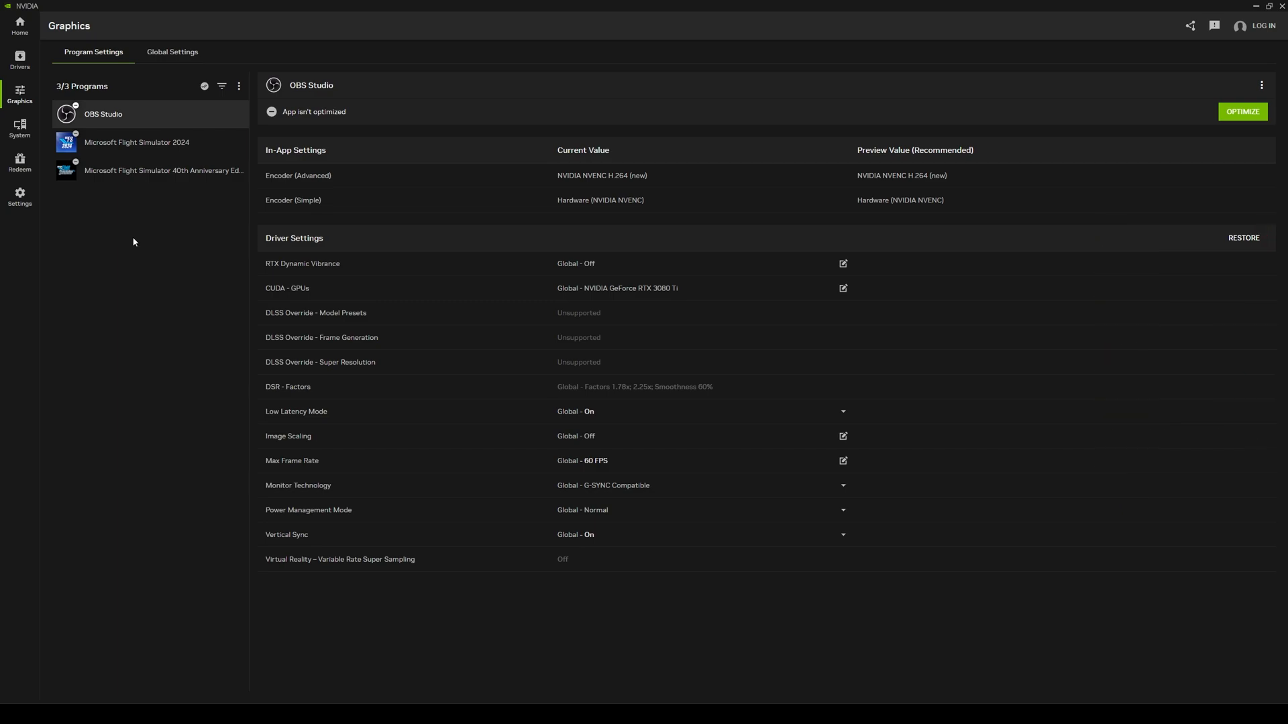
# Select Microsoft Flight Simulator 2024 in the Program Settings list.
pyautogui.click(137, 142)
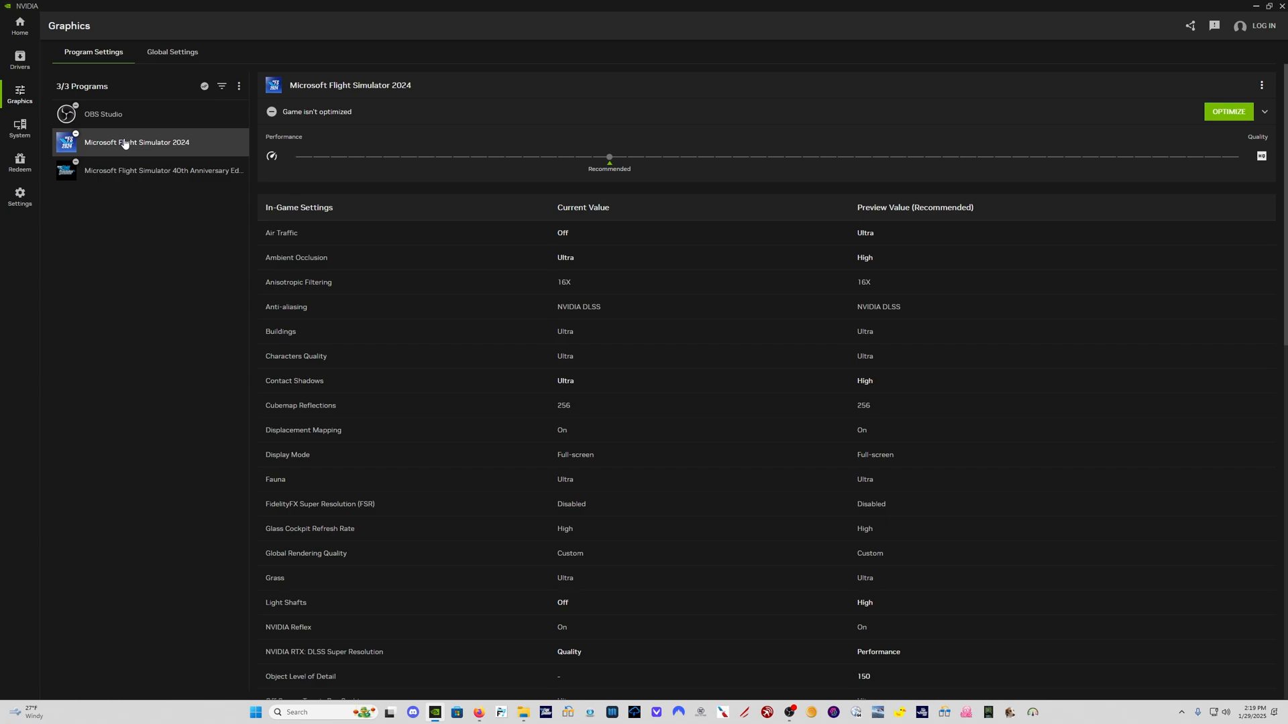
pyautogui.moveTo(888, 402)
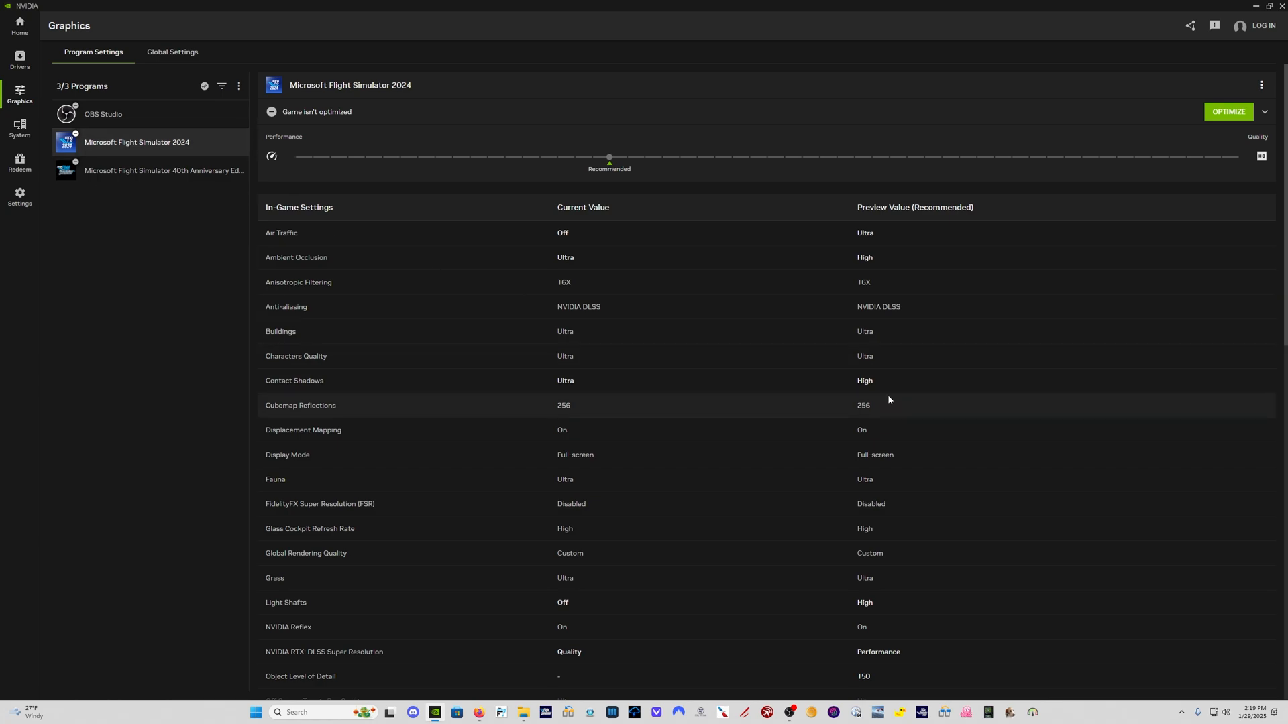
pyautogui.moveTo(351, 236)
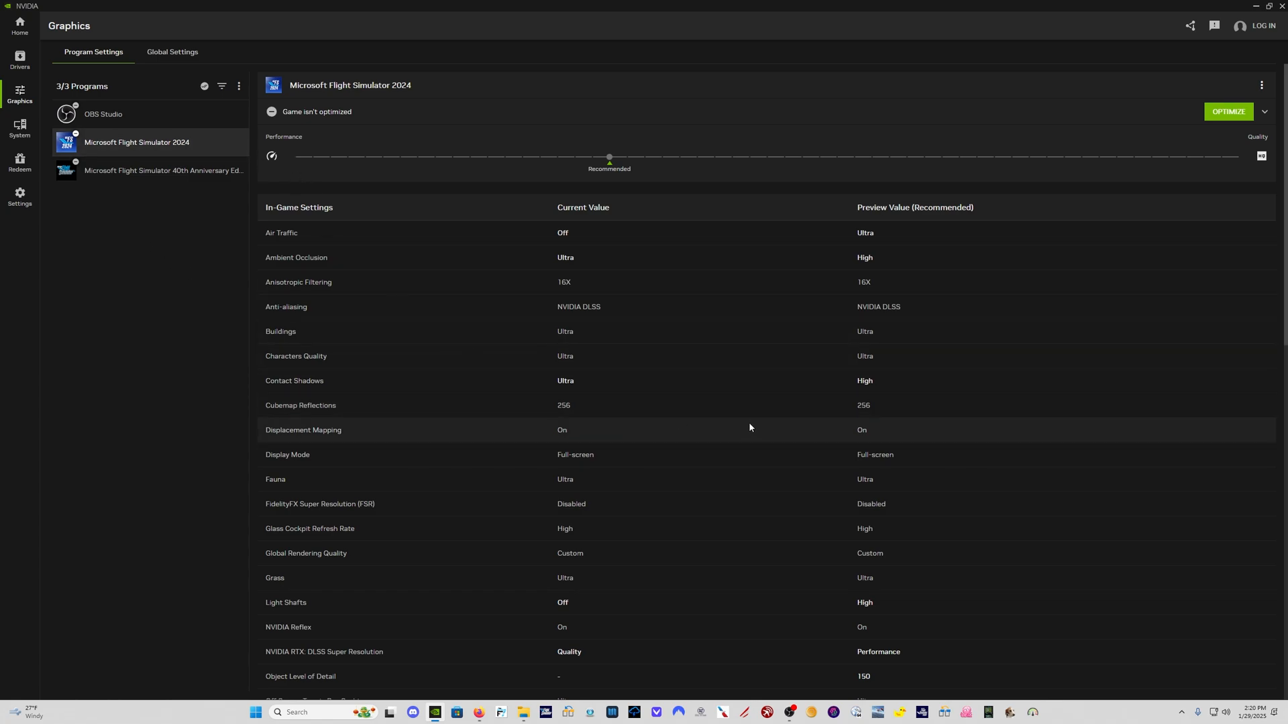
# Scroll Microsoft Flight Simulator 2024's page down to Driver Settings showing Unsupported DLSS Overrides.
pyautogui.scroll(-3)
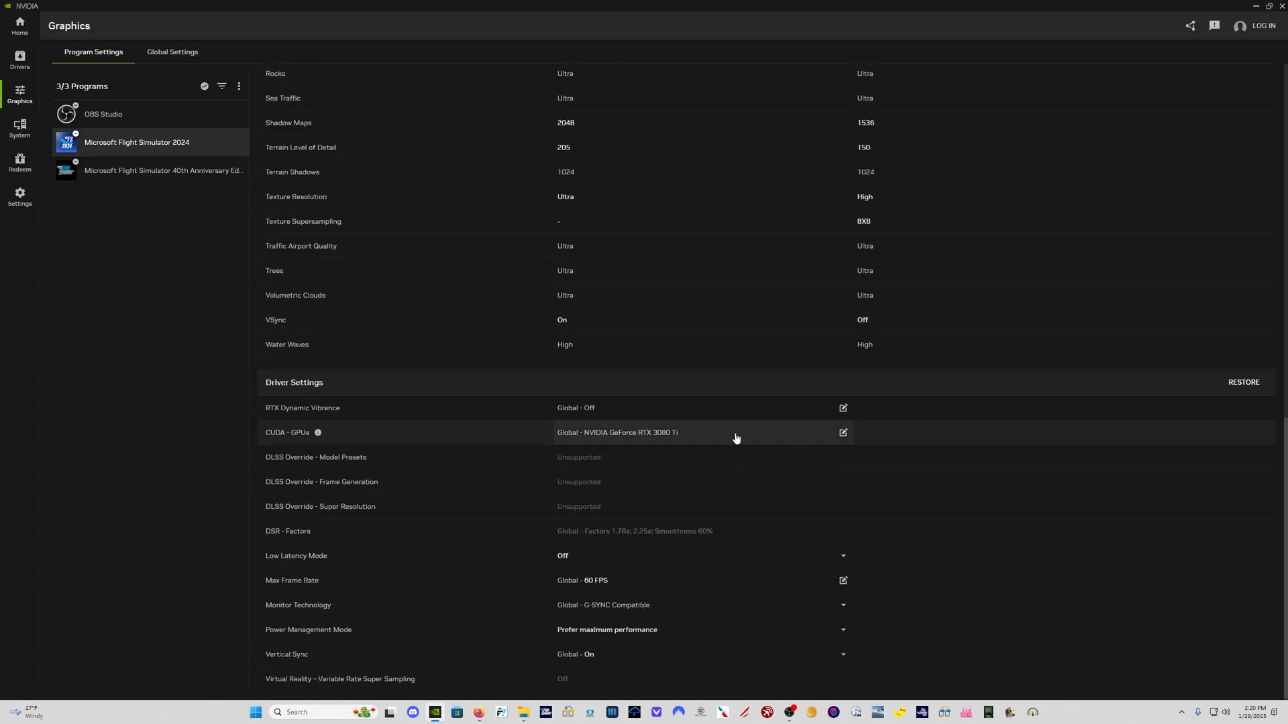
pyautogui.moveTo(475, 460)
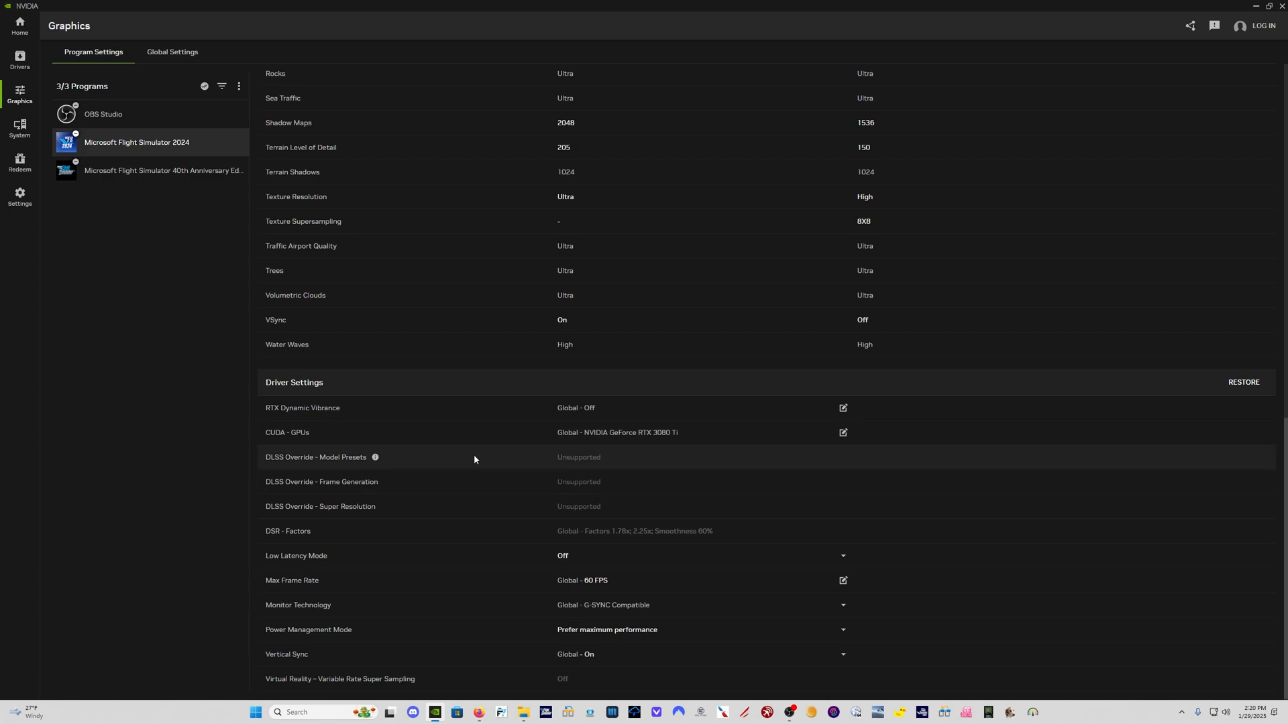
pyautogui.moveTo(293, 468)
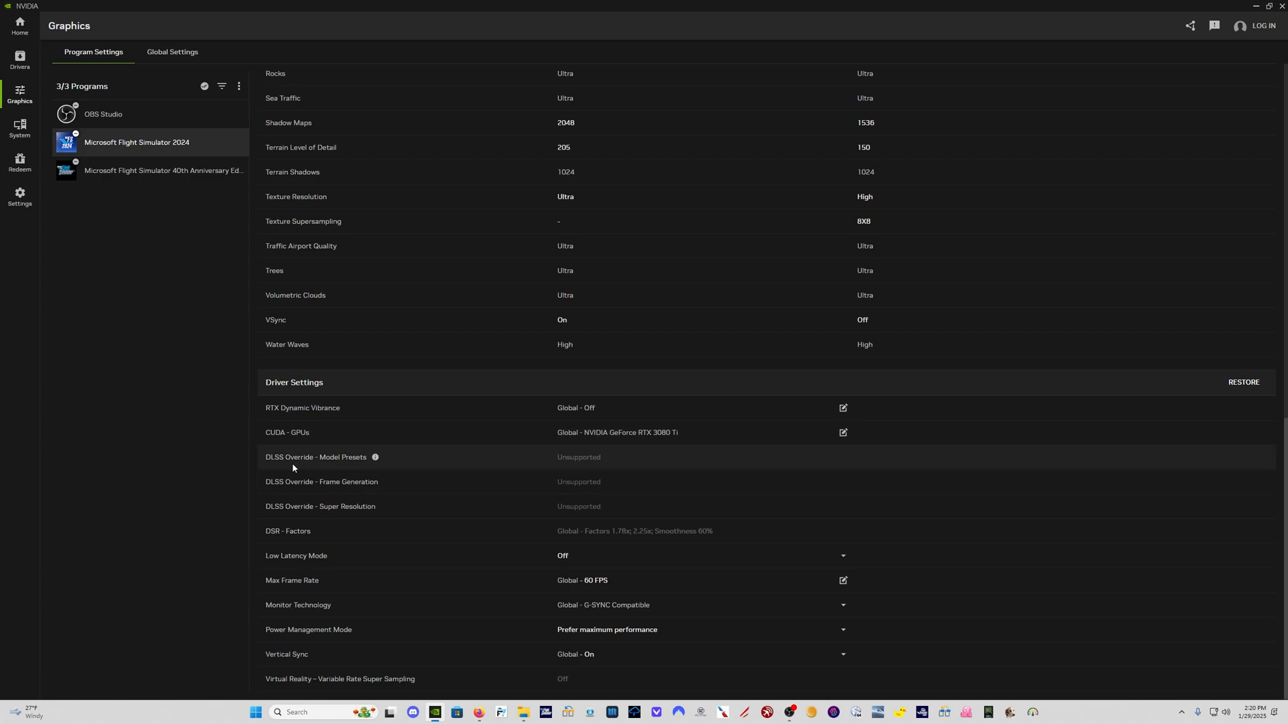
pyautogui.moveTo(354, 471)
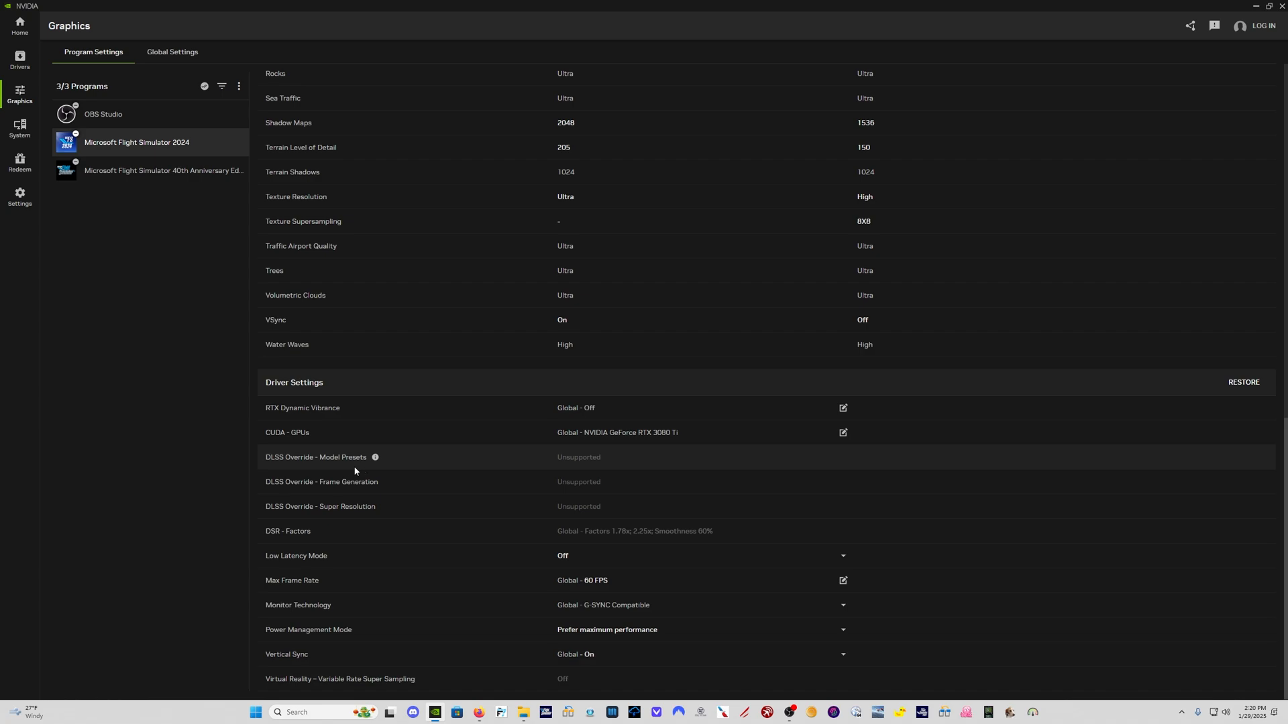
pyautogui.moveTo(570, 461)
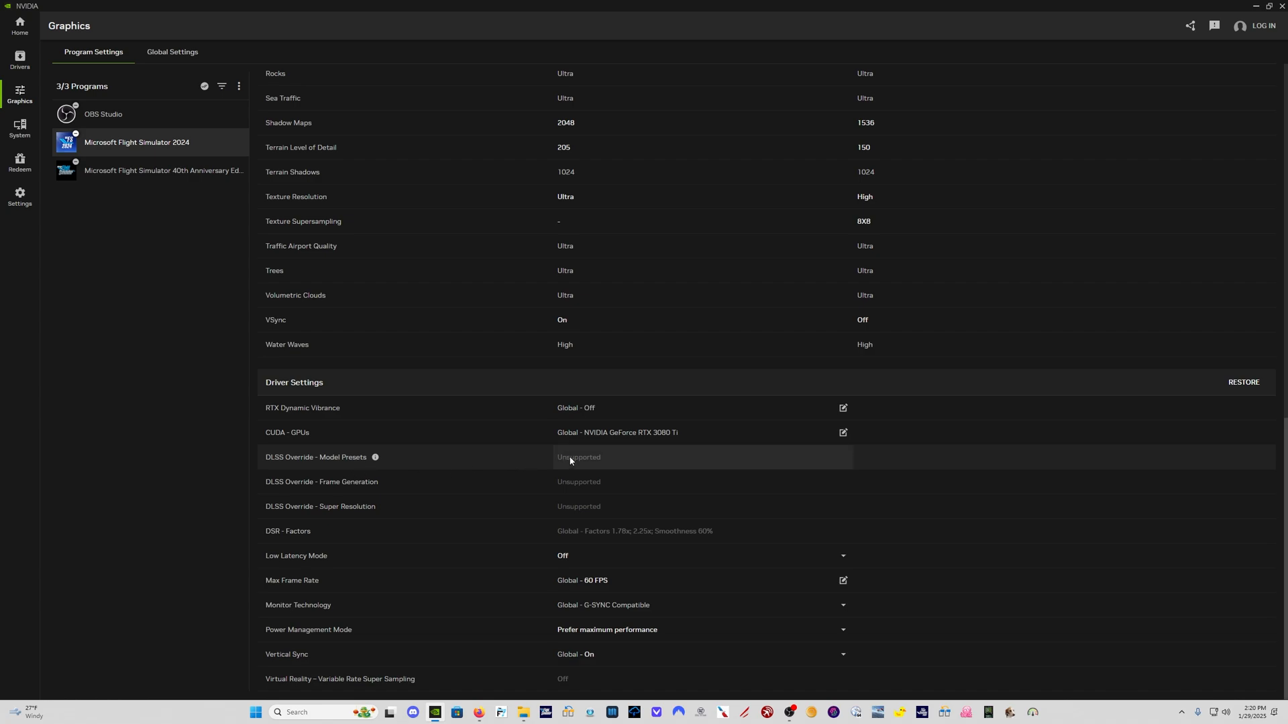
pyautogui.moveTo(620, 461)
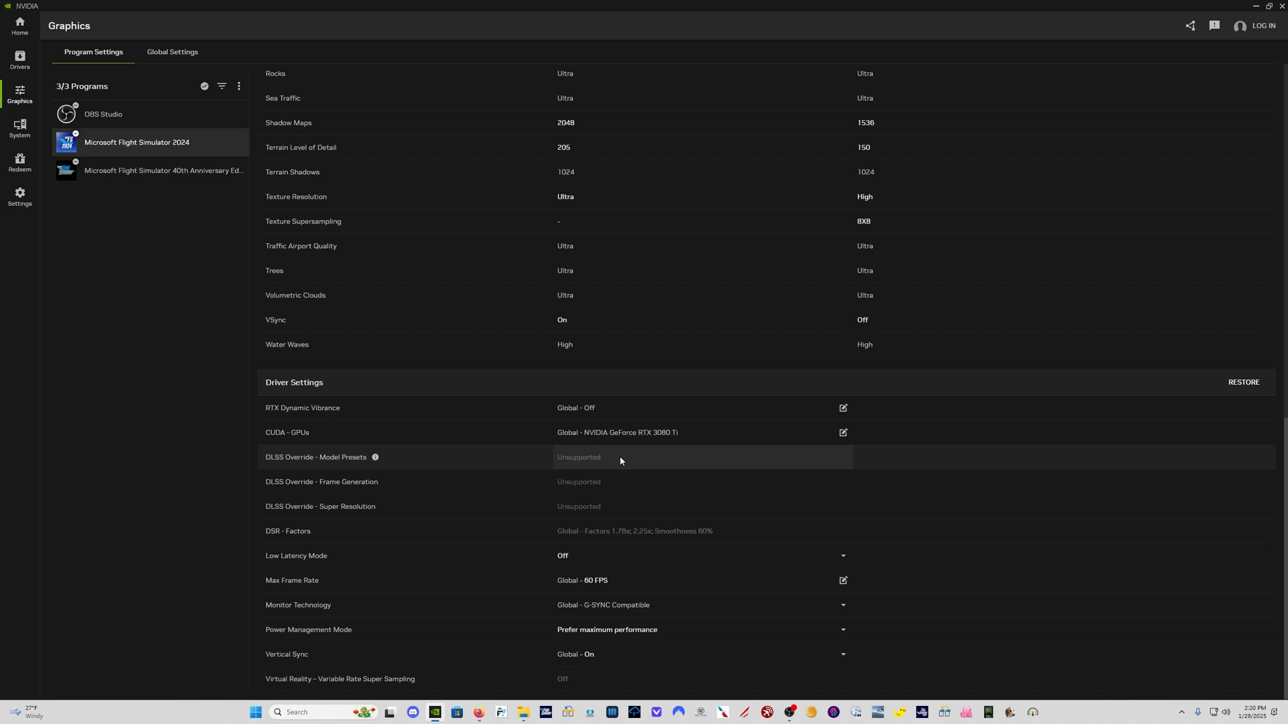
pyautogui.moveTo(622, 461)
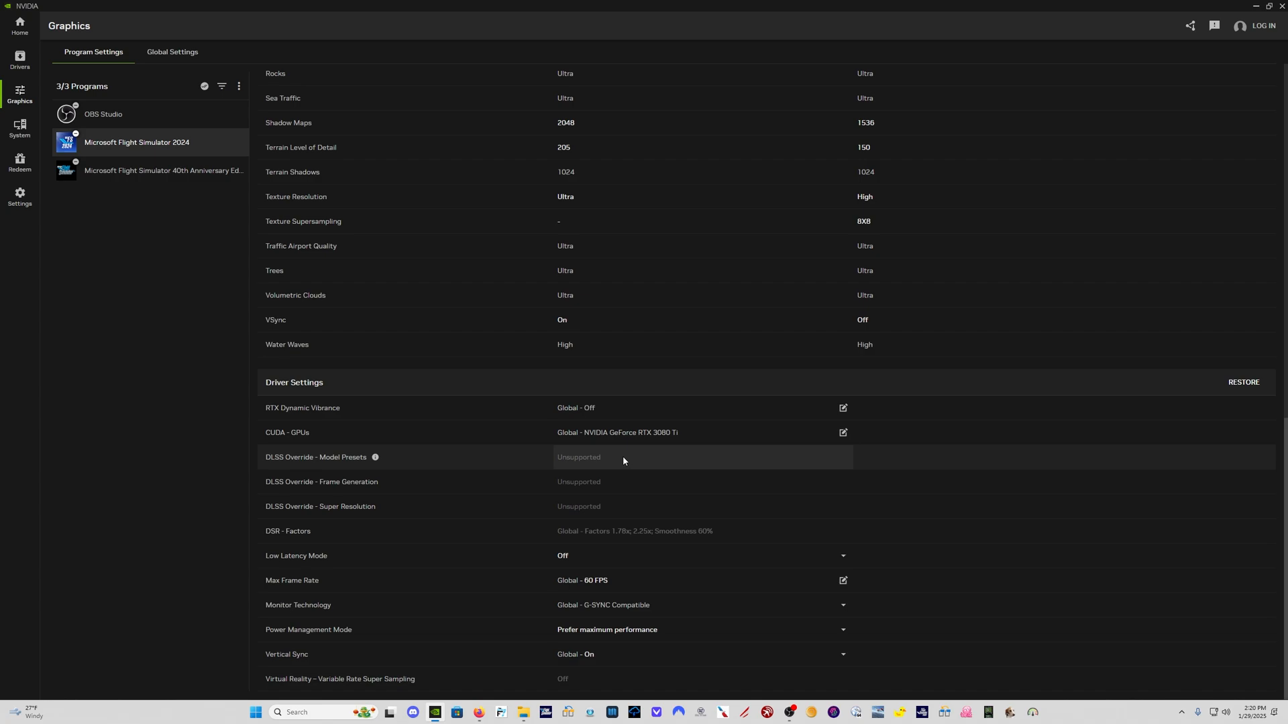
pyautogui.moveTo(628, 461)
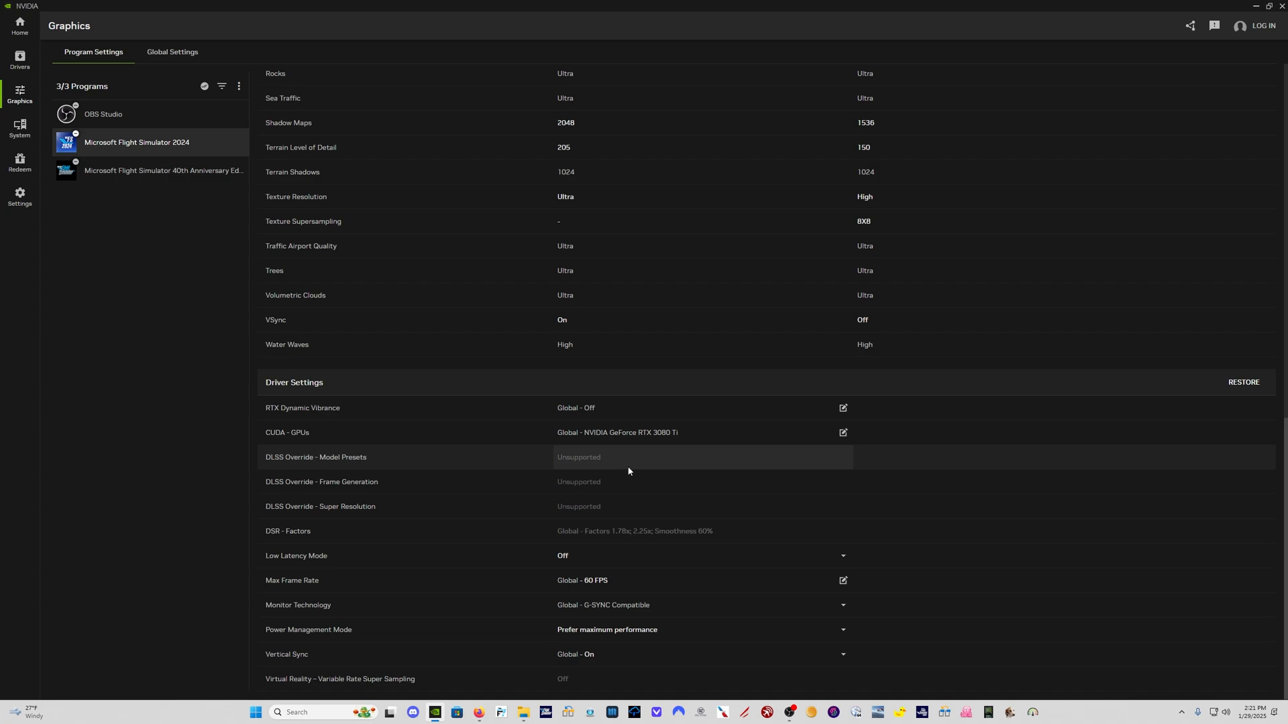
pyautogui.moveTo(389, 489)
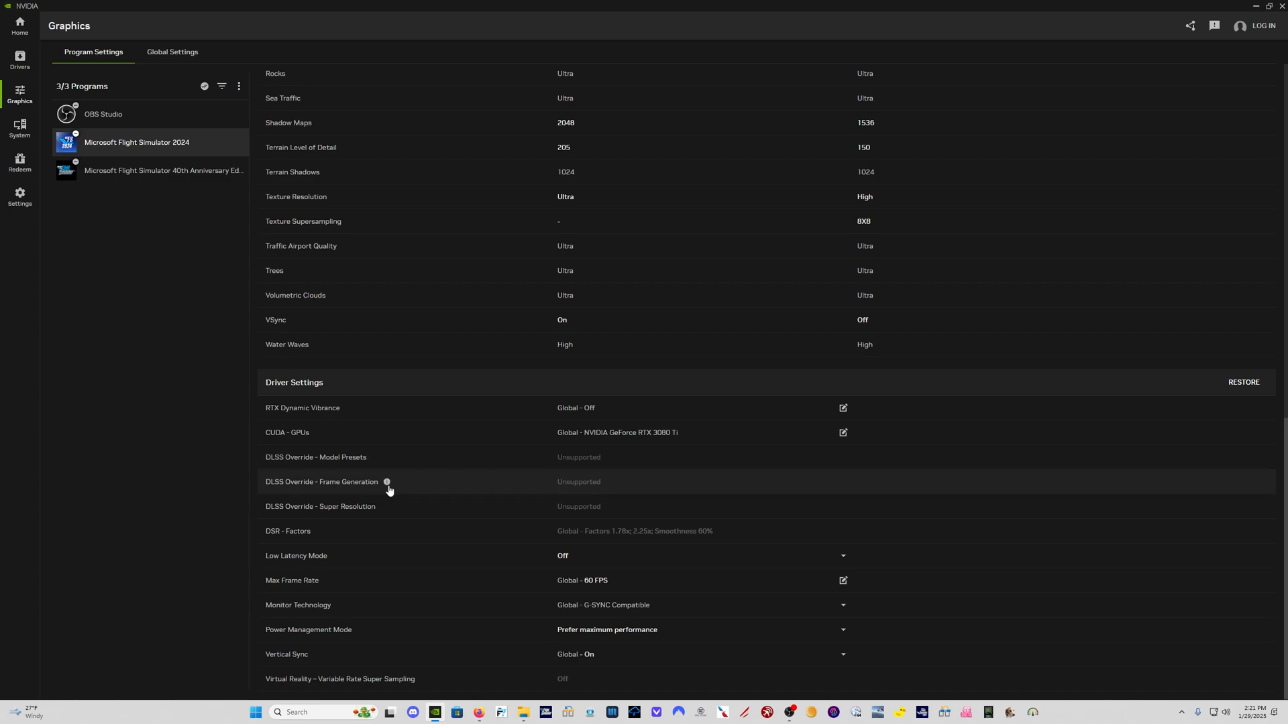
# Open the info note for DLSS Override - Frame Generation.
pyautogui.click(387, 482)
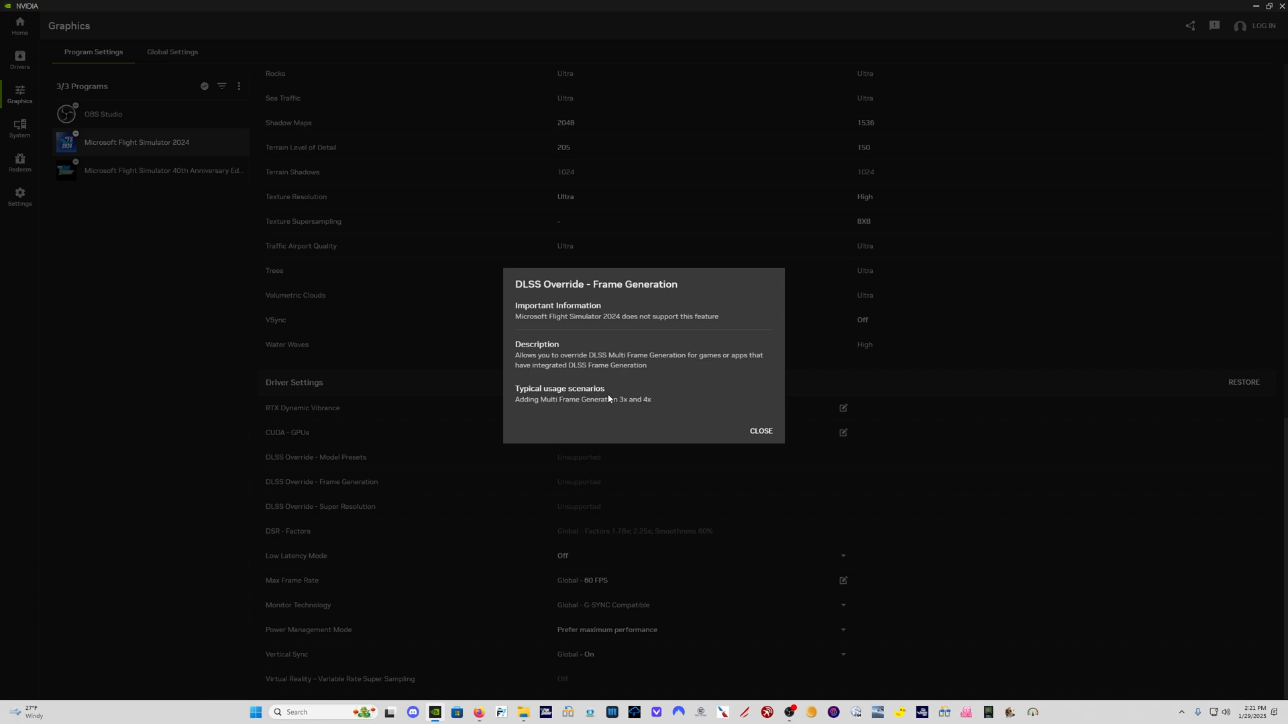
pyautogui.moveTo(672, 363)
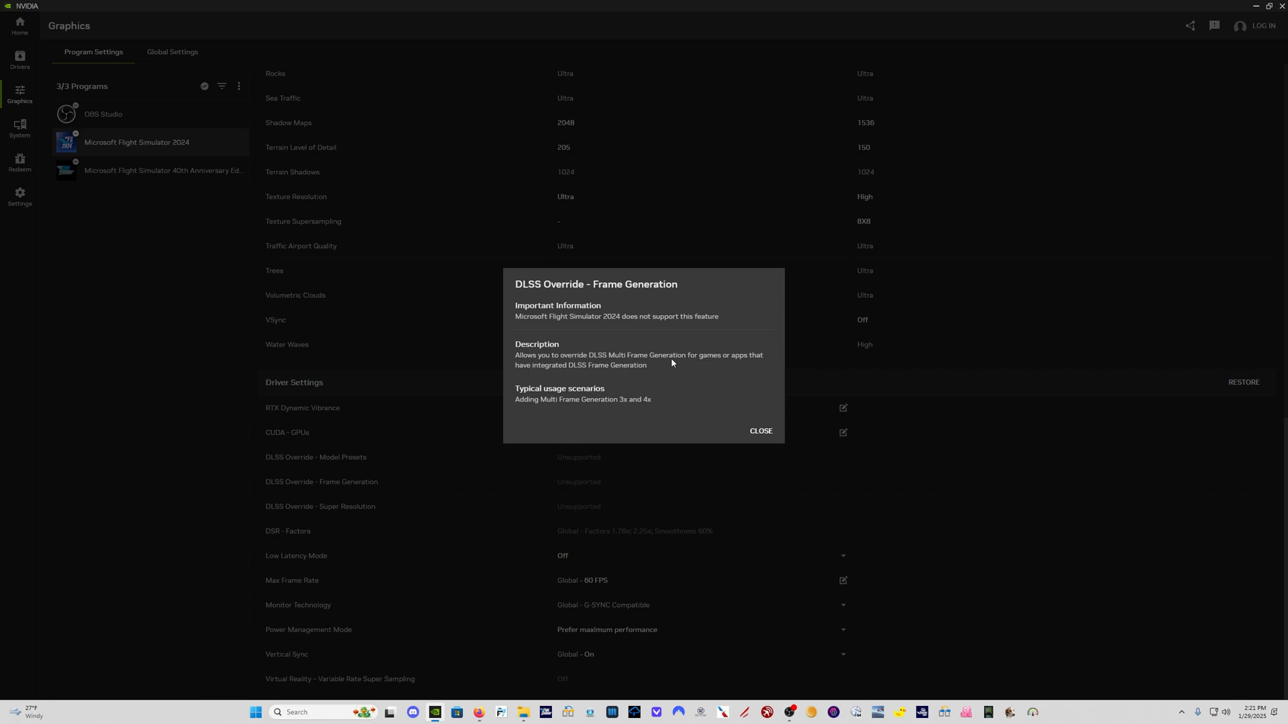
pyautogui.moveTo(622, 362)
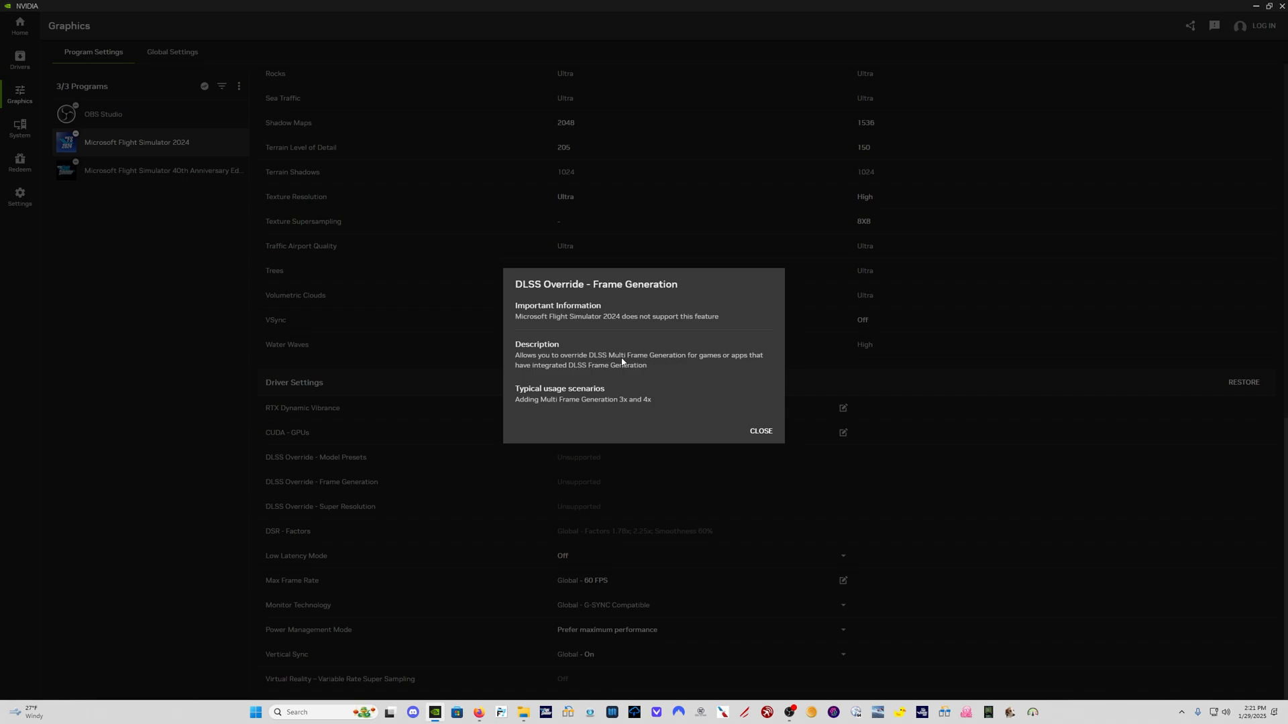
pyautogui.moveTo(705, 370)
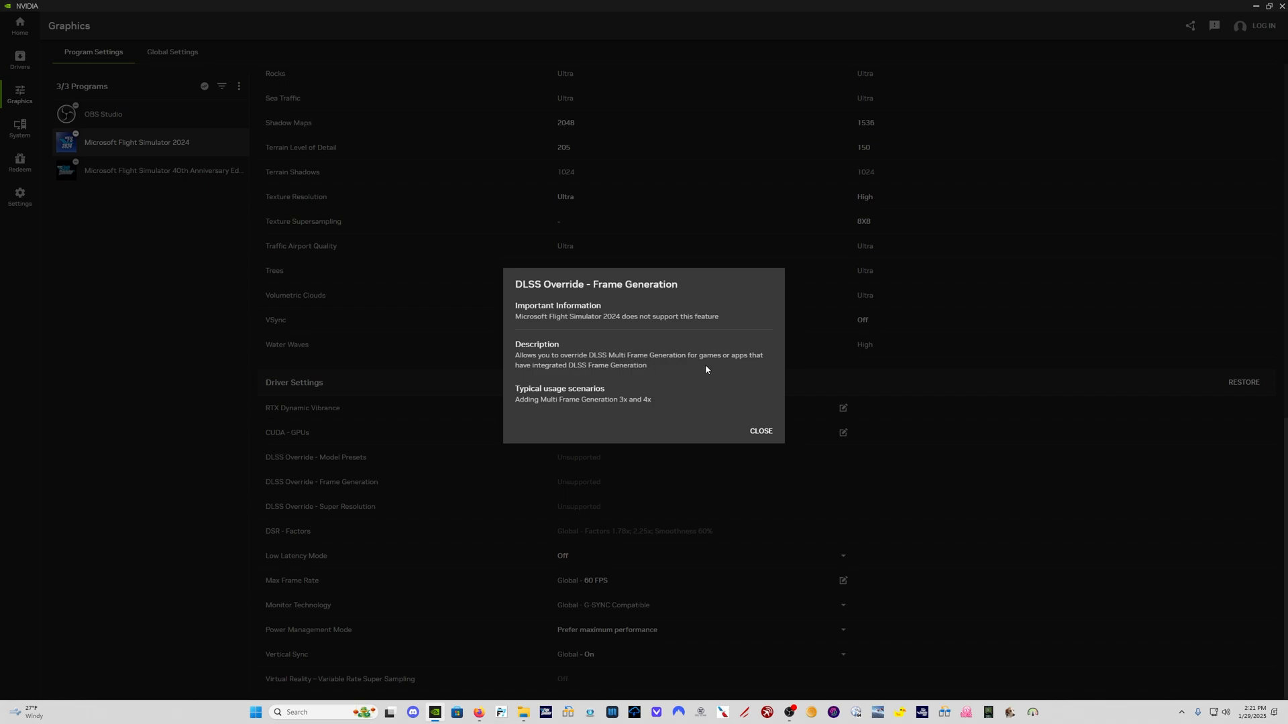
pyautogui.moveTo(759, 431)
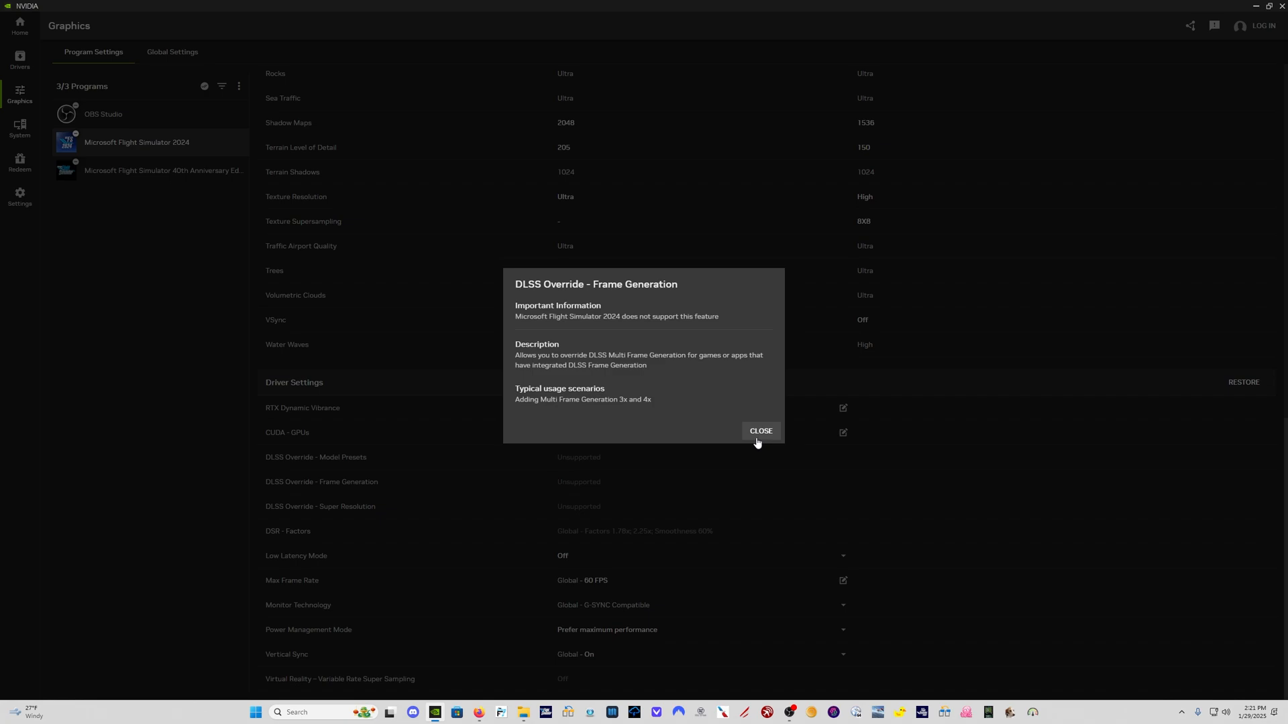
pyautogui.moveTo(755, 443)
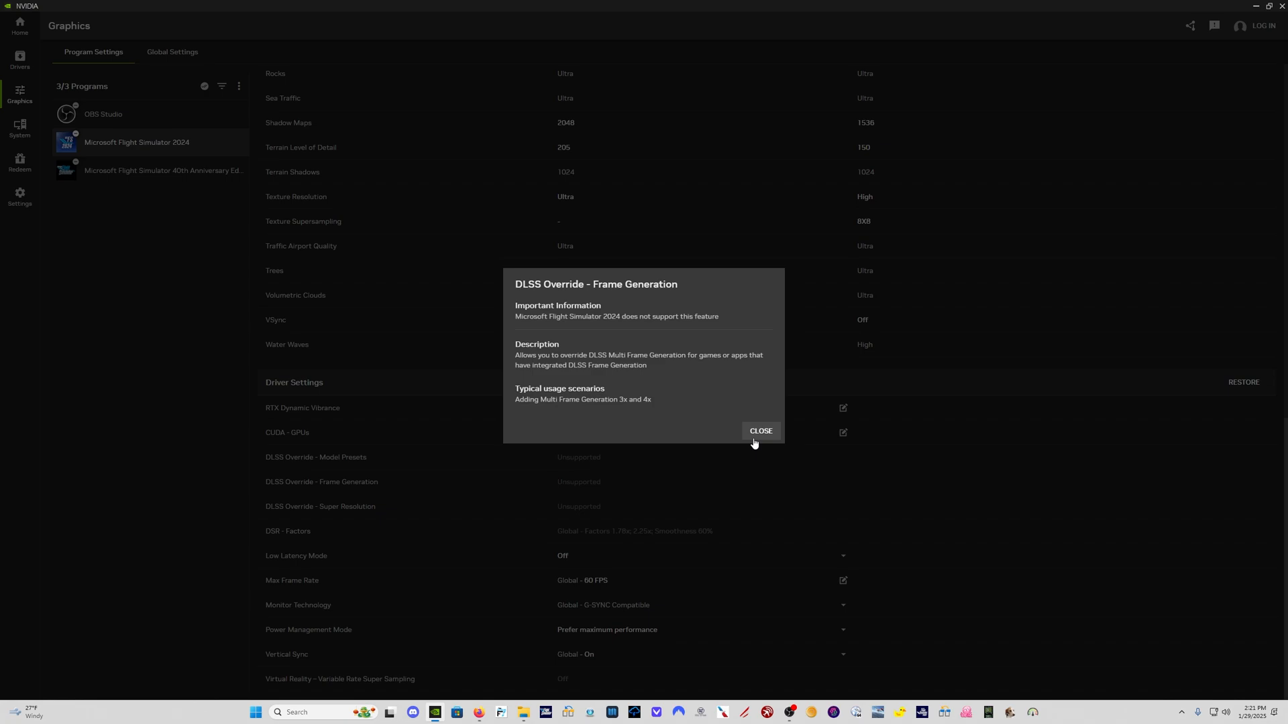
pyautogui.moveTo(759, 433)
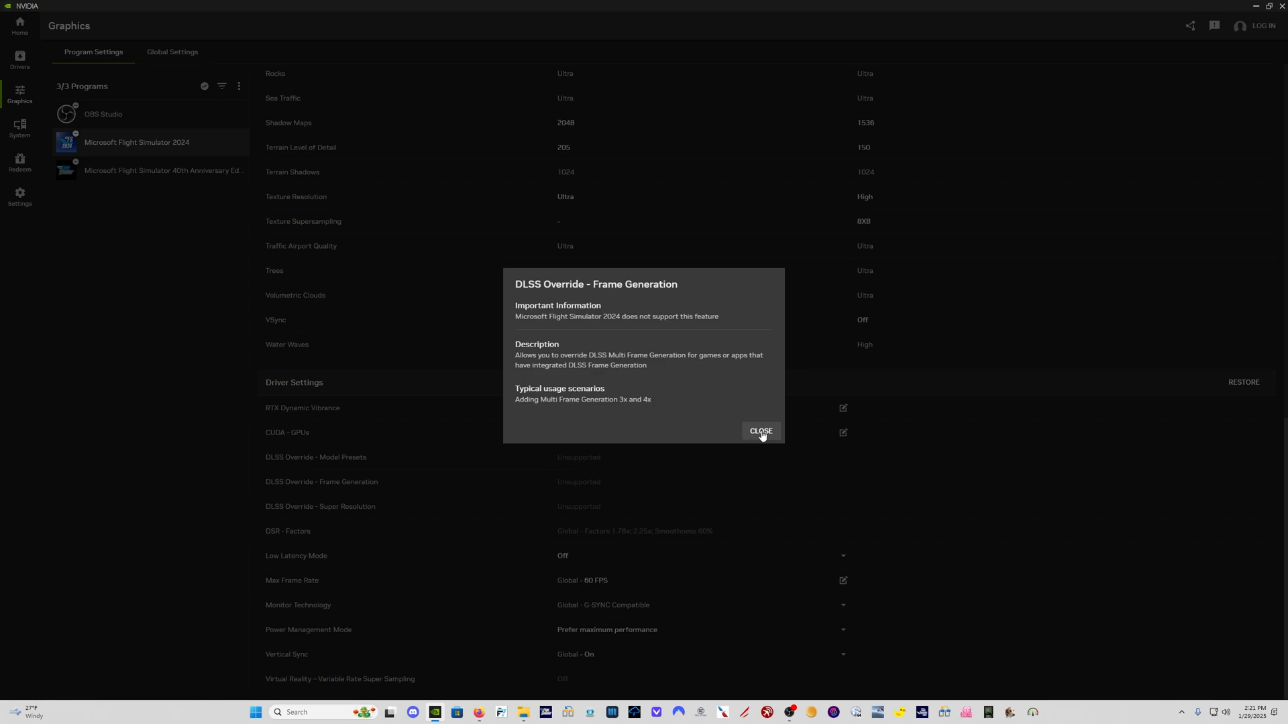
# Close the info dialog and view Flight Simulator 40th Anniversary Edition's driver settings.
pyautogui.click(759, 431)
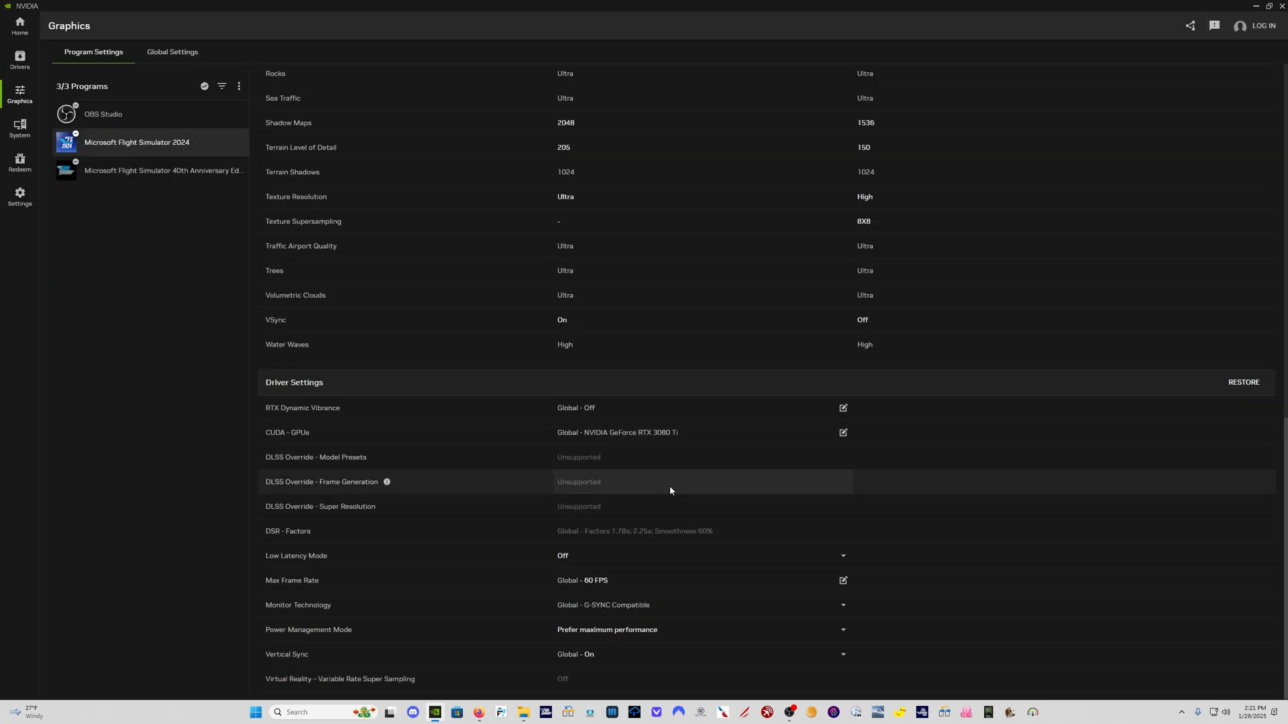
pyautogui.moveTo(629, 507)
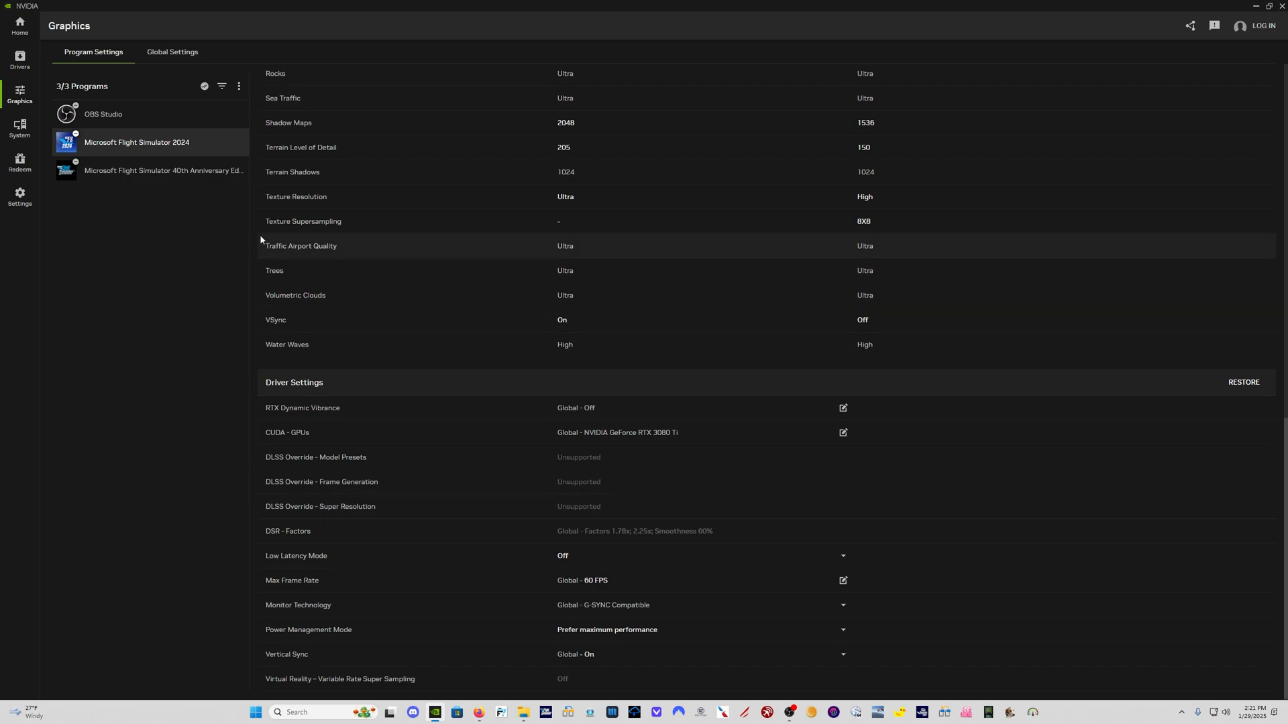
pyautogui.click(164, 171)
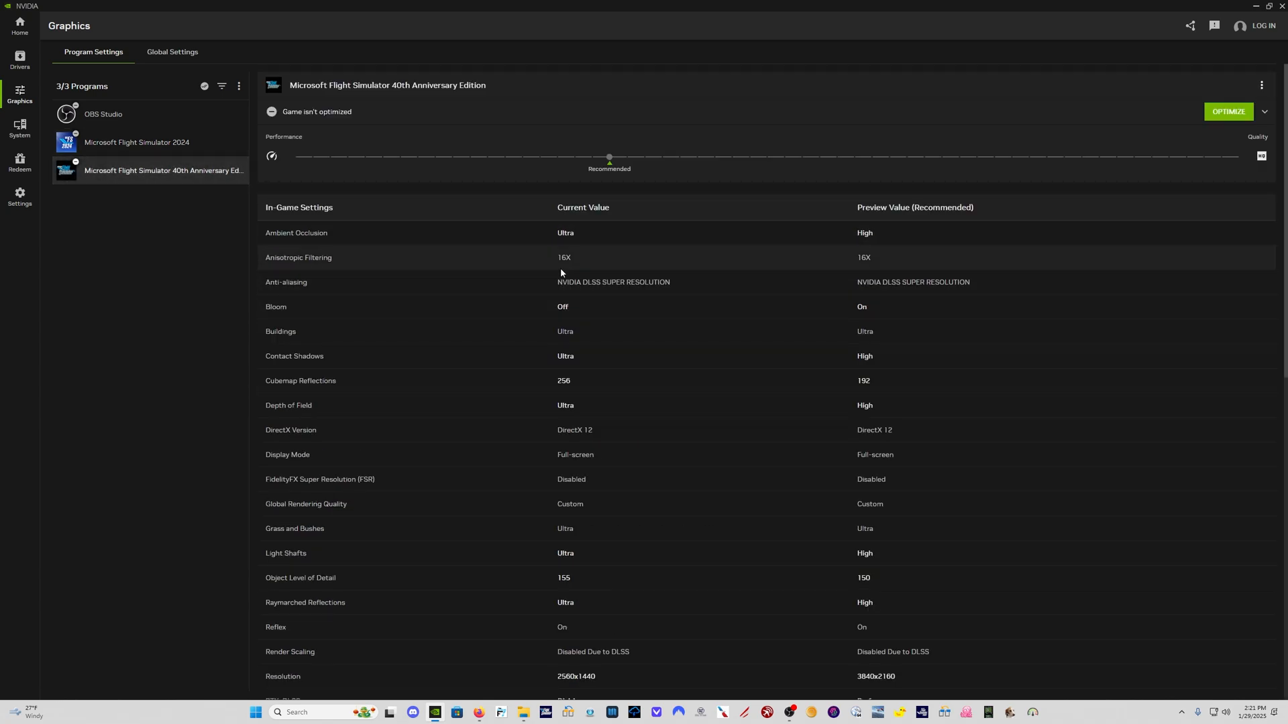
pyautogui.scroll(-3)
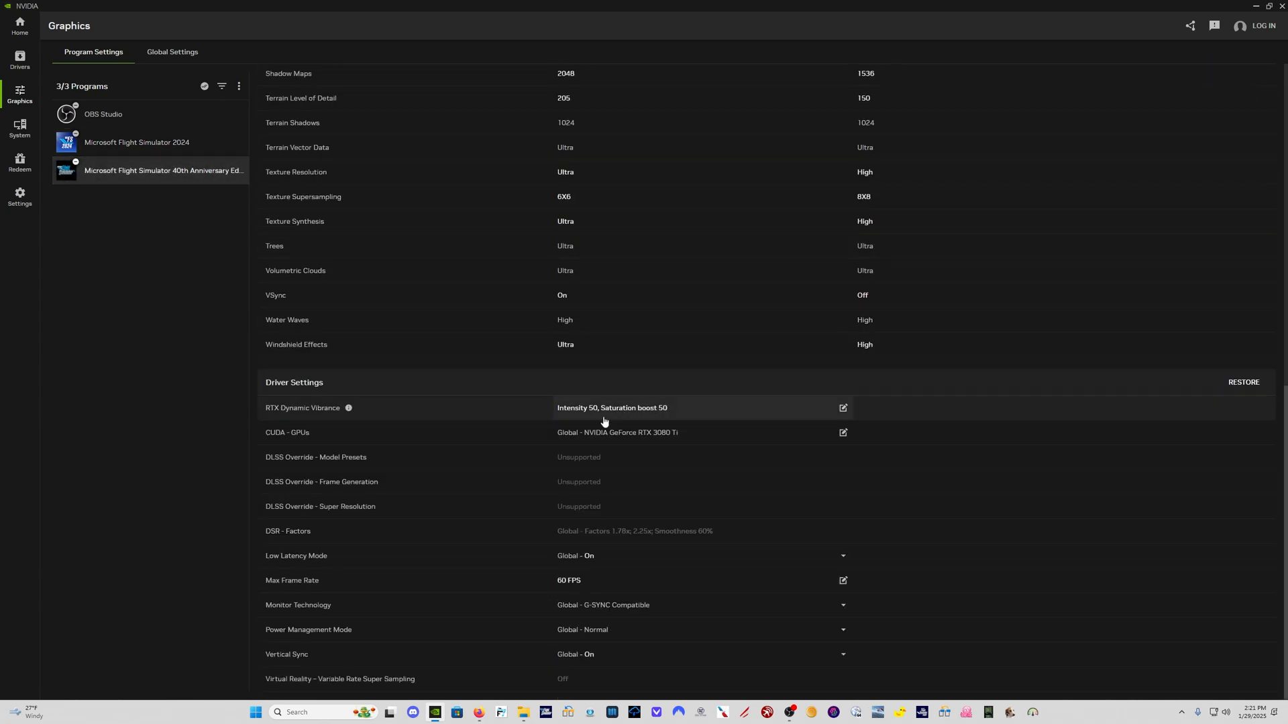
pyautogui.moveTo(345, 481)
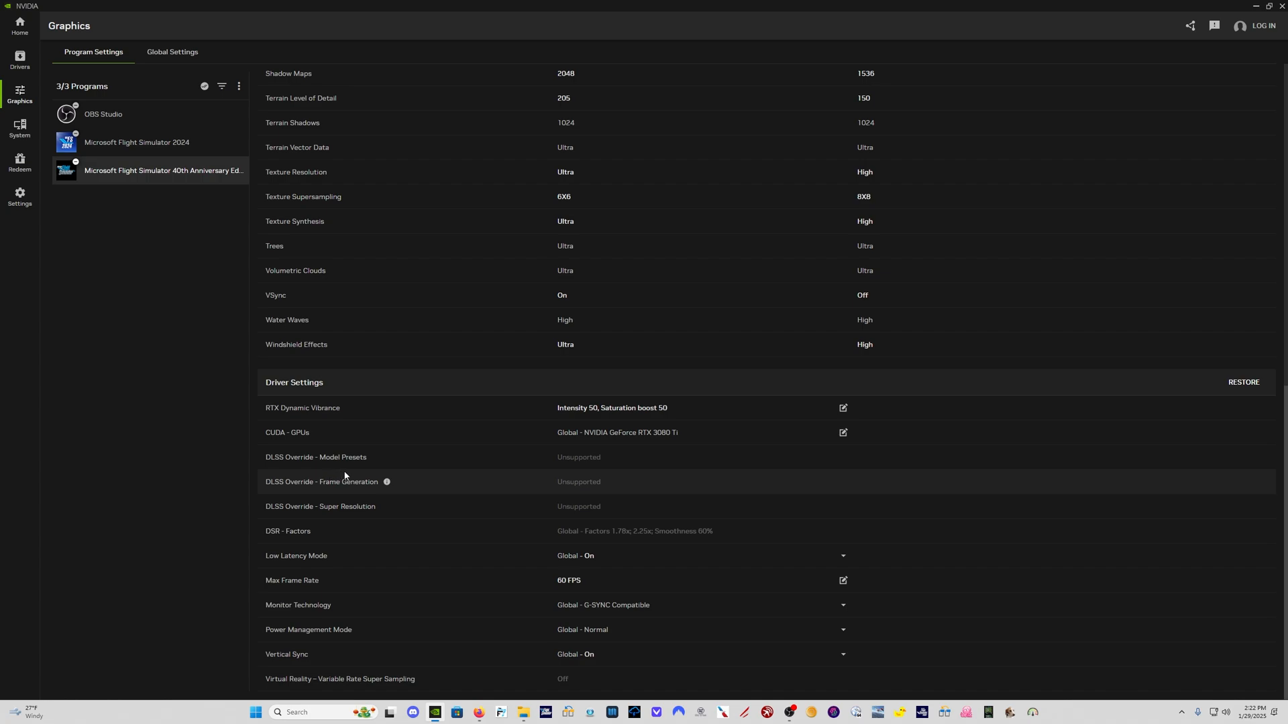
pyautogui.moveTo(629, 460)
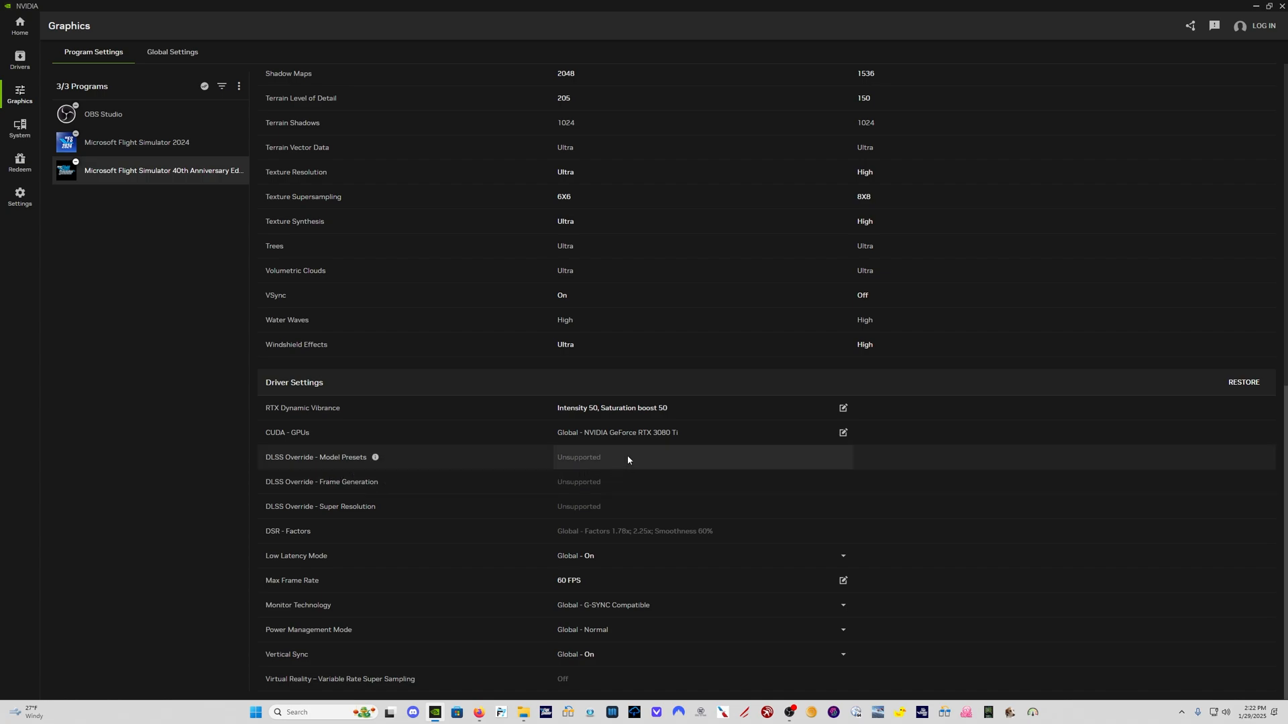